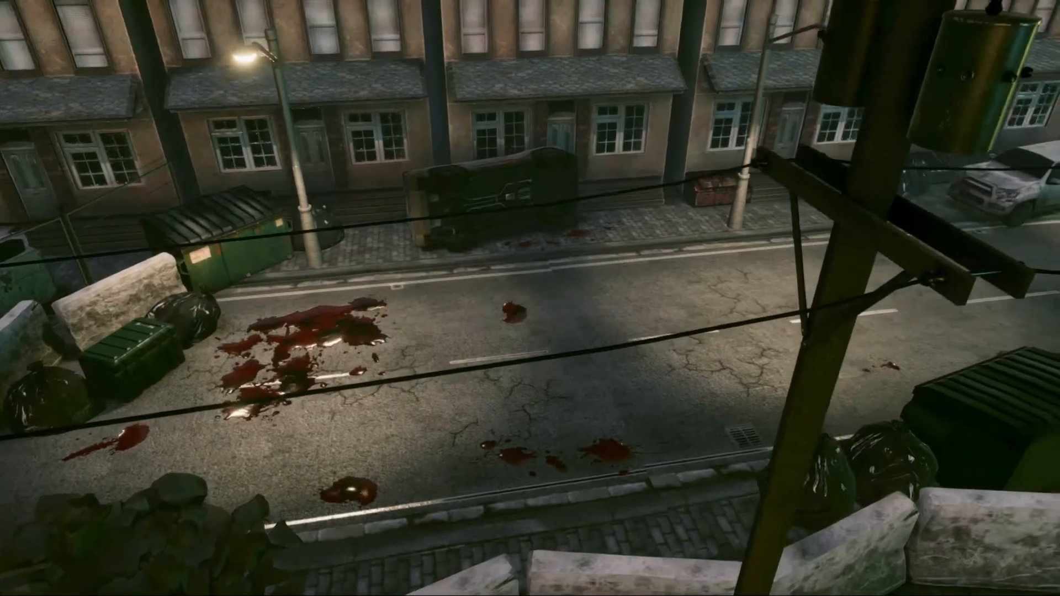
mouse_move(530, 299)
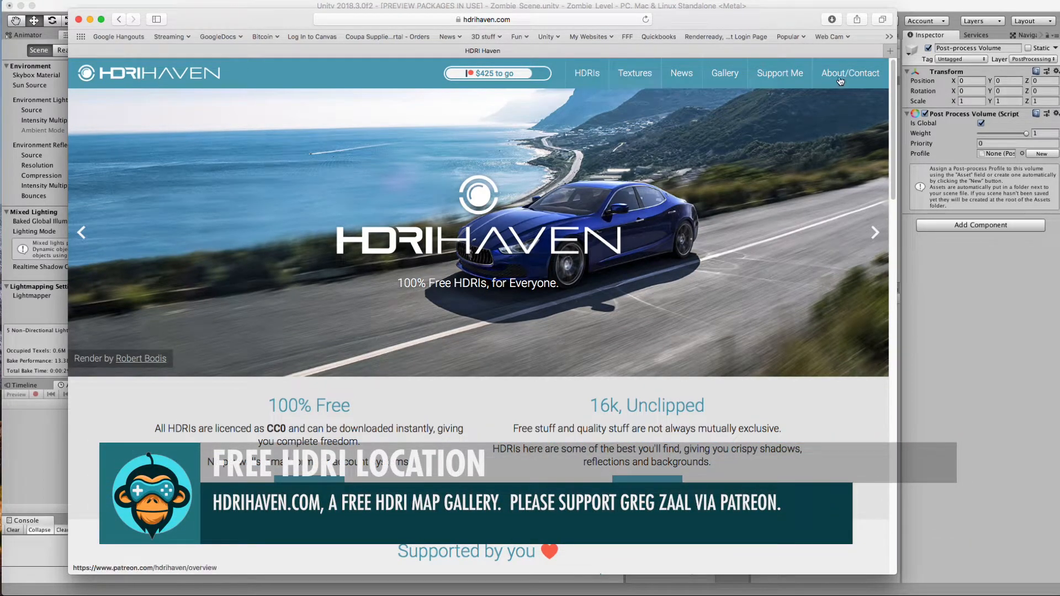
Step: Open HDRI Haven's Patreon page from Support Me and scroll through its posts
click(780, 73)
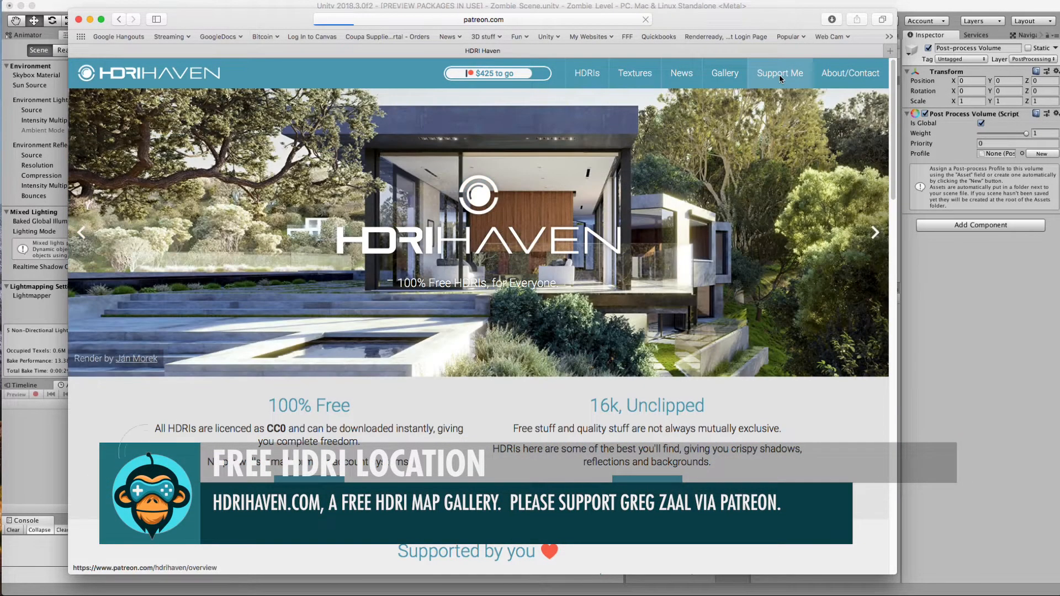
click(780, 73)
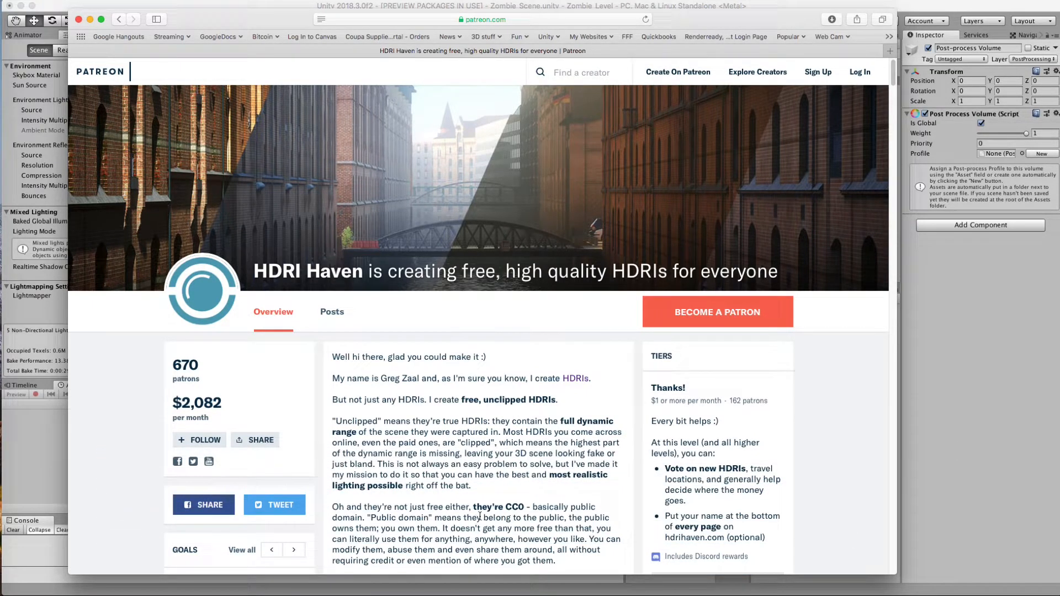
mouse_move(368, 408)
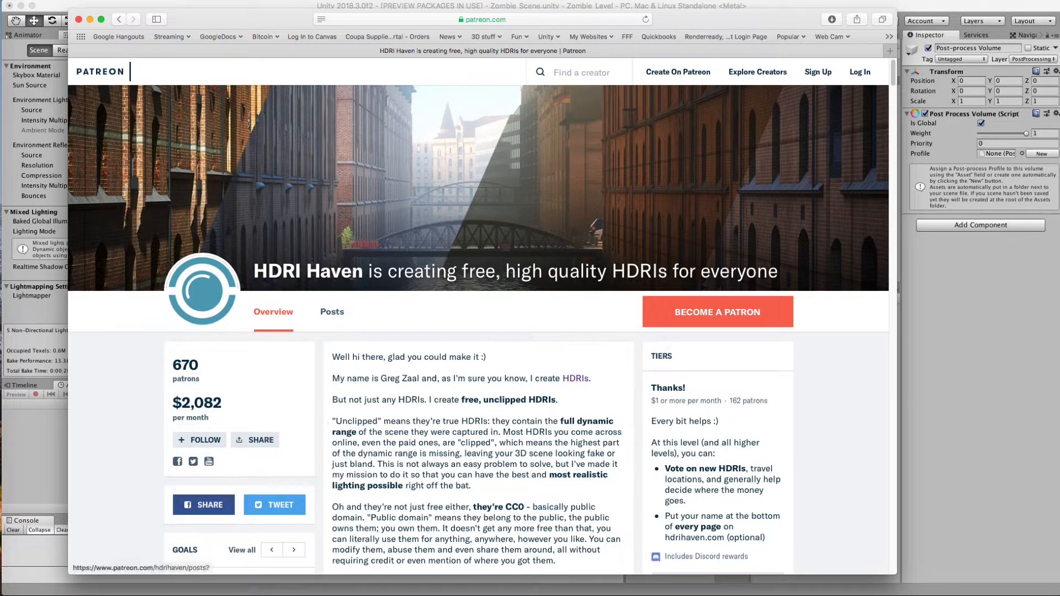
scroll(down, 3)
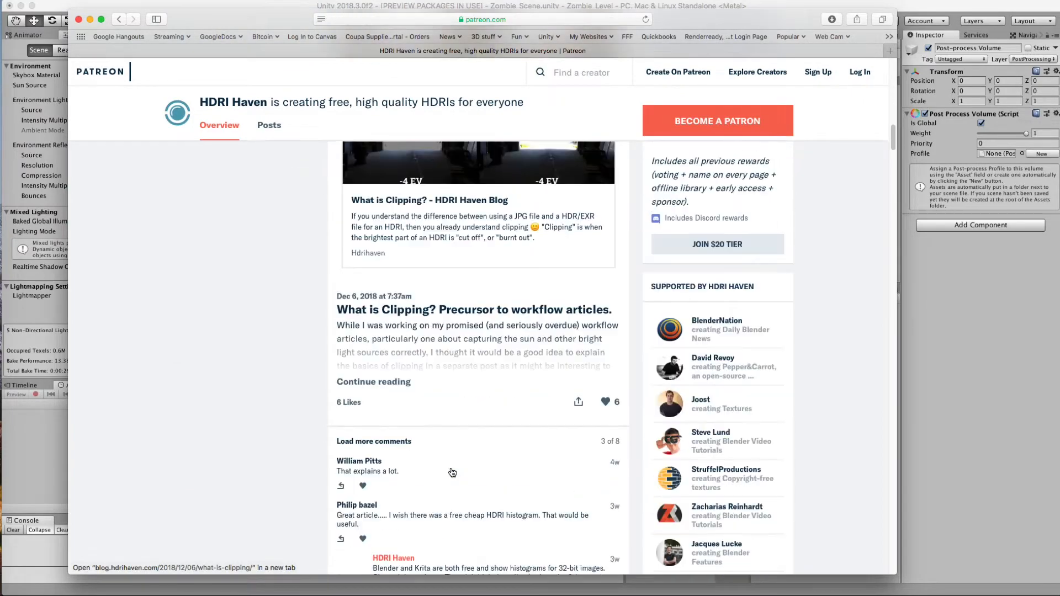
scroll(up, 3)
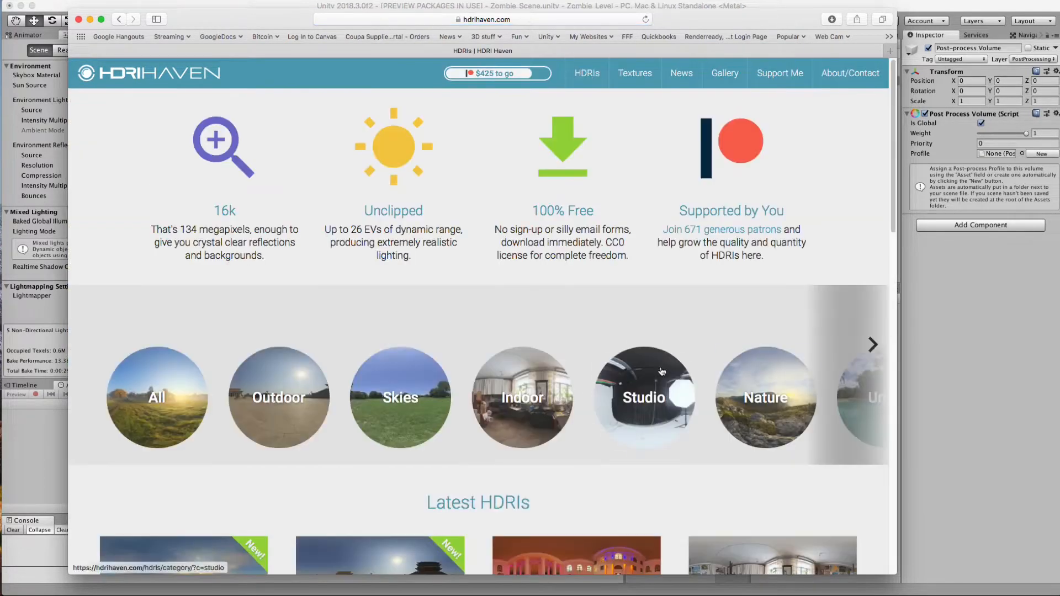
mouse_move(874, 345)
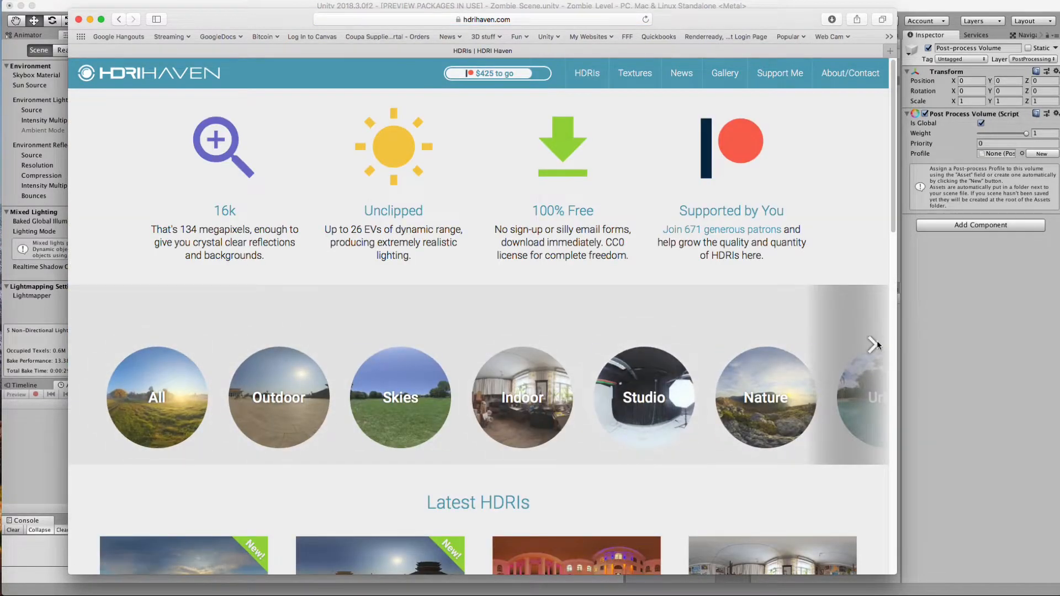
Step: Browse Midday HDRIs, view Noon Grass download options, then close the browser
click(873, 344)
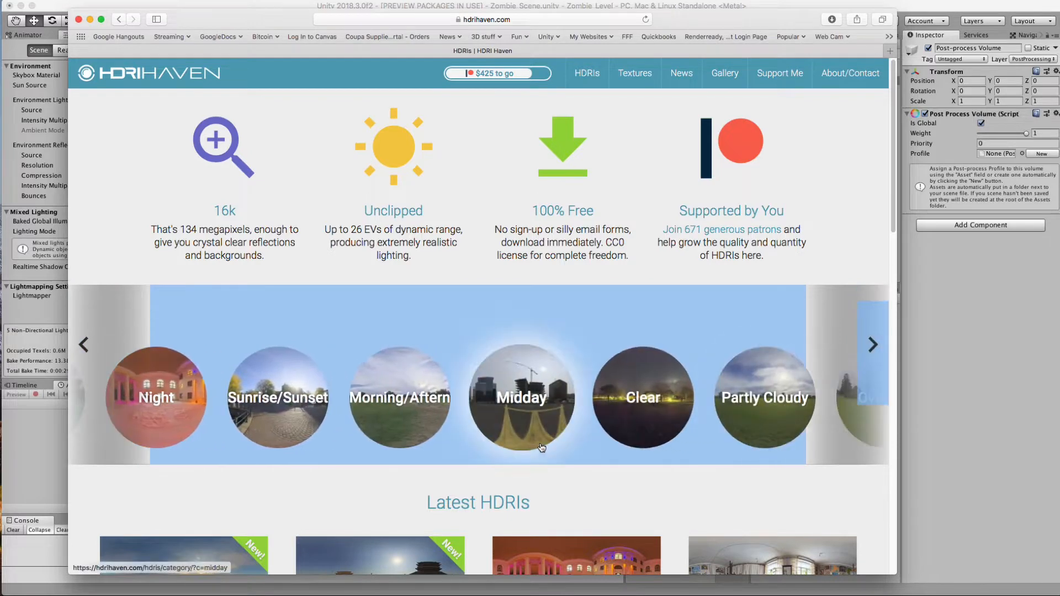
click(521, 398)
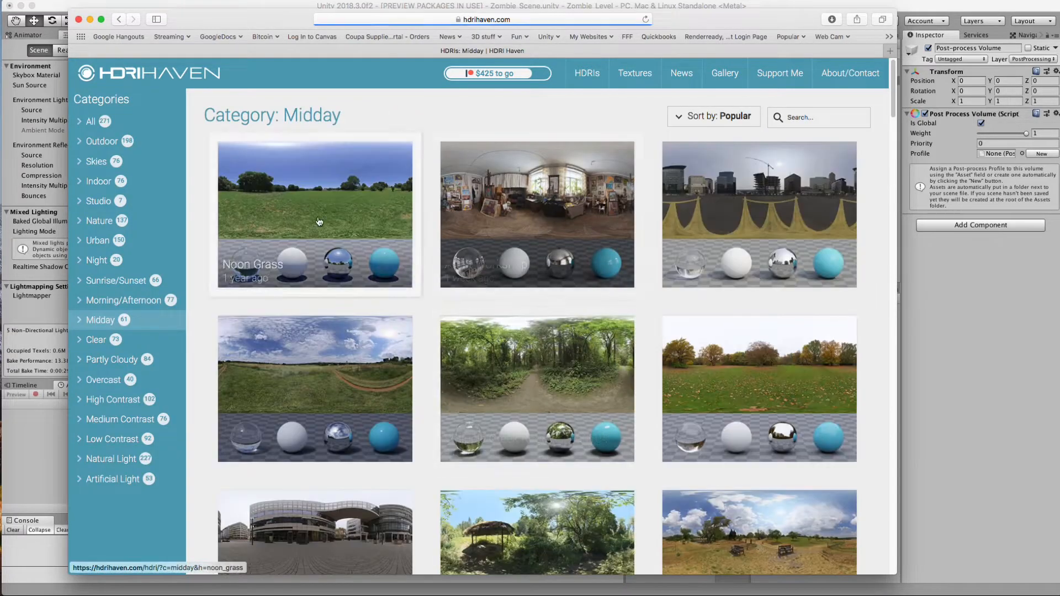
mouse_move(292, 270)
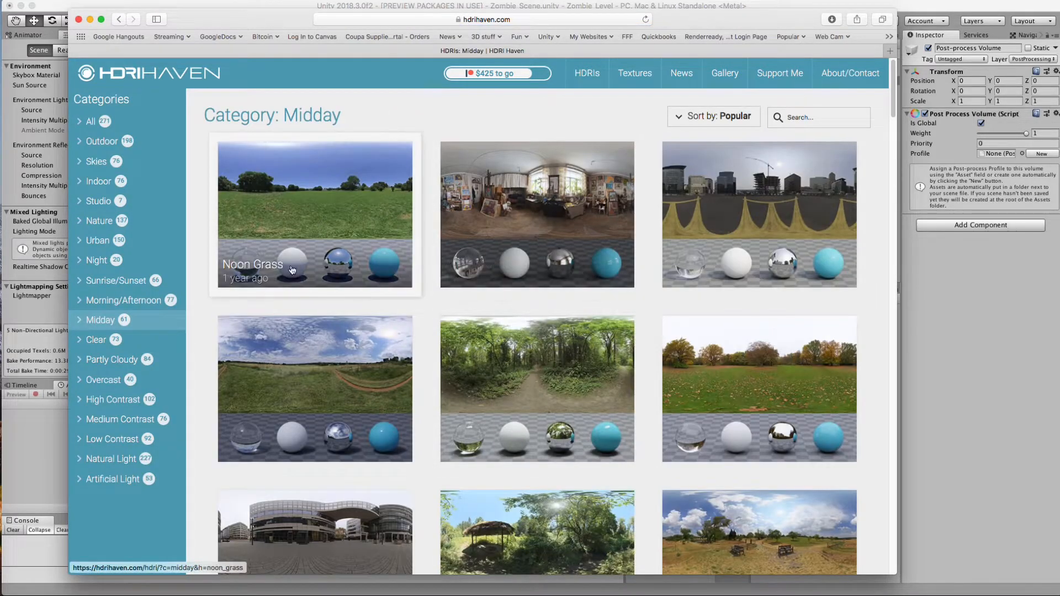
mouse_move(322, 226)
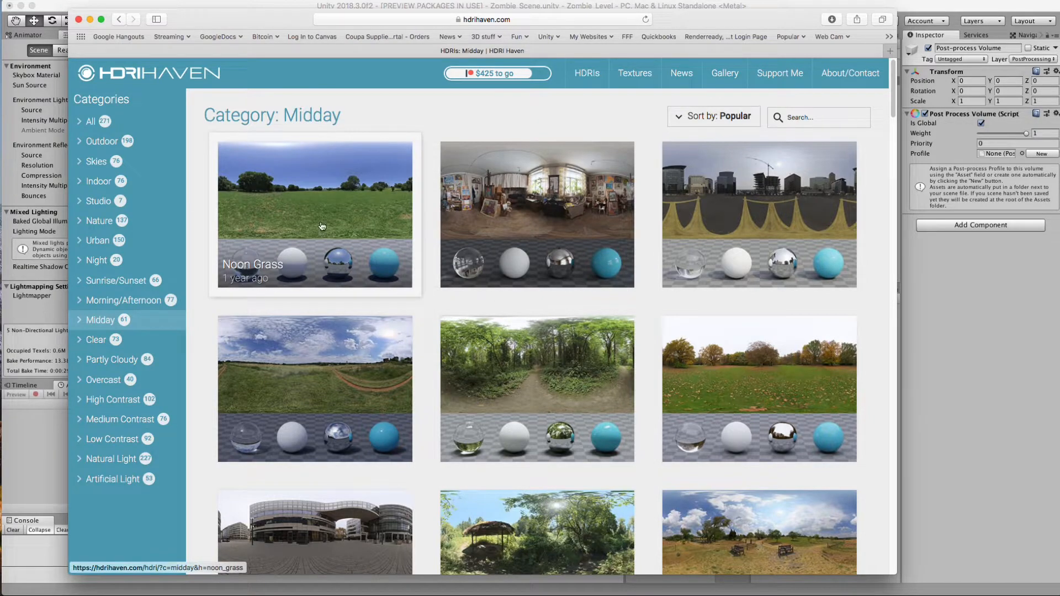
click(315, 213)
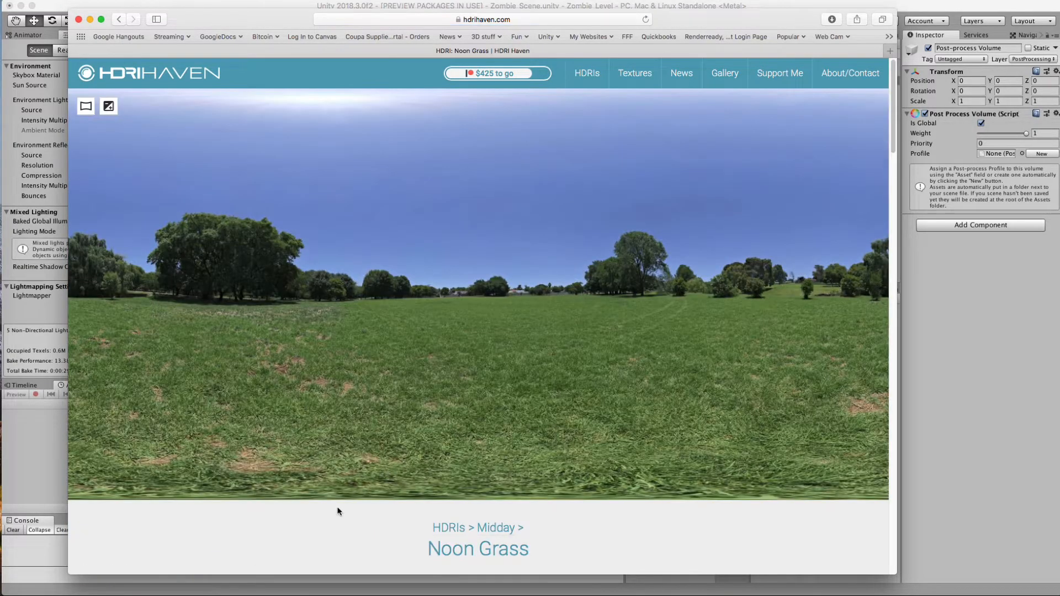
scroll(down, 3)
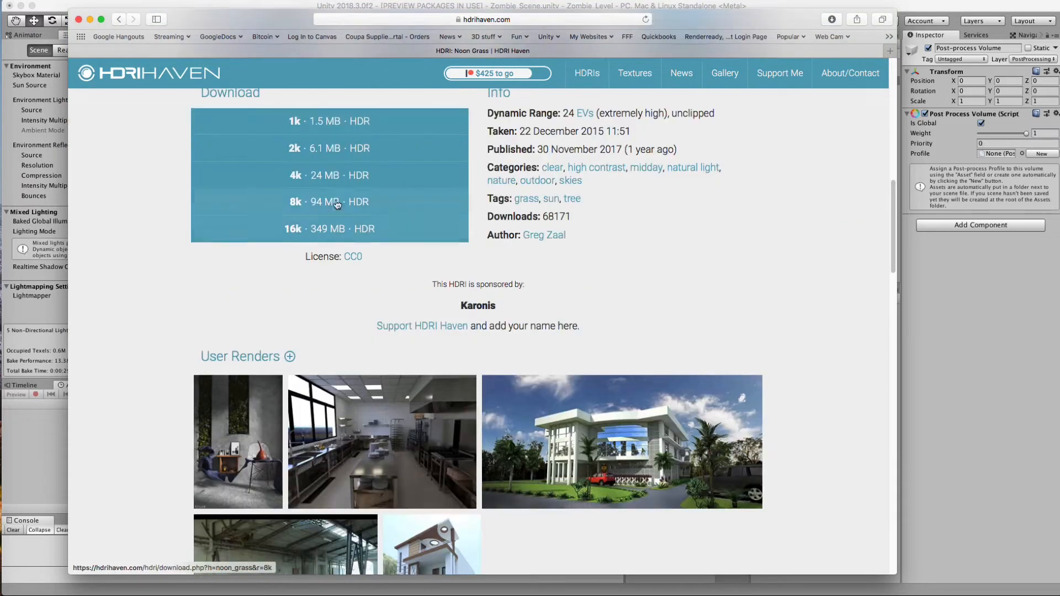
scroll(up, 3)
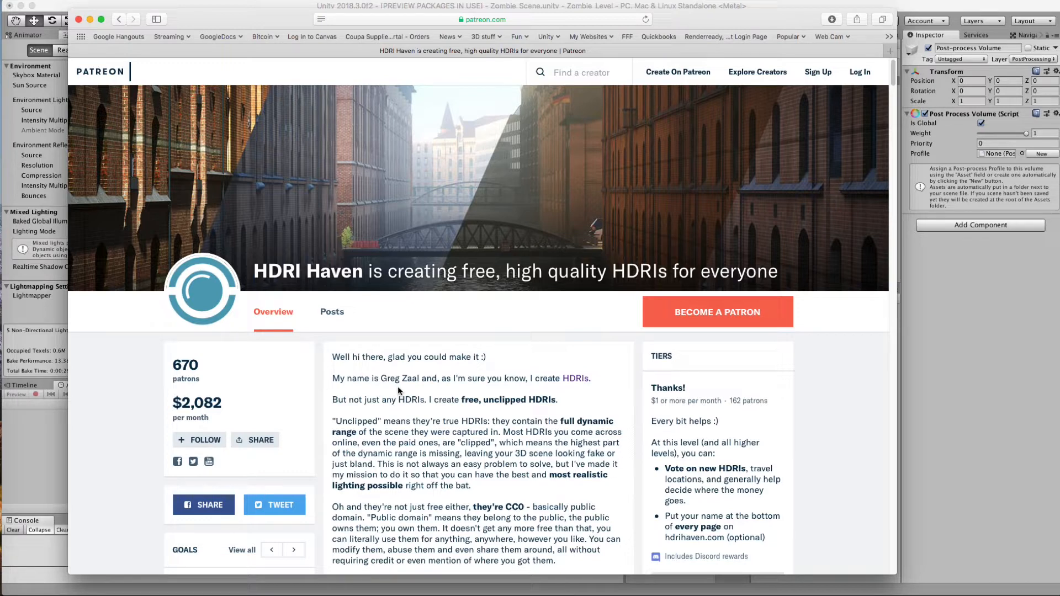
mouse_move(398, 328)
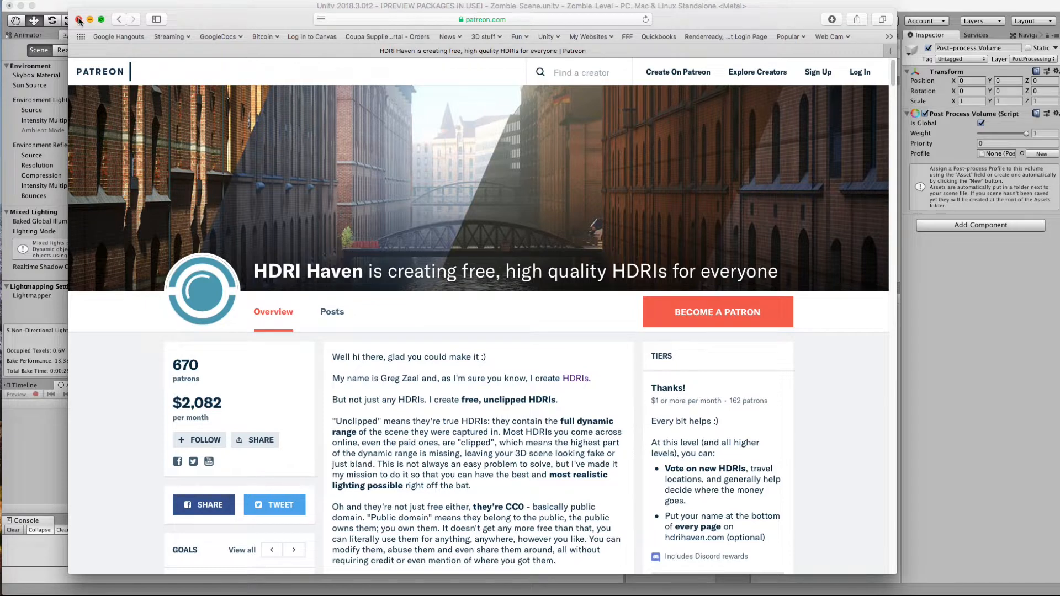
click(78, 18)
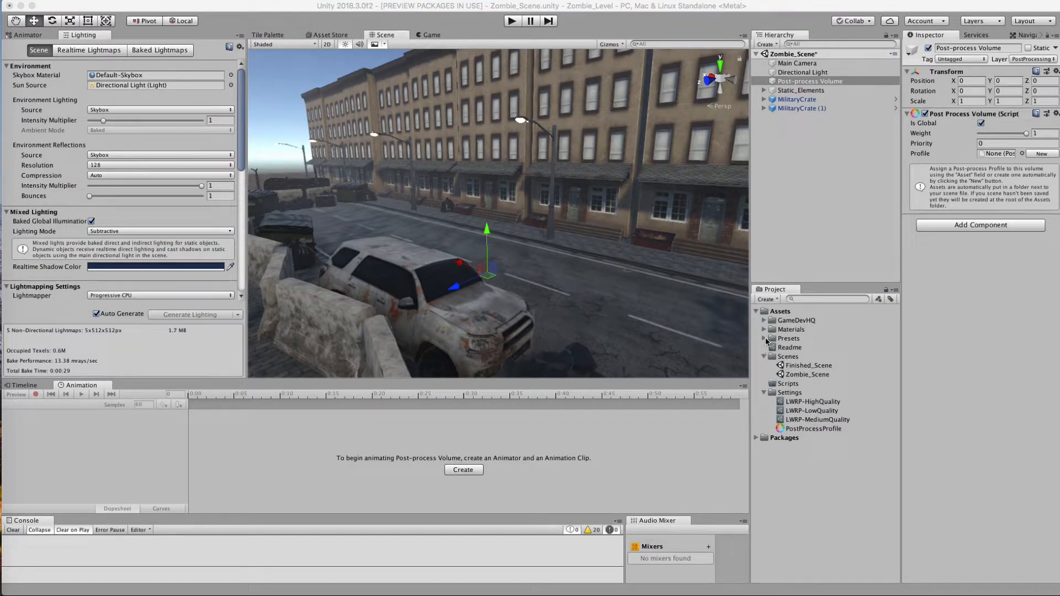
Step: Delete the Skybox_Mat material and create a new material named Skybox in Materials
click(814, 357)
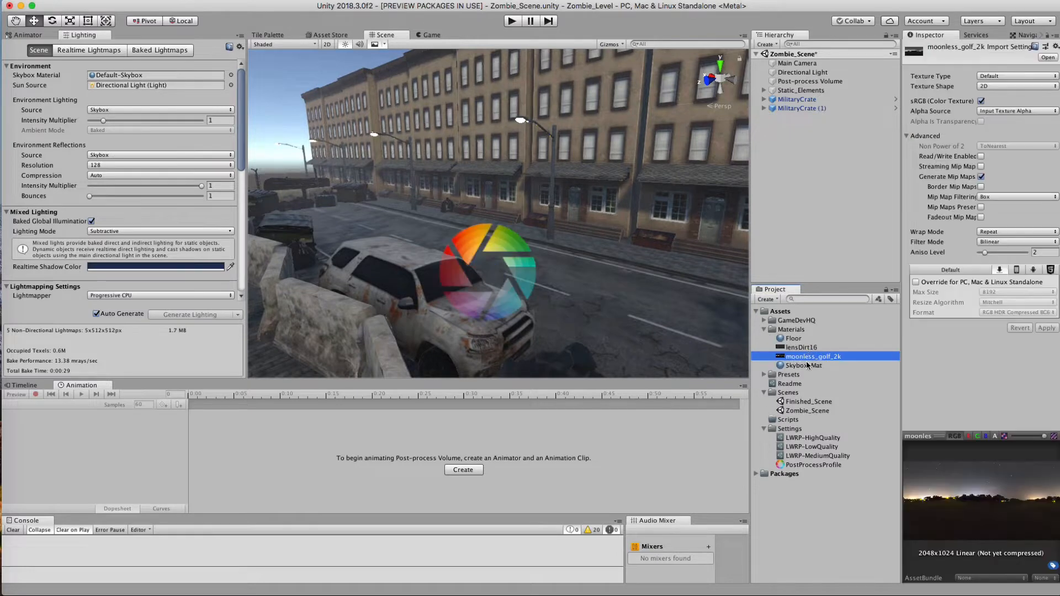
mouse_move(846, 360)
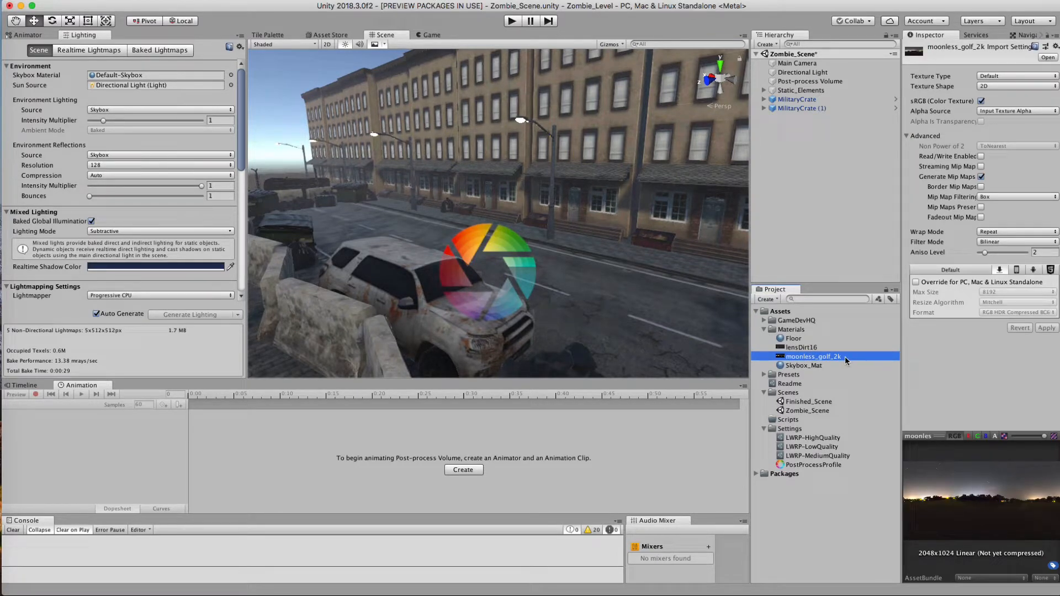
mouse_move(676, 325)
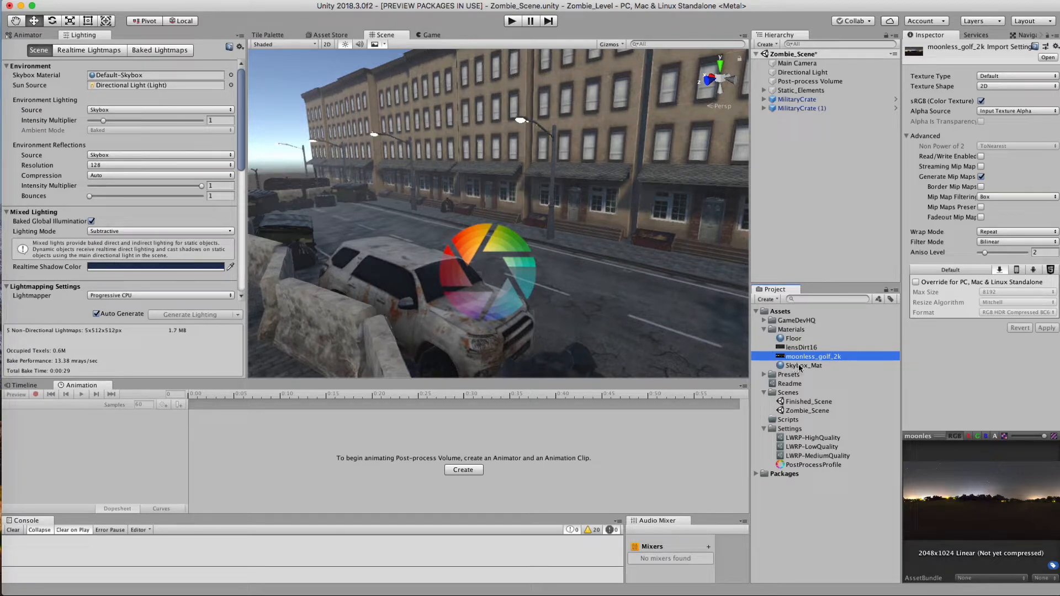
click(804, 365)
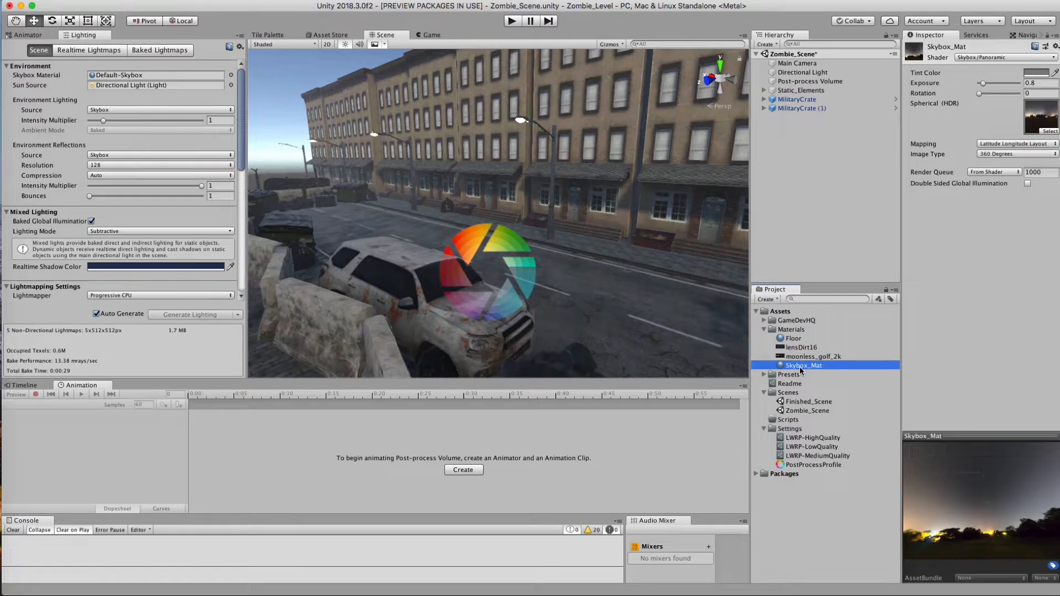
right_click(804, 365)
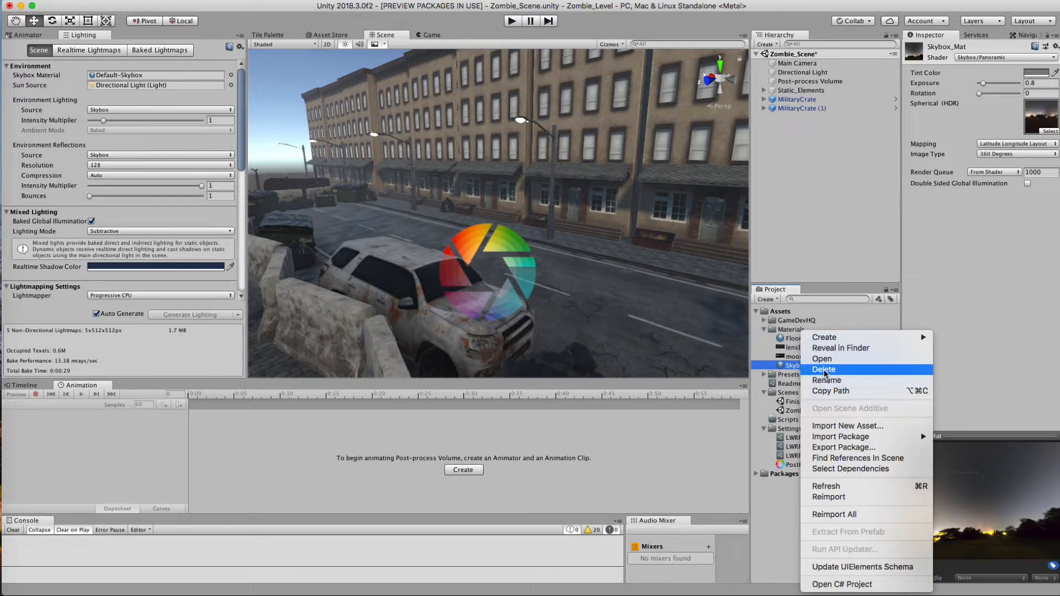
click(824, 370)
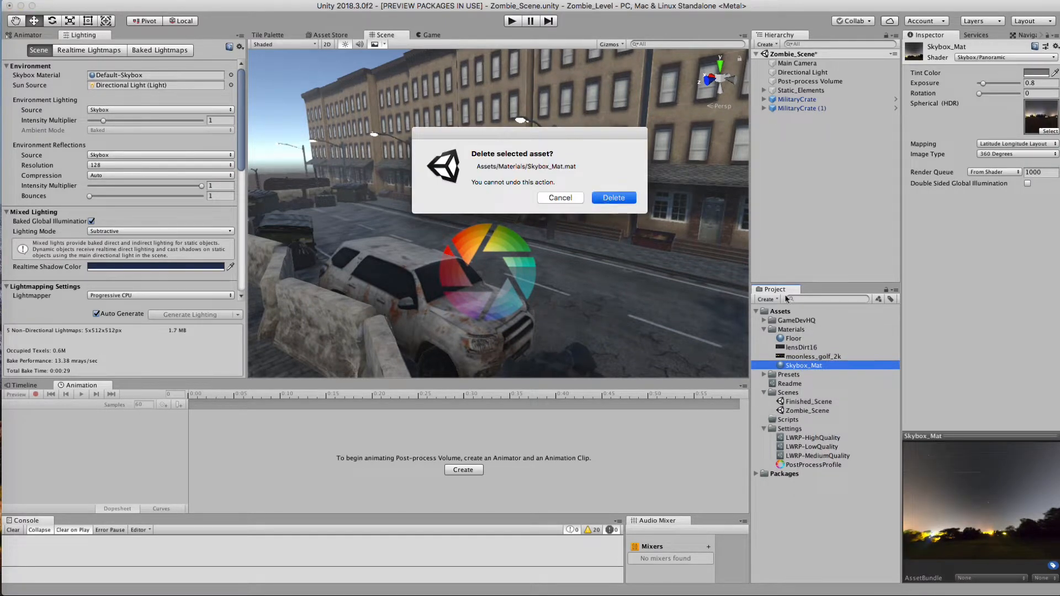
click(766, 299)
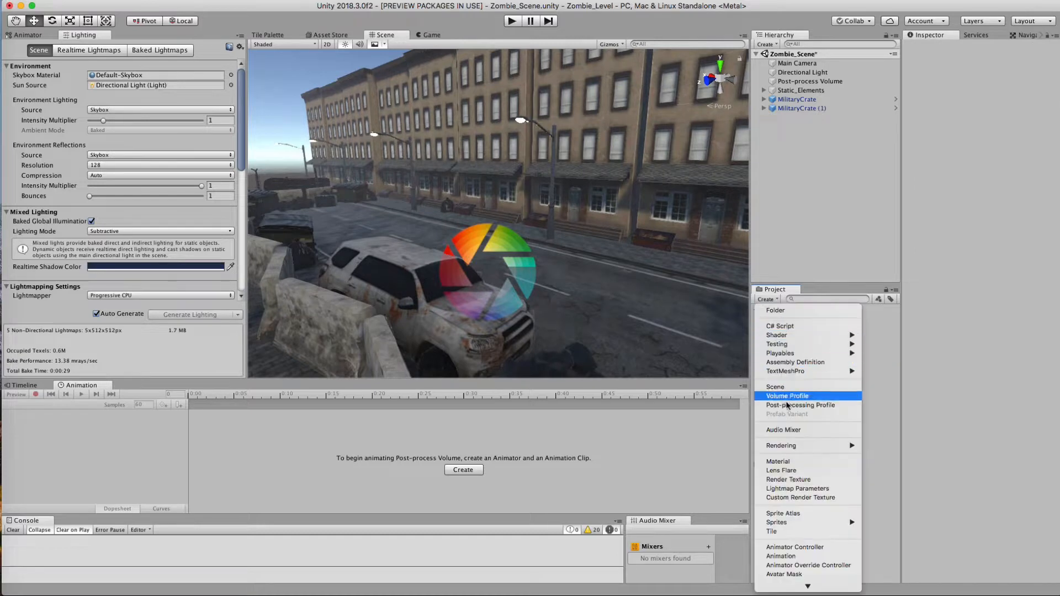
click(777, 462)
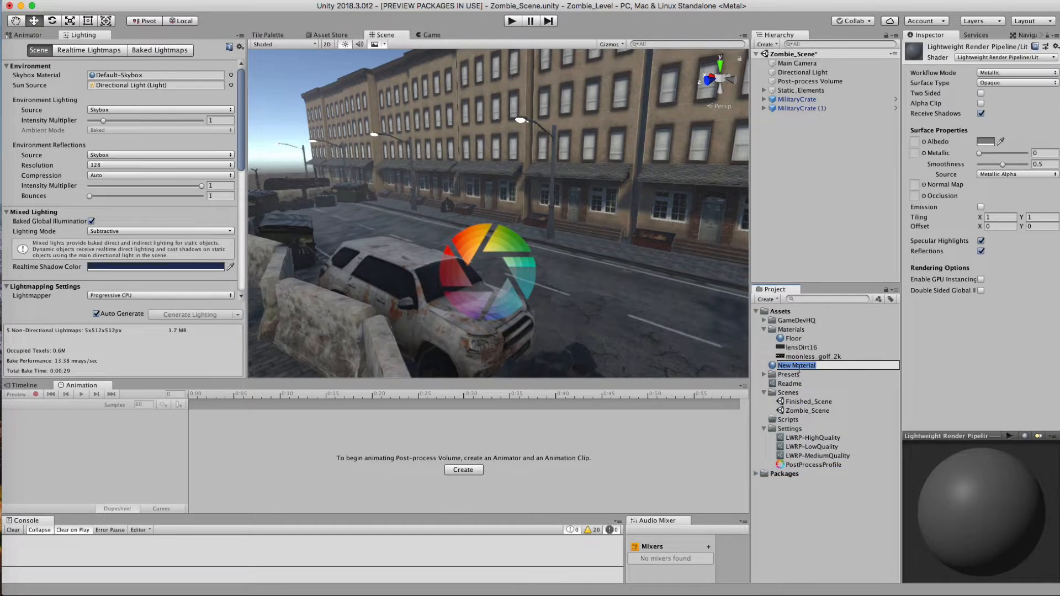
text(Skybox)
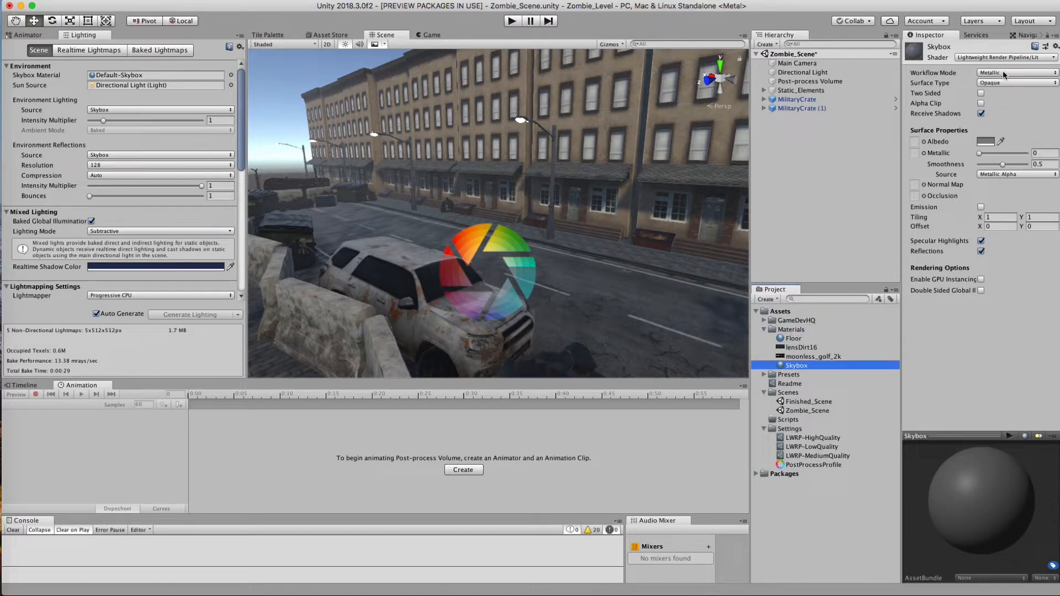
Step: Give the Skybox material a Panoramic shader with moonless_golf_2k and set it as scene sky
click(992, 72)
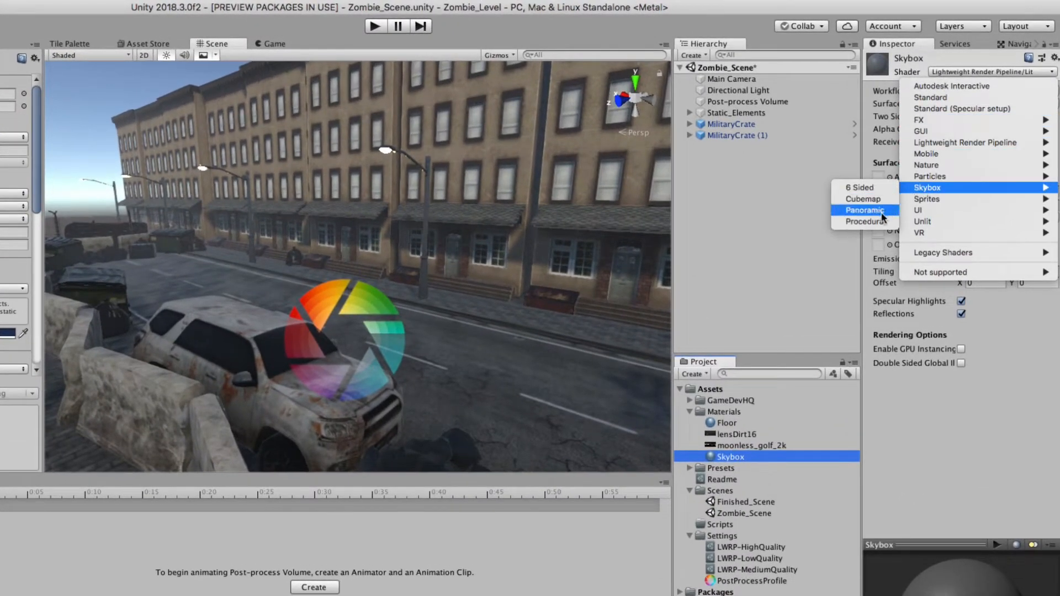
click(864, 210)
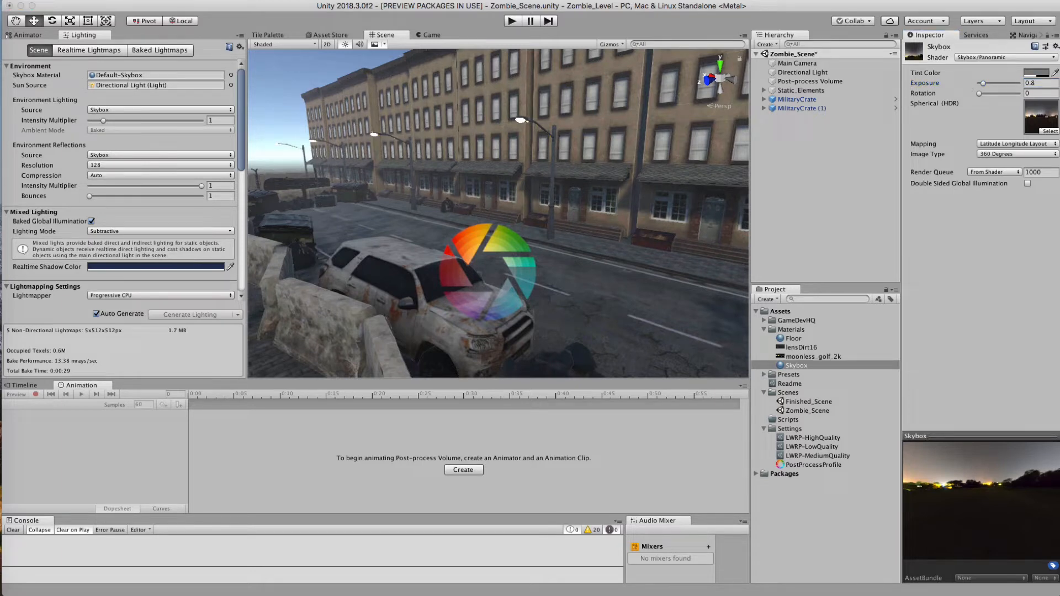
click(796, 365)
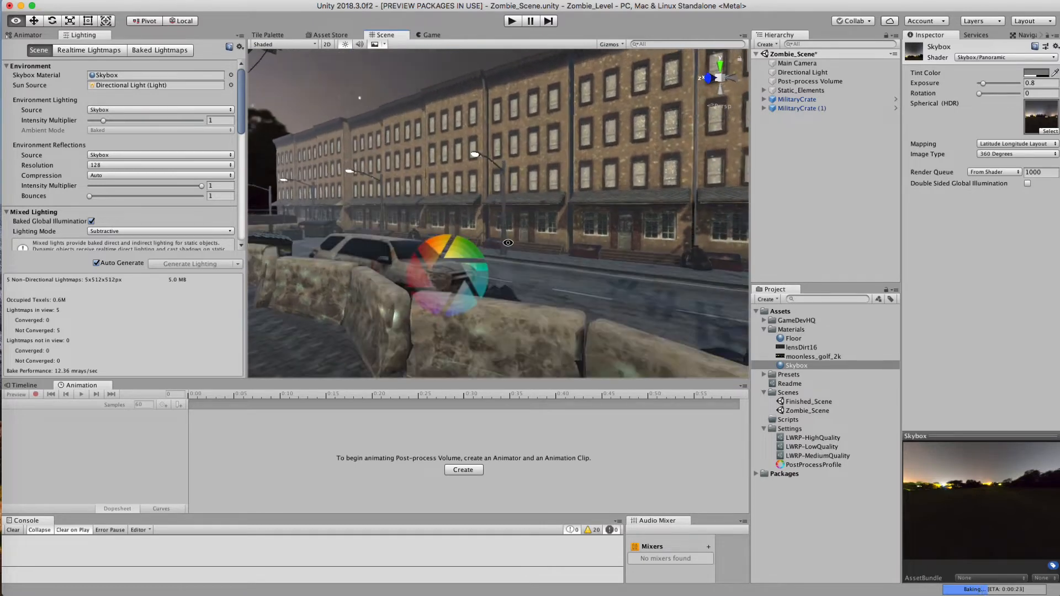
Step: Select Directional Light and set its Intensity to 0.2
click(803, 73)
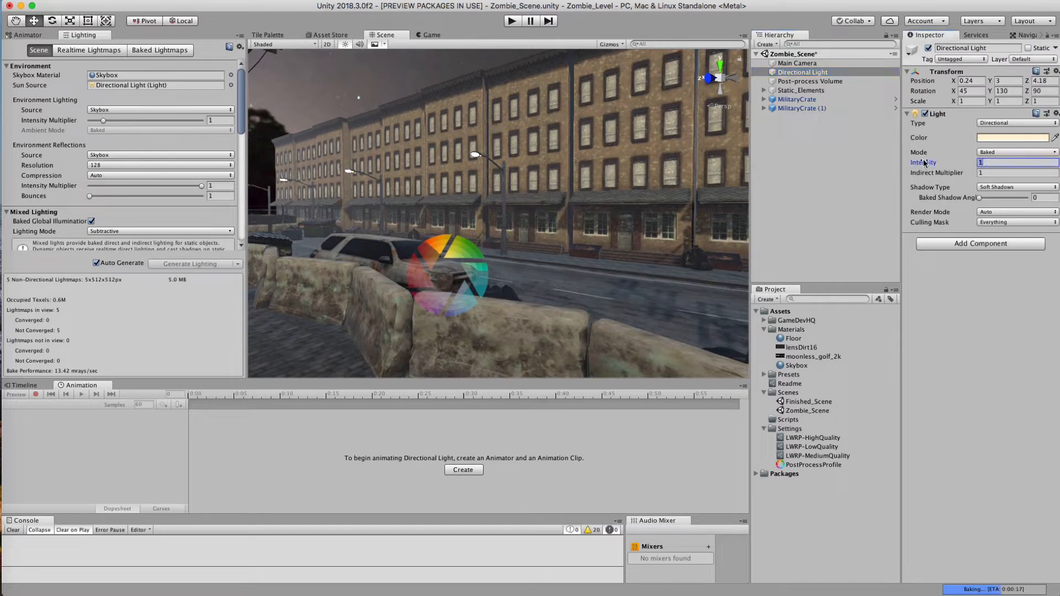
text(0.2)
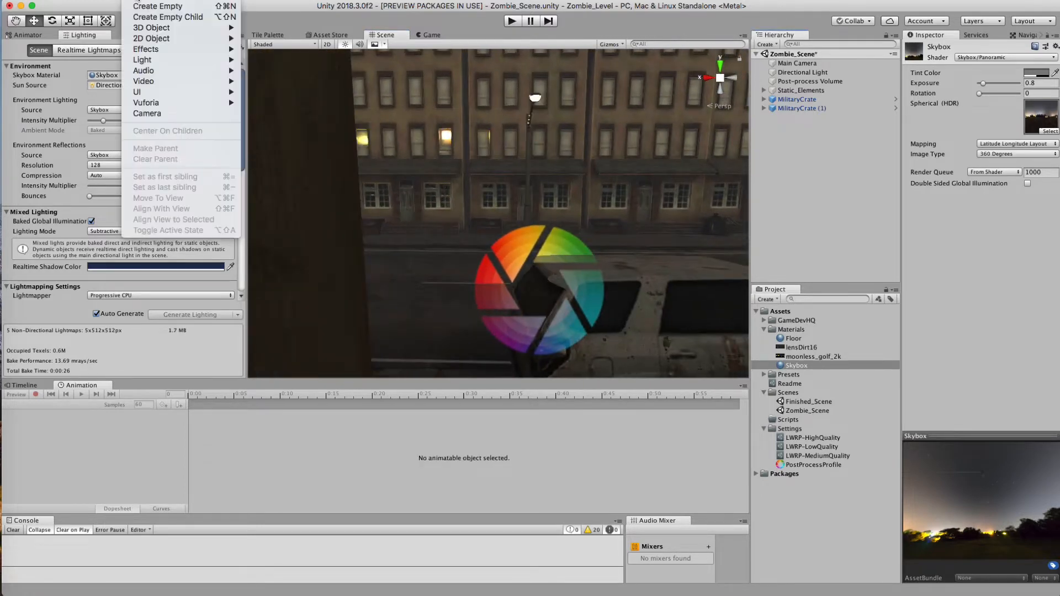
mouse_move(142, 59)
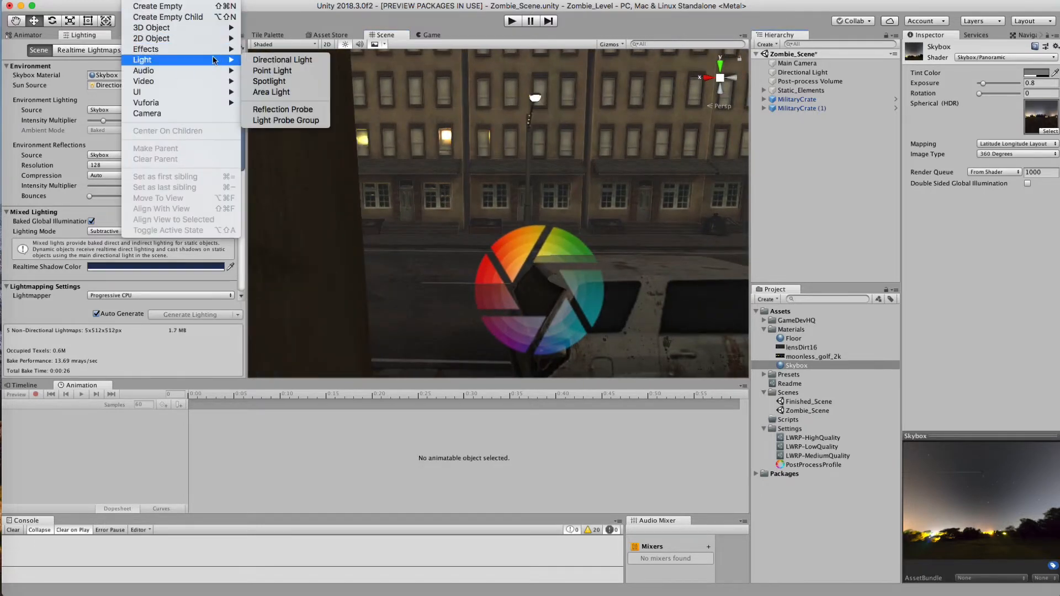
mouse_move(282, 59)
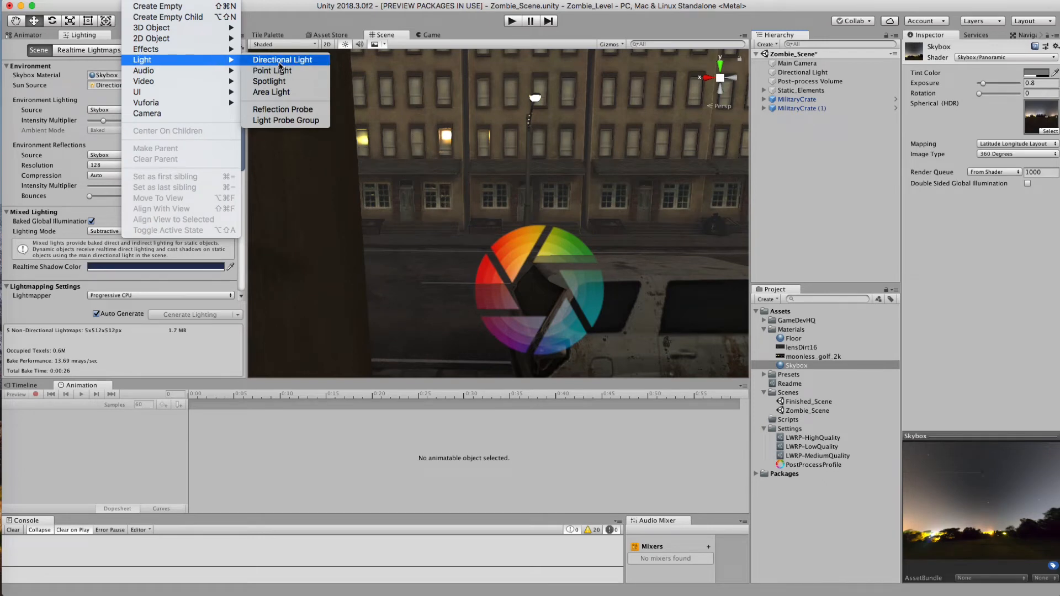
mouse_move(269, 81)
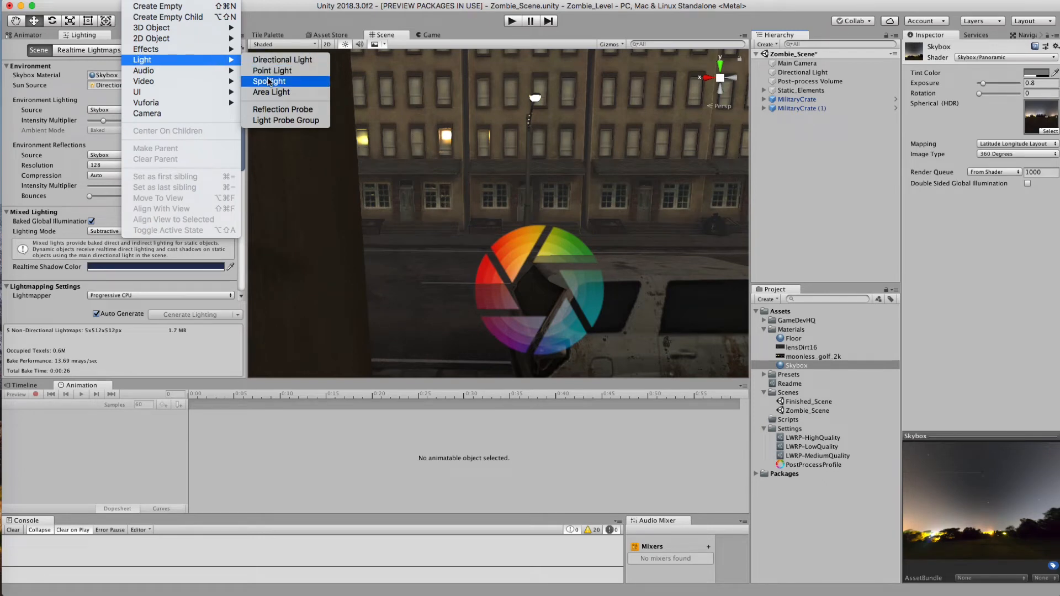
Step: Create a Spot Light over the road under the lamp, aimed down with ~90° angle
click(269, 81)
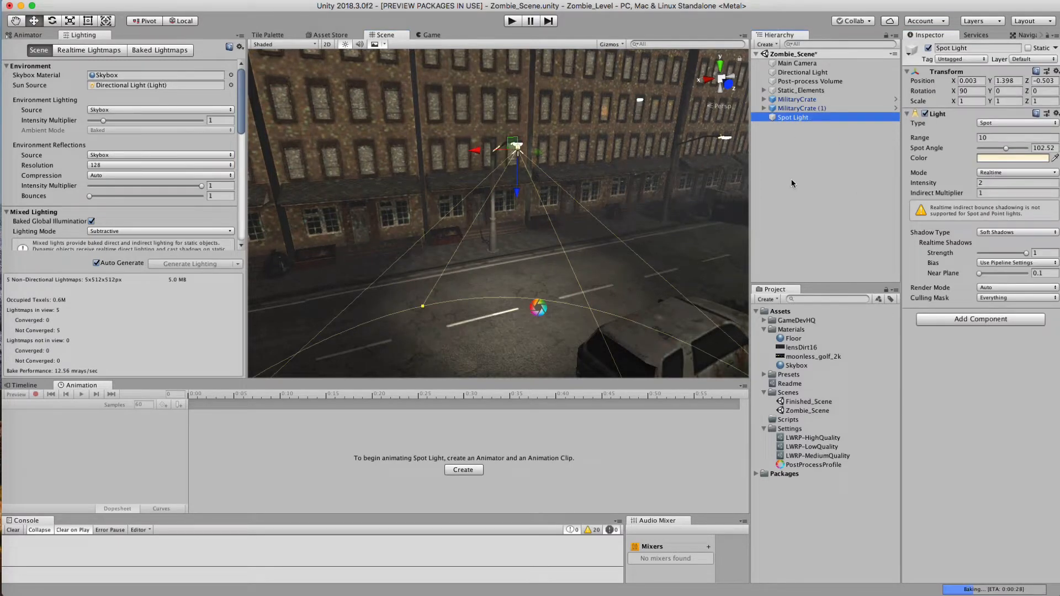
mouse_move(708, 189)
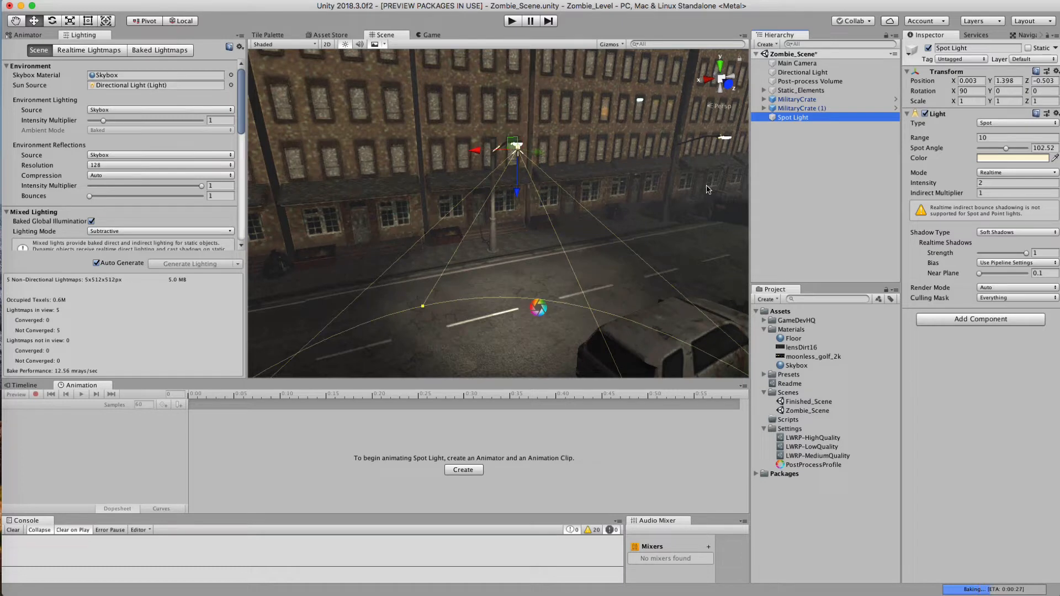
mouse_move(560, 225)
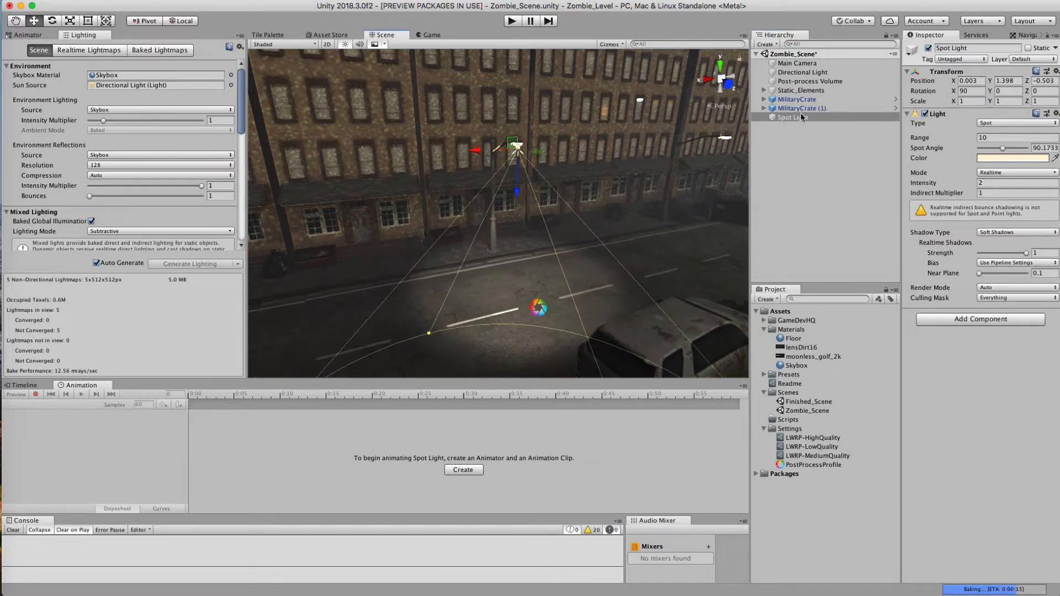
Step: Duplicate the spotlight into seven along the street and set their Range to 3.5
click(720, 77)
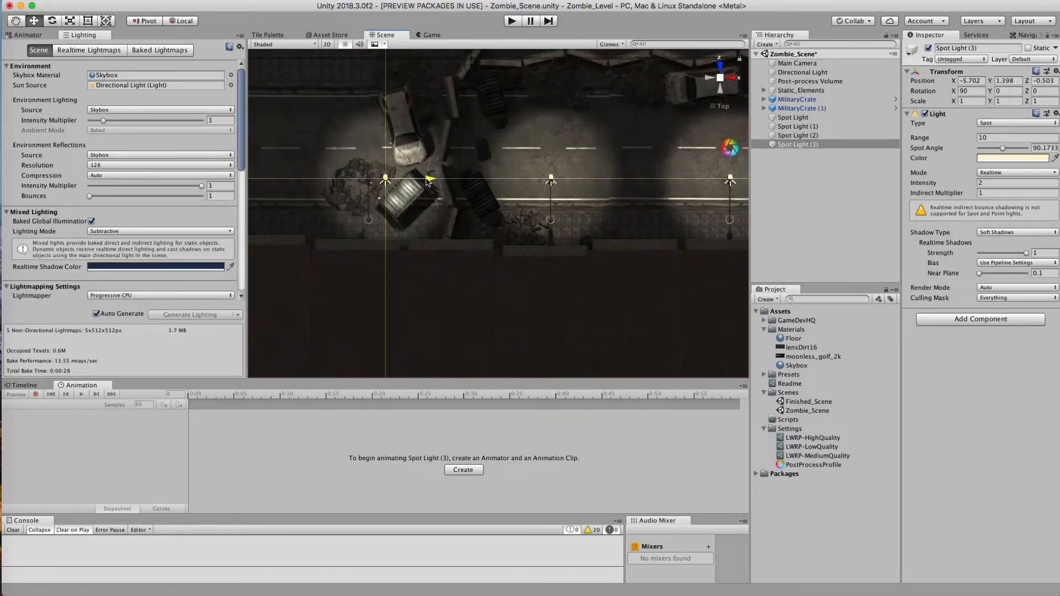
click(797, 171)
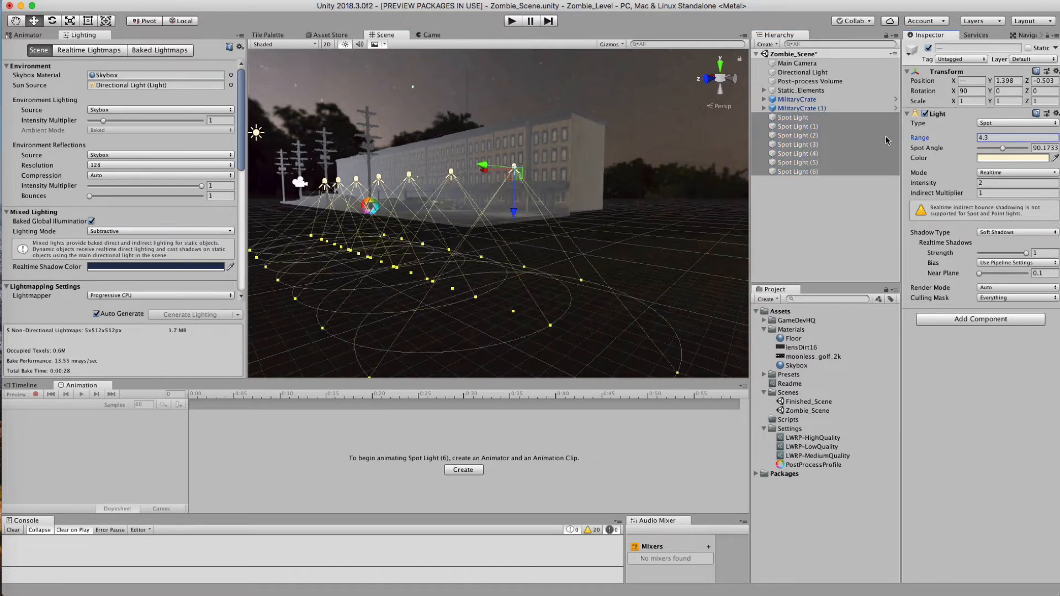
text(3.5)
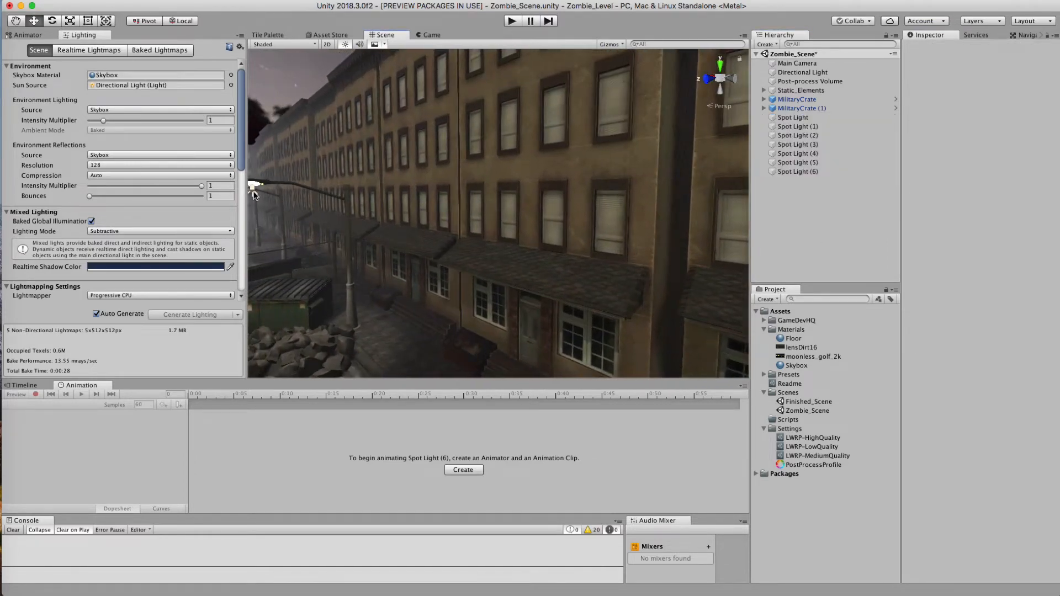
click(798, 145)
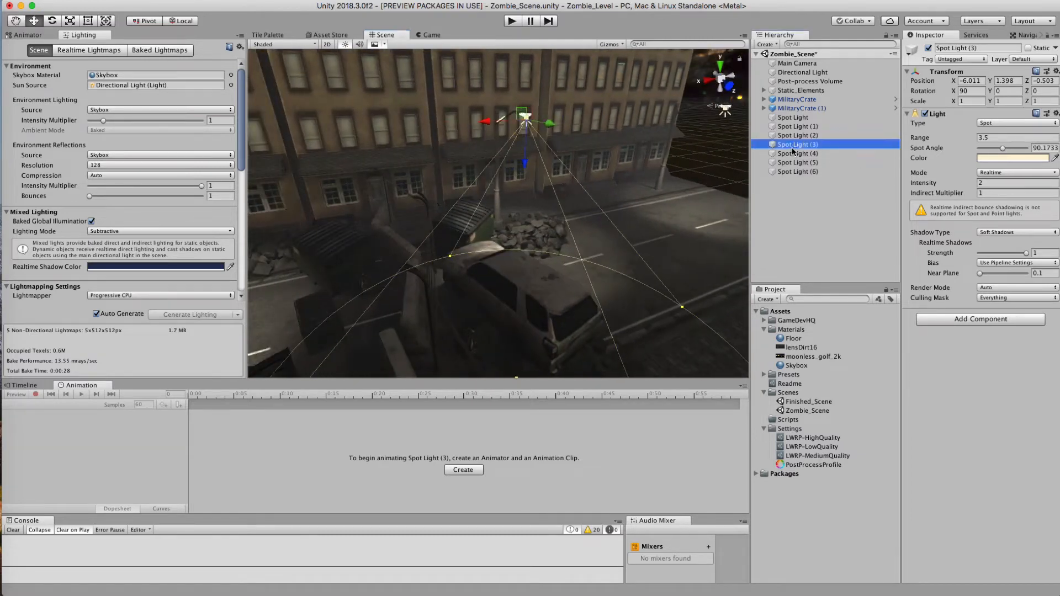
Step: Select Spot Light (4), (5) and (6) and switch their Mode to Baked
click(798, 172)
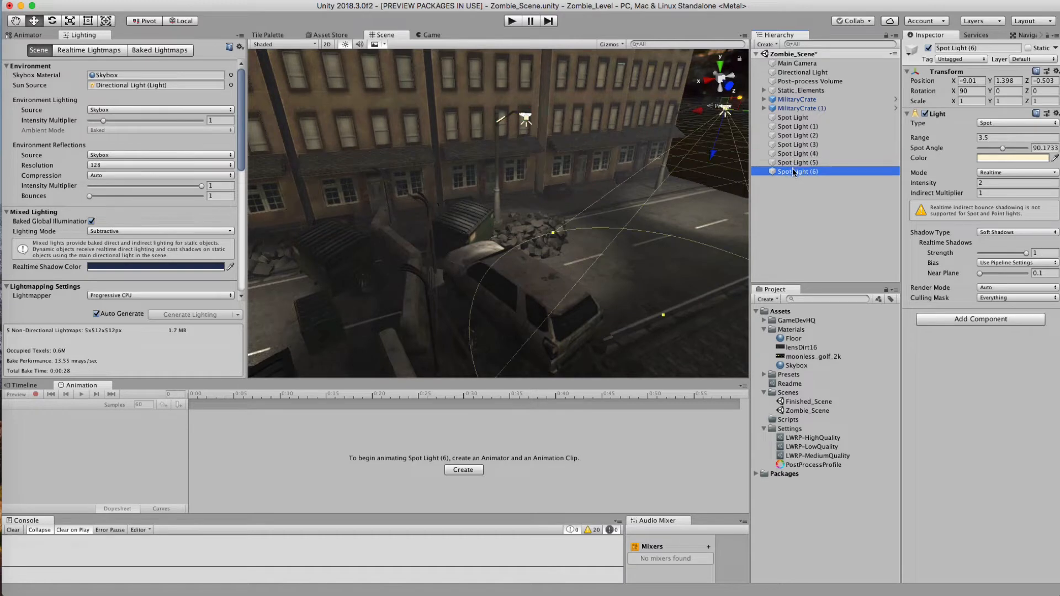
click(798, 162)
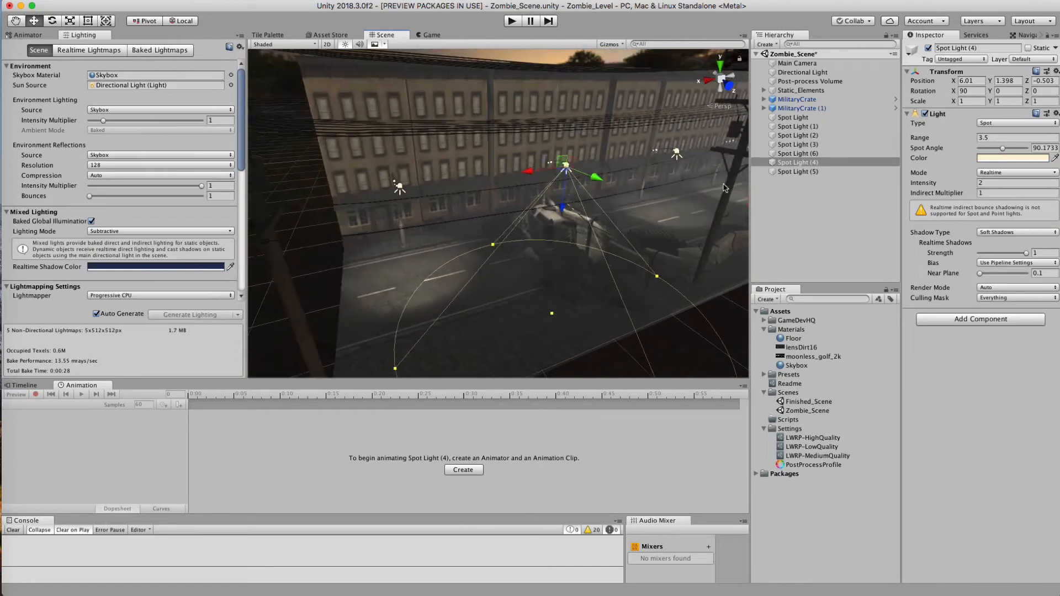
click(798, 171)
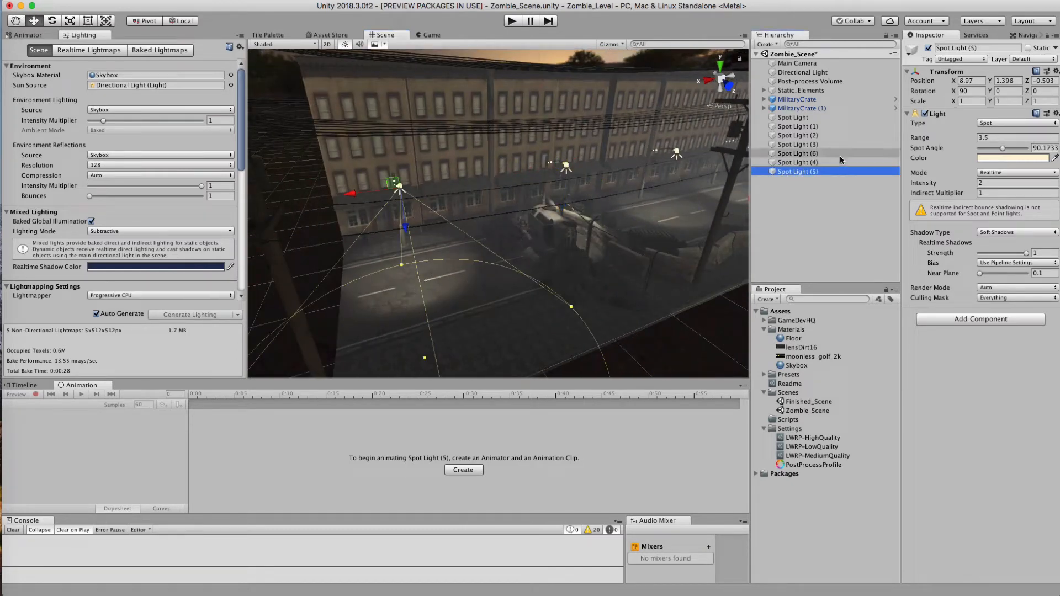
click(798, 144)
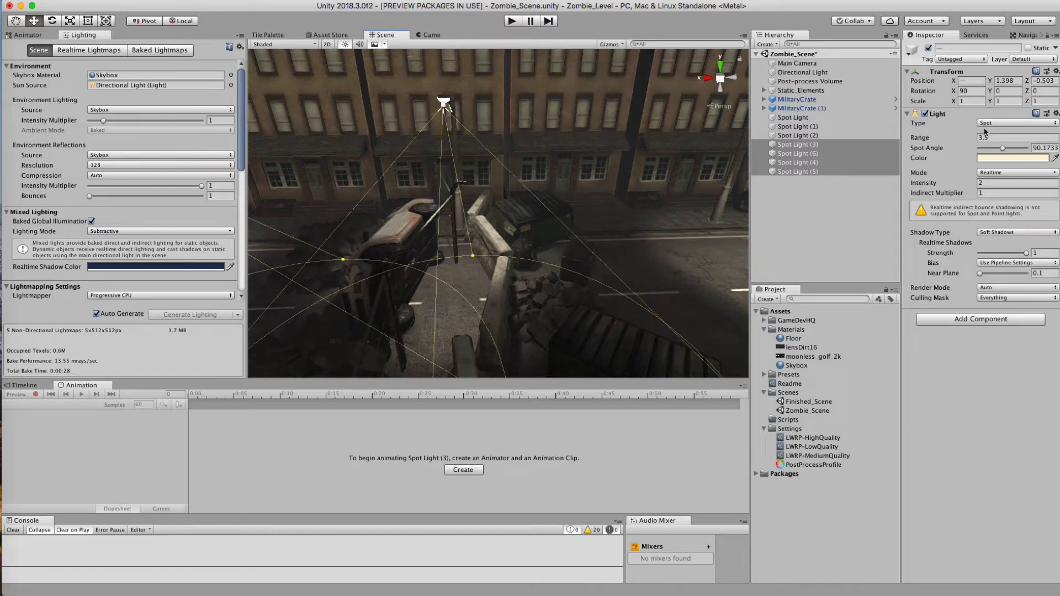
click(1015, 172)
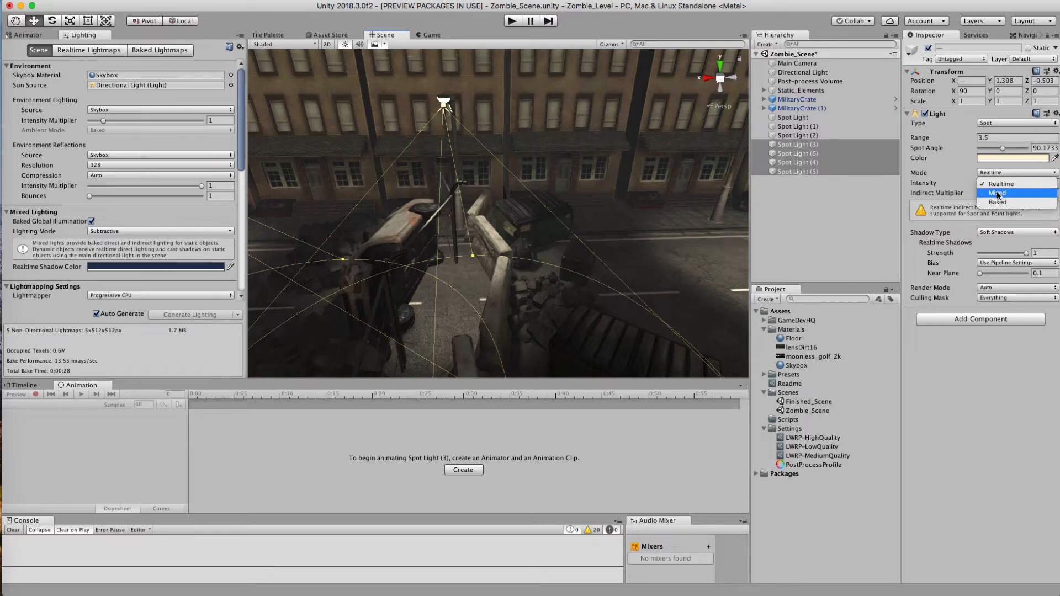
click(998, 201)
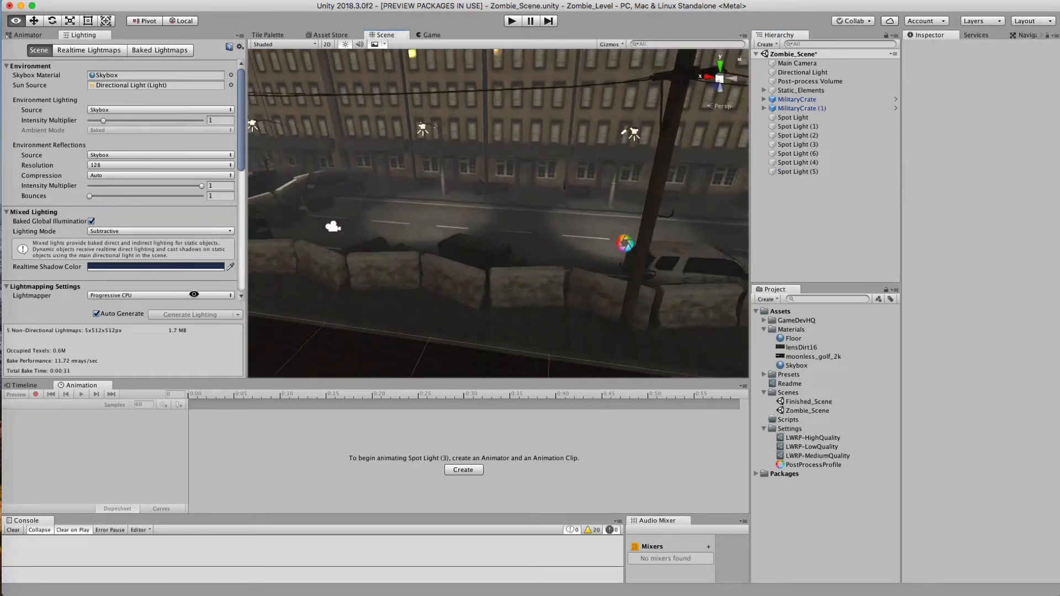
Step: Select Spot Light (3) through (6) and set their Intensity to 4
click(798, 144)
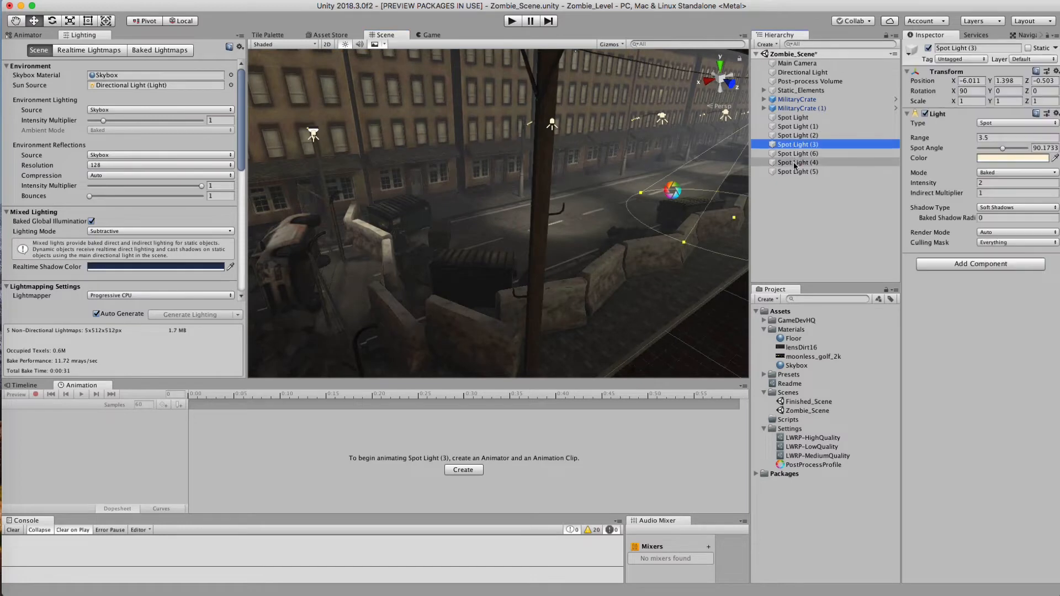
click(798, 171)
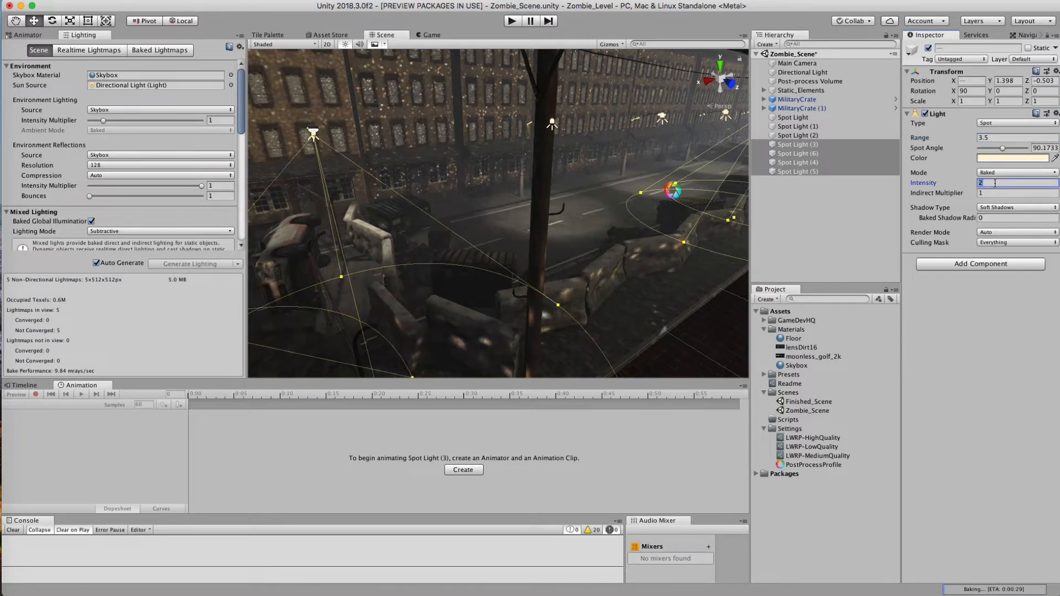
text(4)
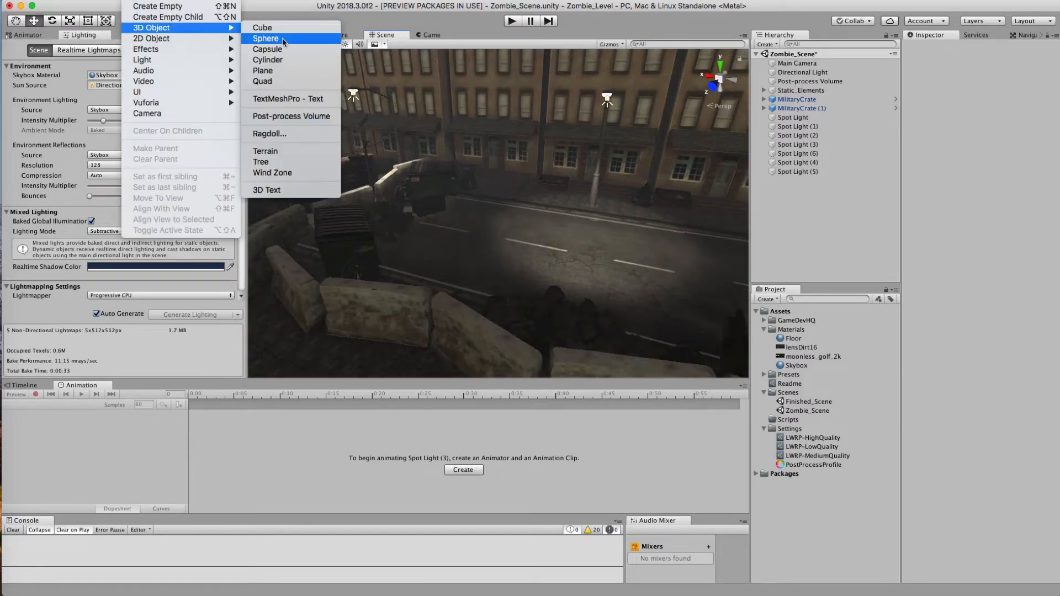
click(265, 39)
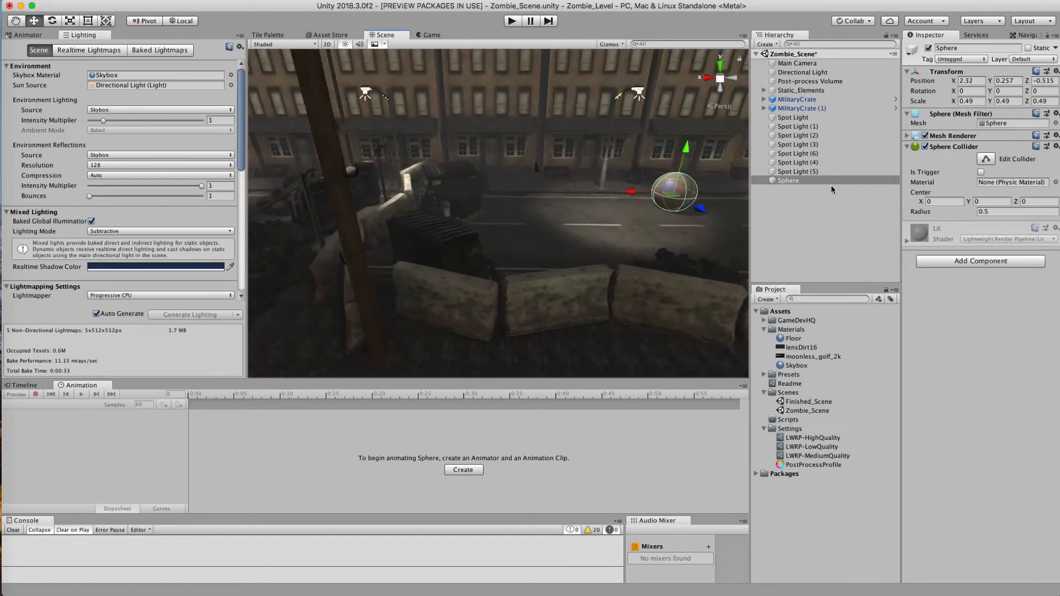
right_click(788, 181)
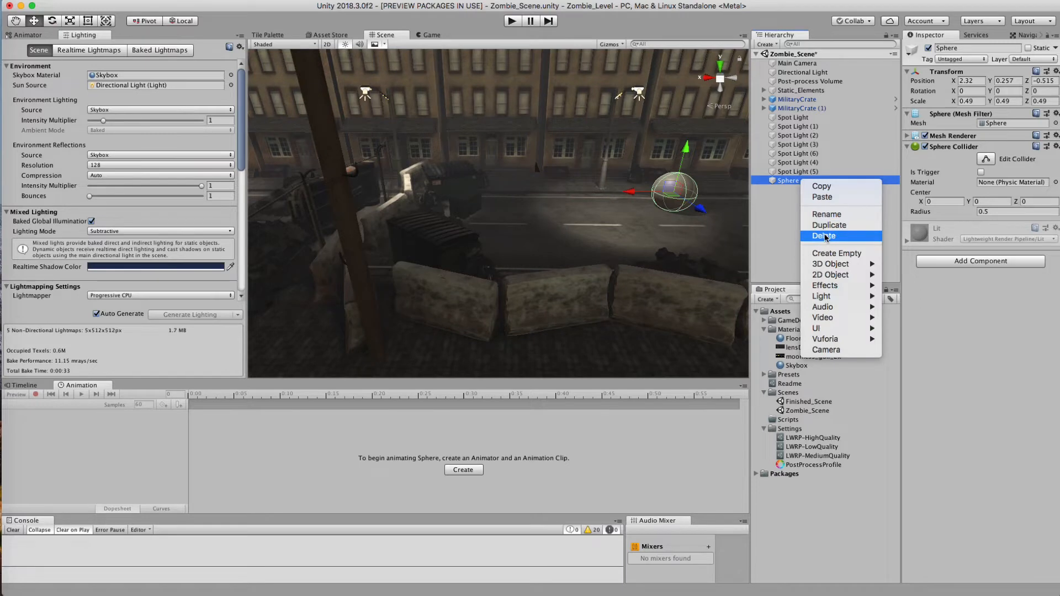
click(824, 235)
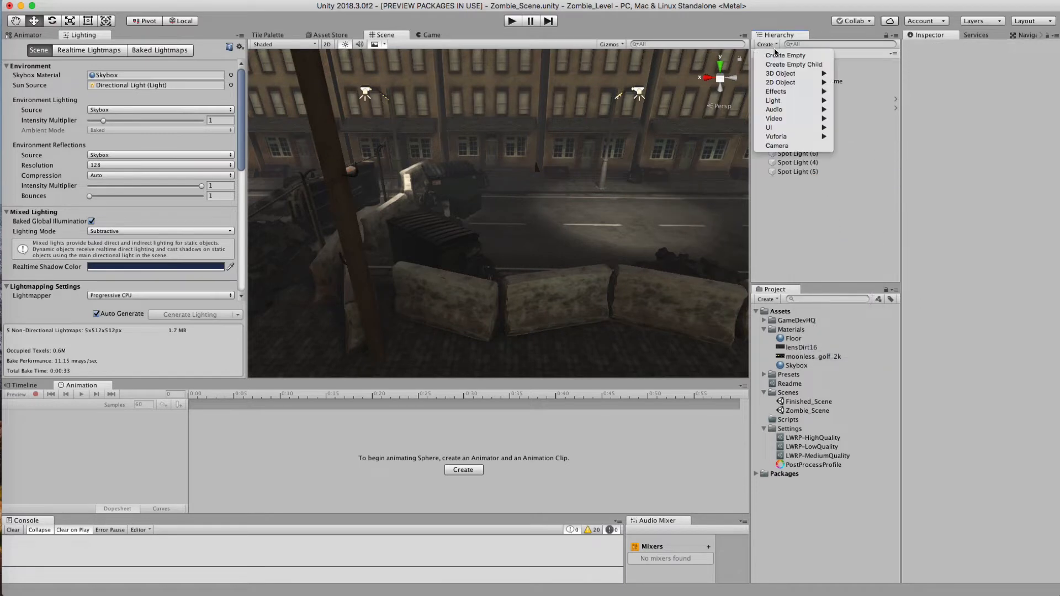
click(786, 55)
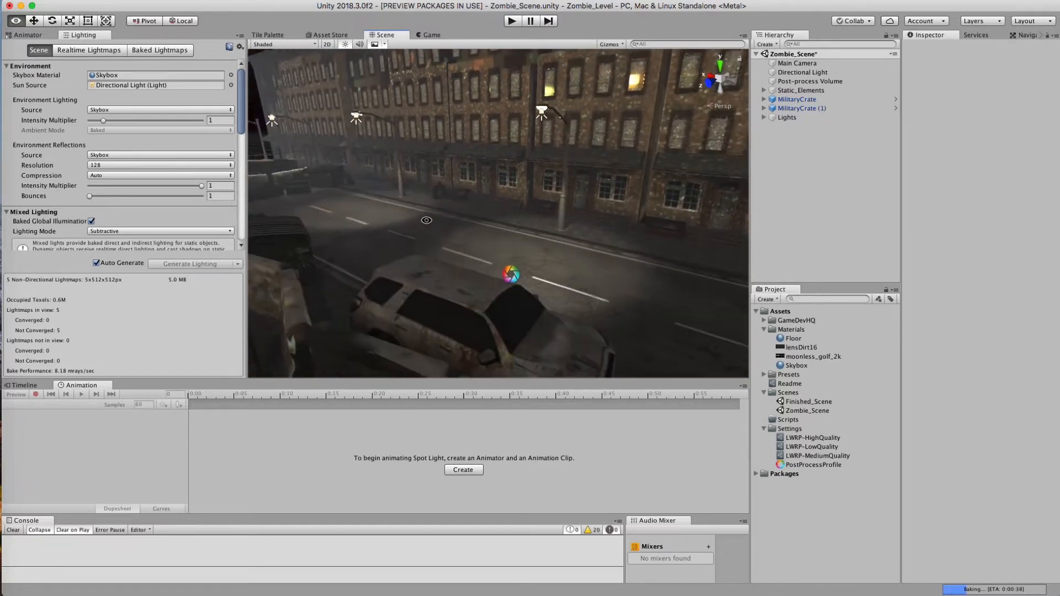
click(810, 82)
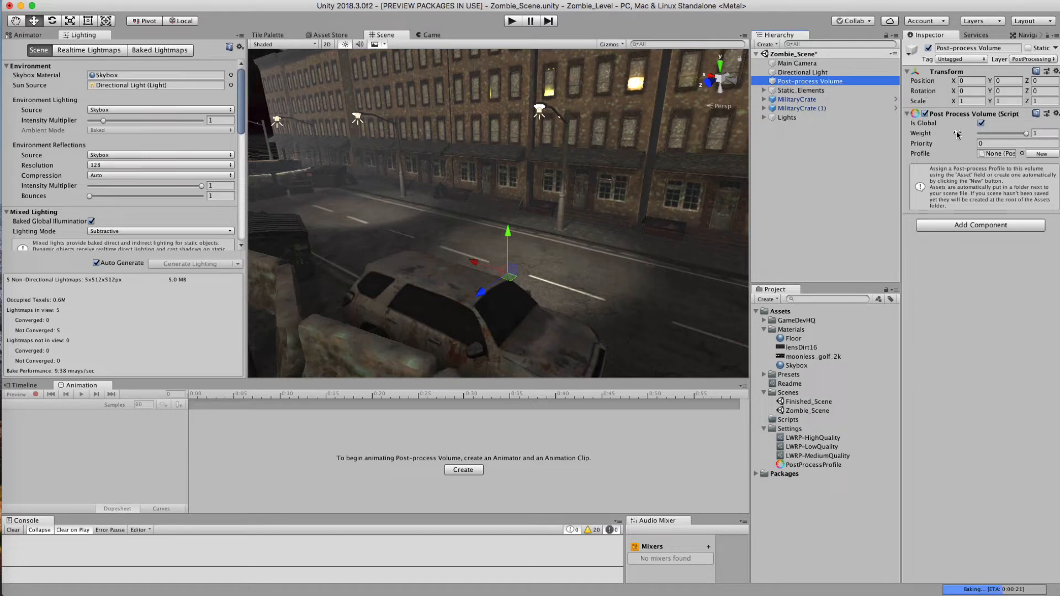
mouse_move(964, 210)
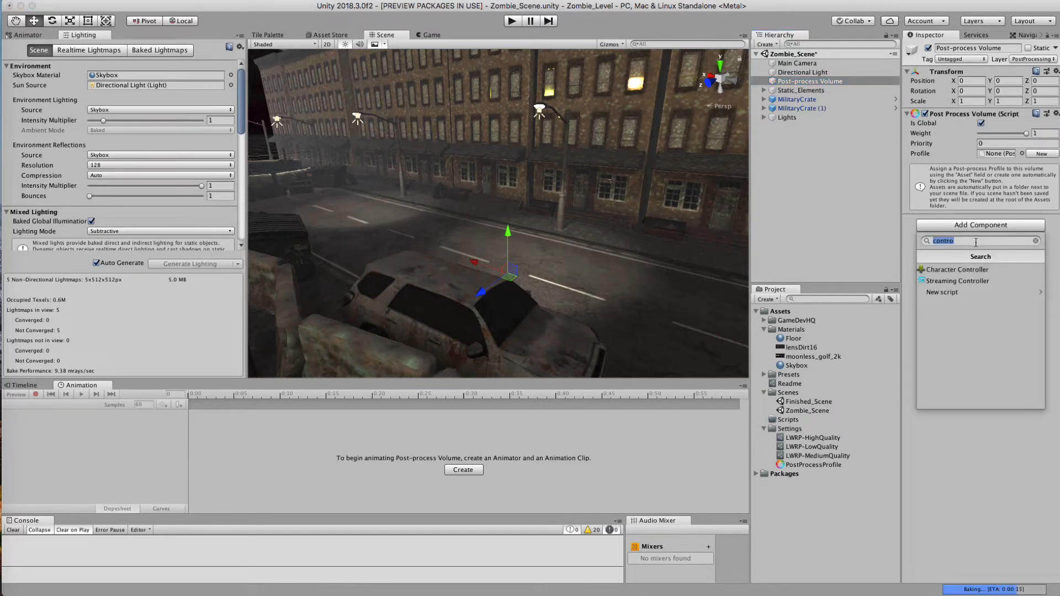
text(post)
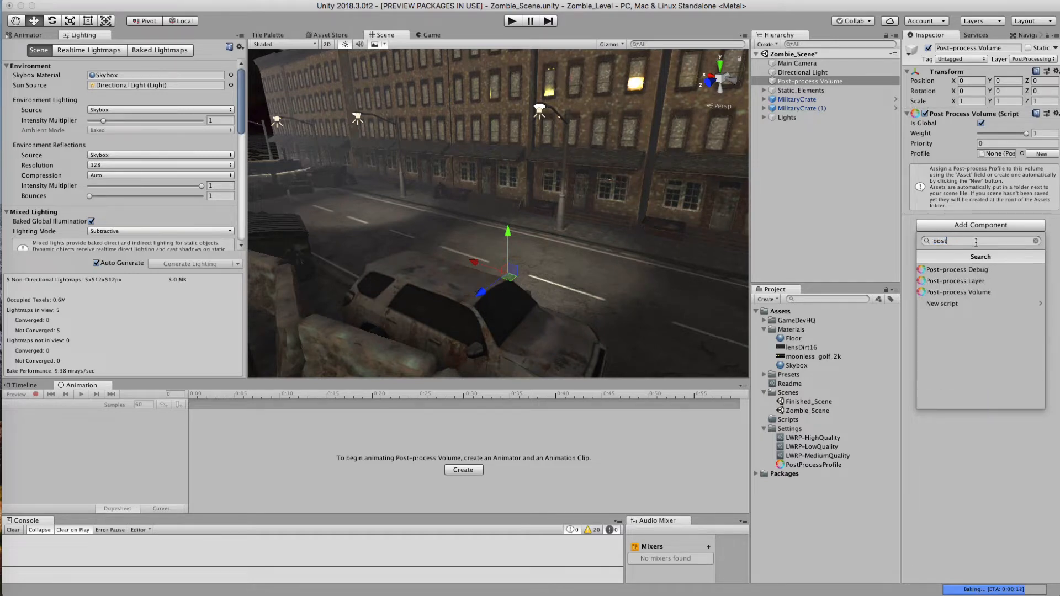
mouse_move(979, 292)
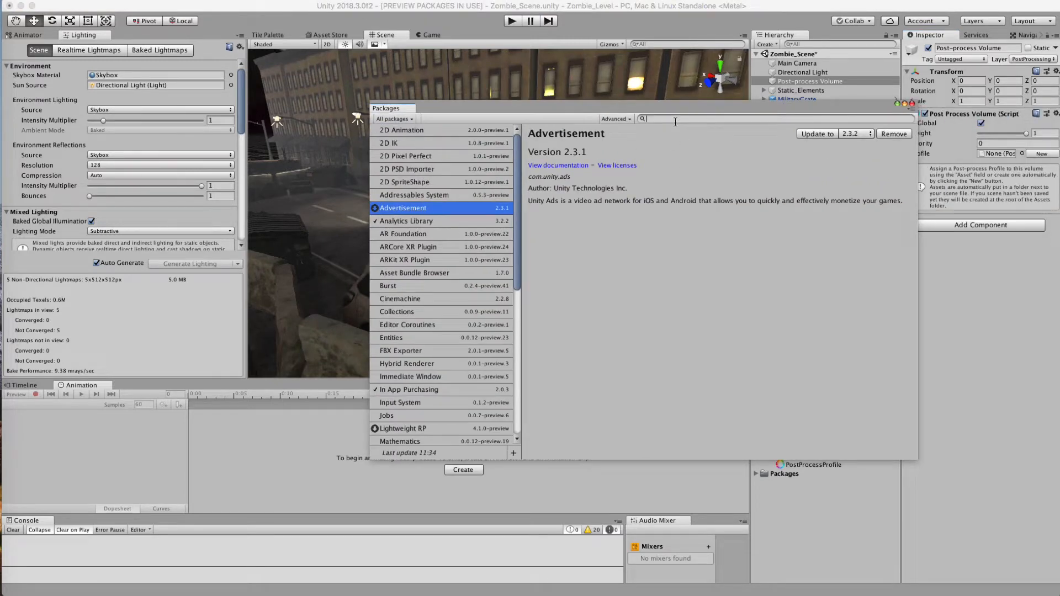
text(post)
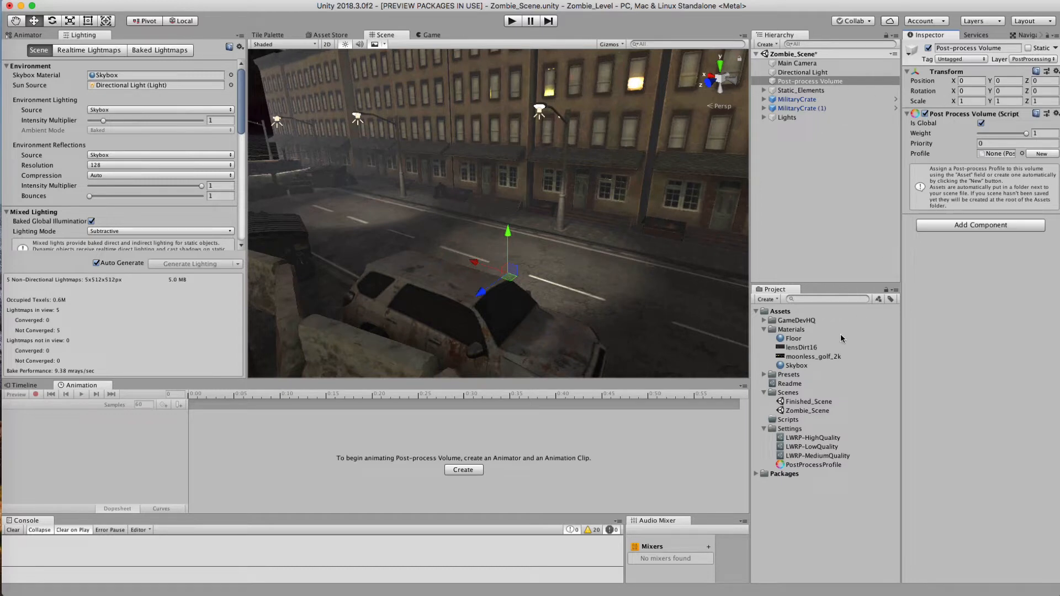
Step: Create a New Post-processing Profile asset in the Settings folder
click(767, 299)
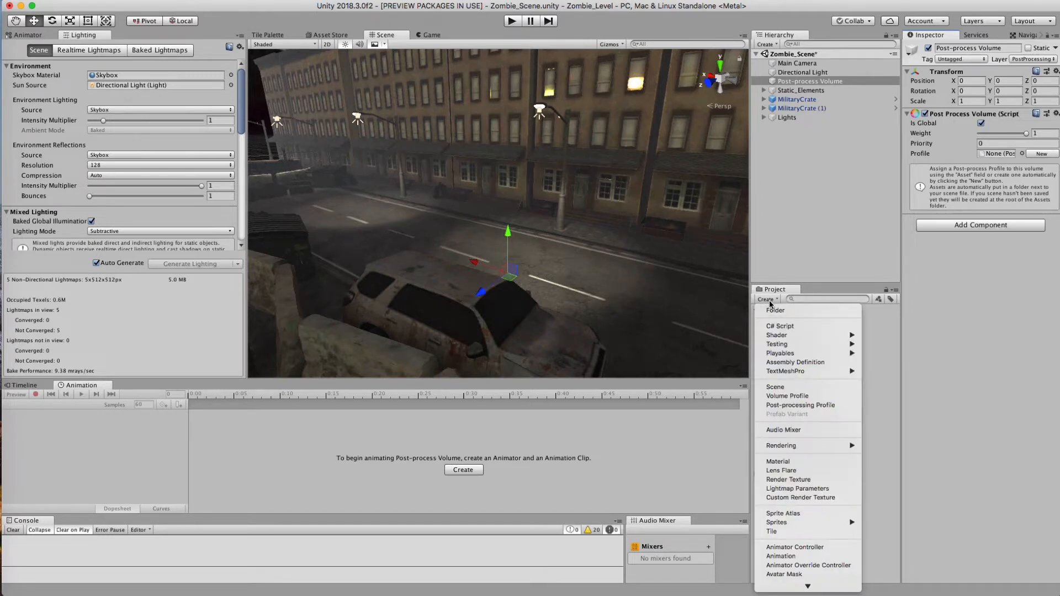
mouse_move(797, 489)
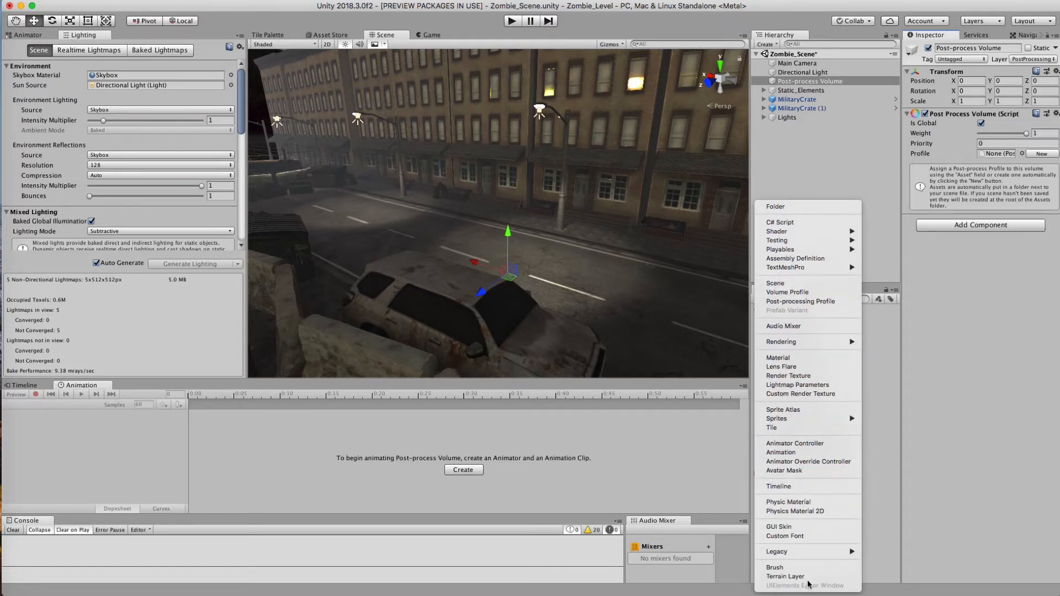
mouse_move(801, 301)
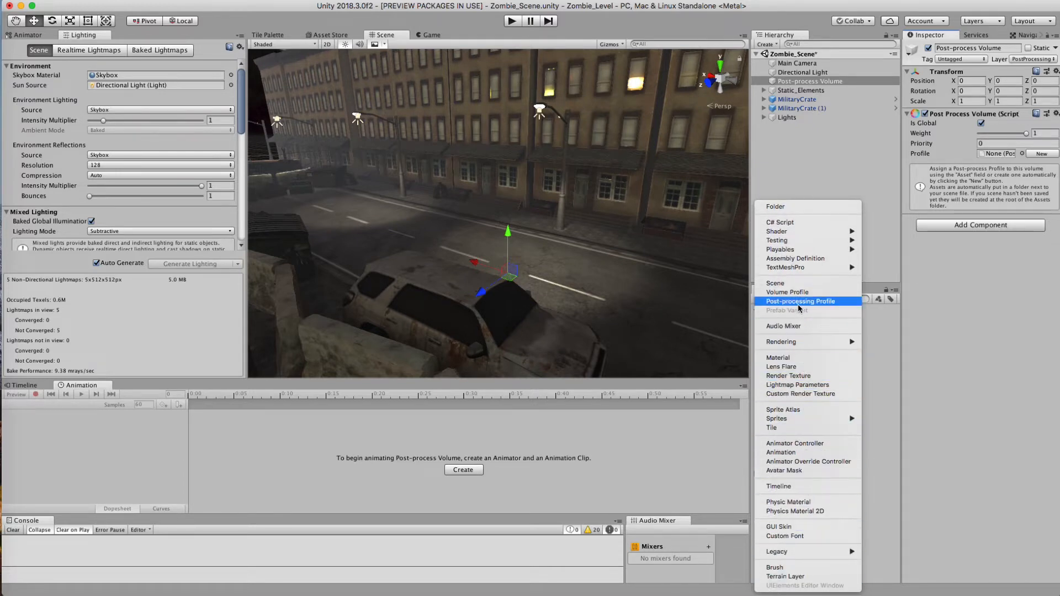
click(800, 301)
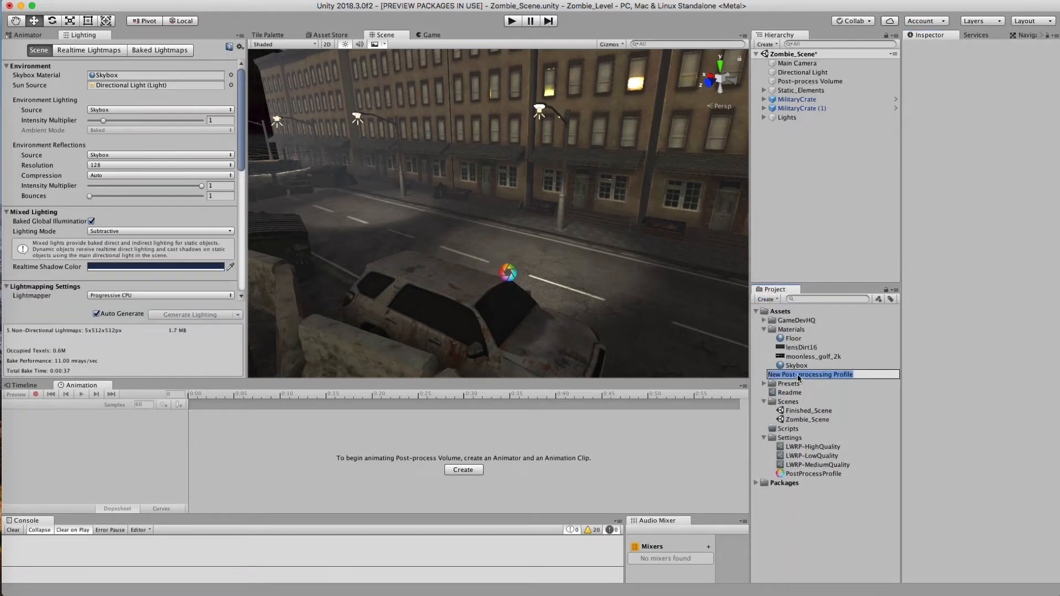
click(828, 465)
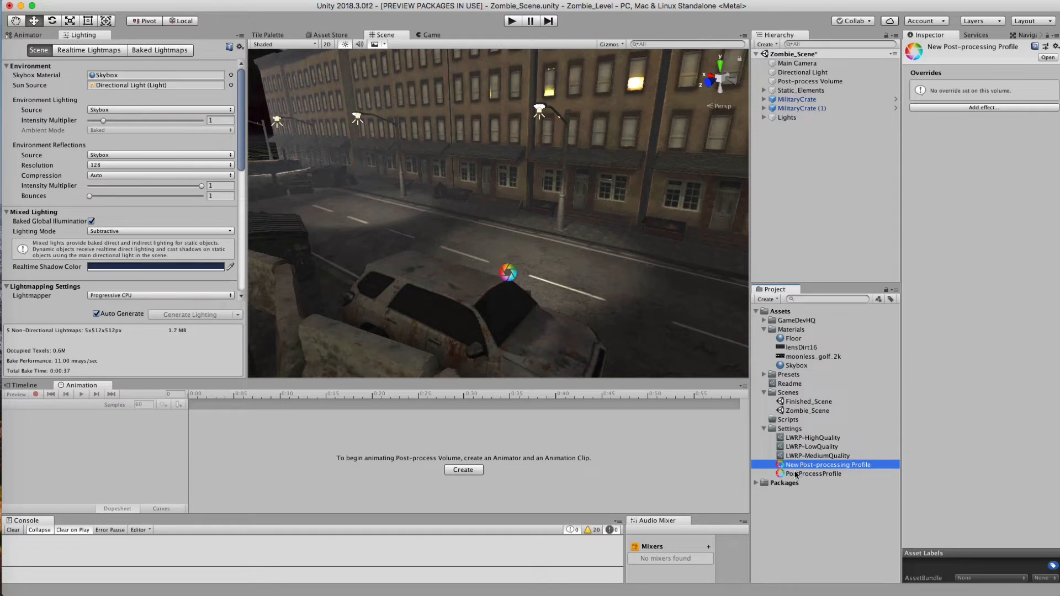
click(813, 474)
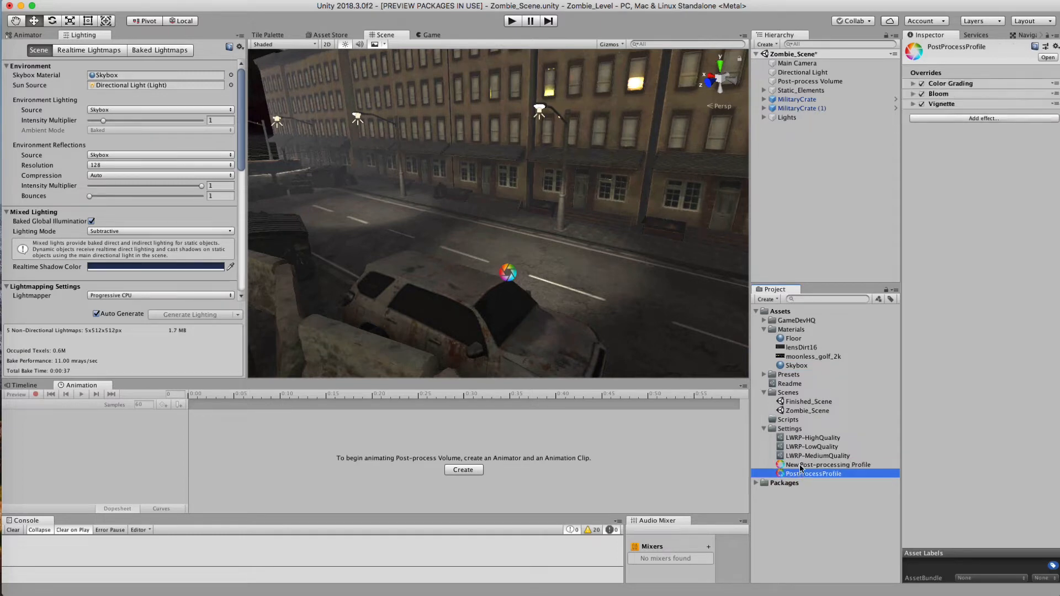
click(828, 464)
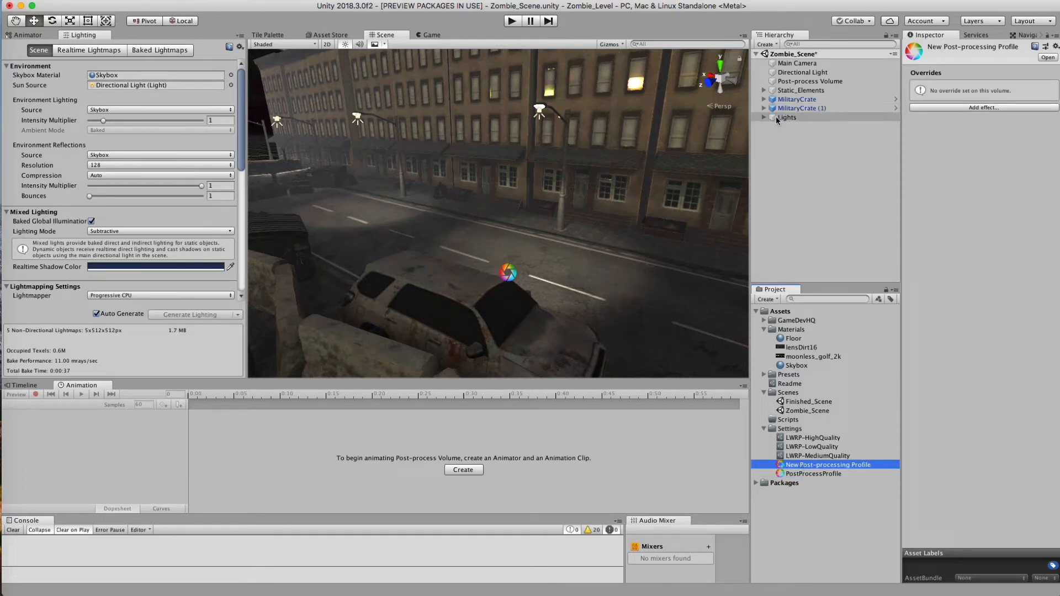
Step: Assign the new profile to Post-process Volume and set its layer to PostProcessing
click(809, 81)
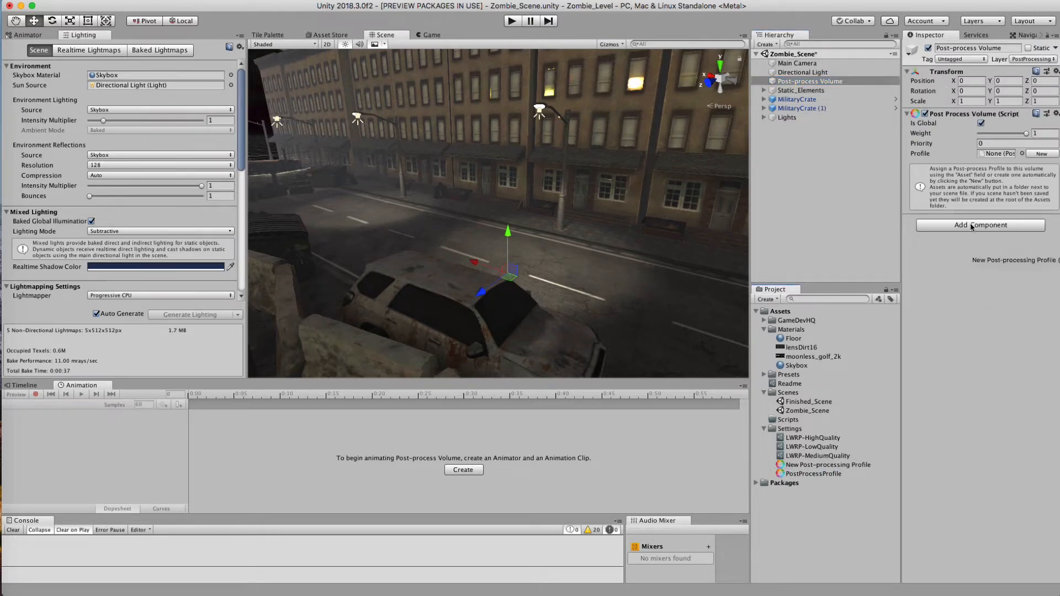
click(1042, 153)
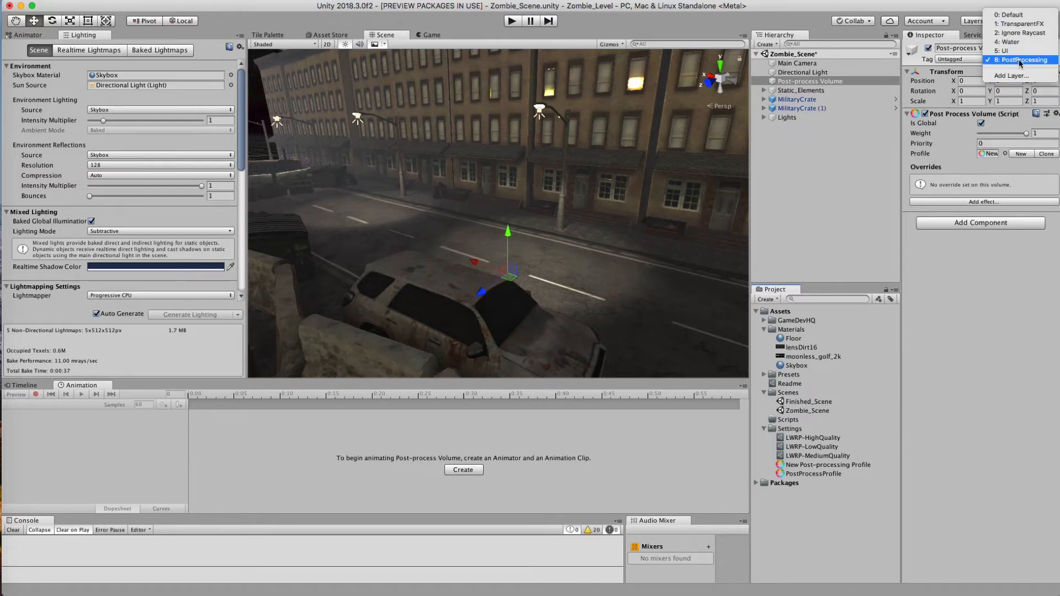
click(1024, 60)
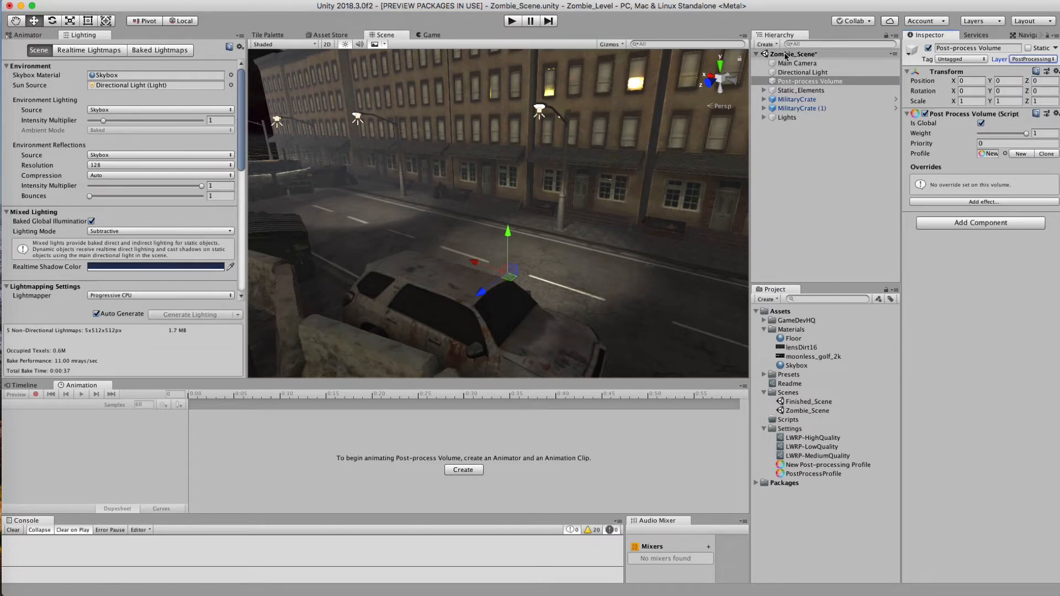
click(797, 63)
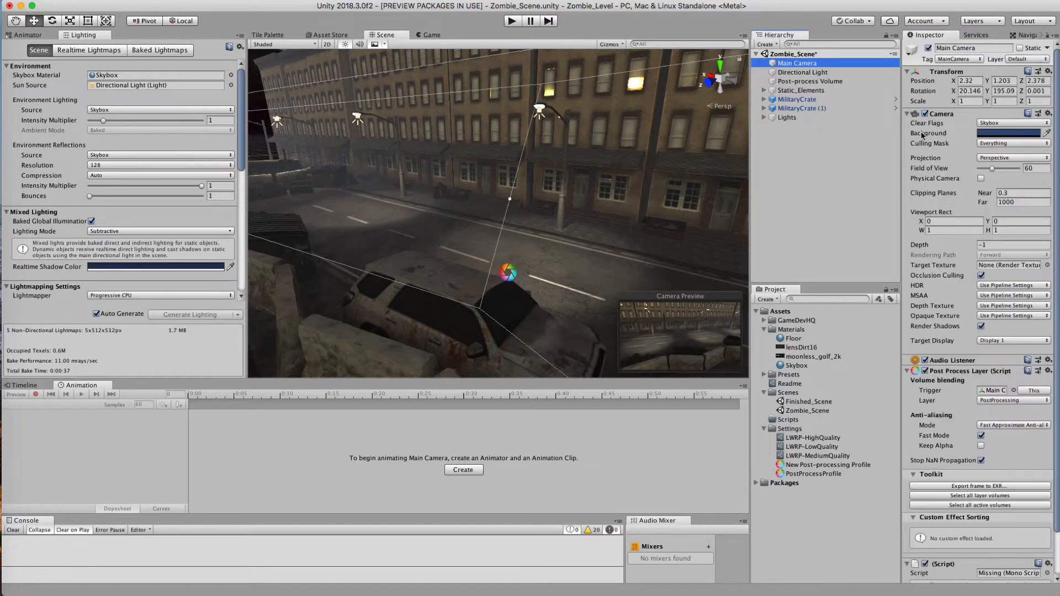
click(908, 113)
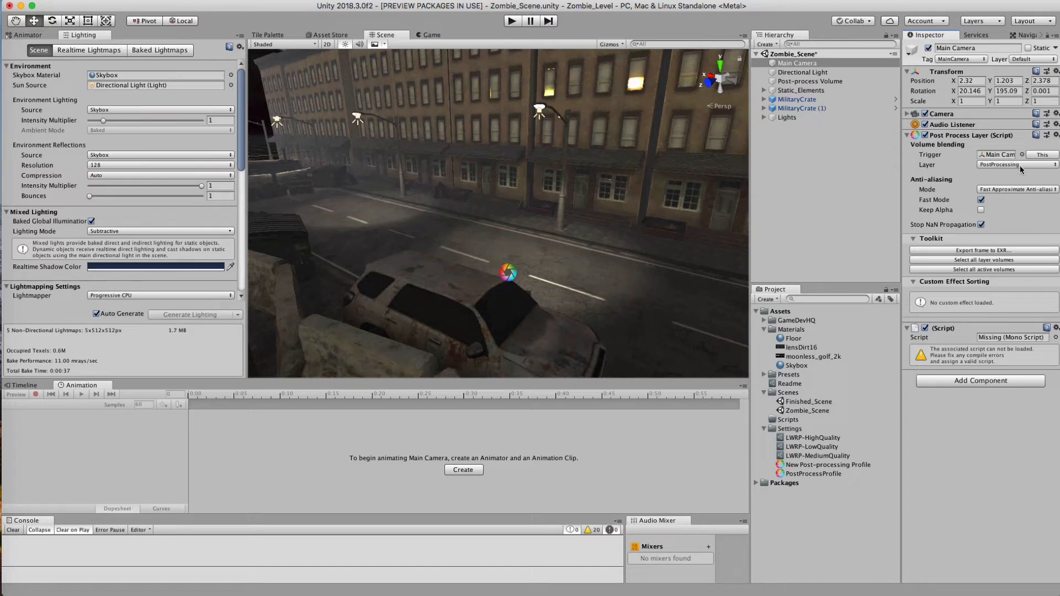
mouse_move(913, 141)
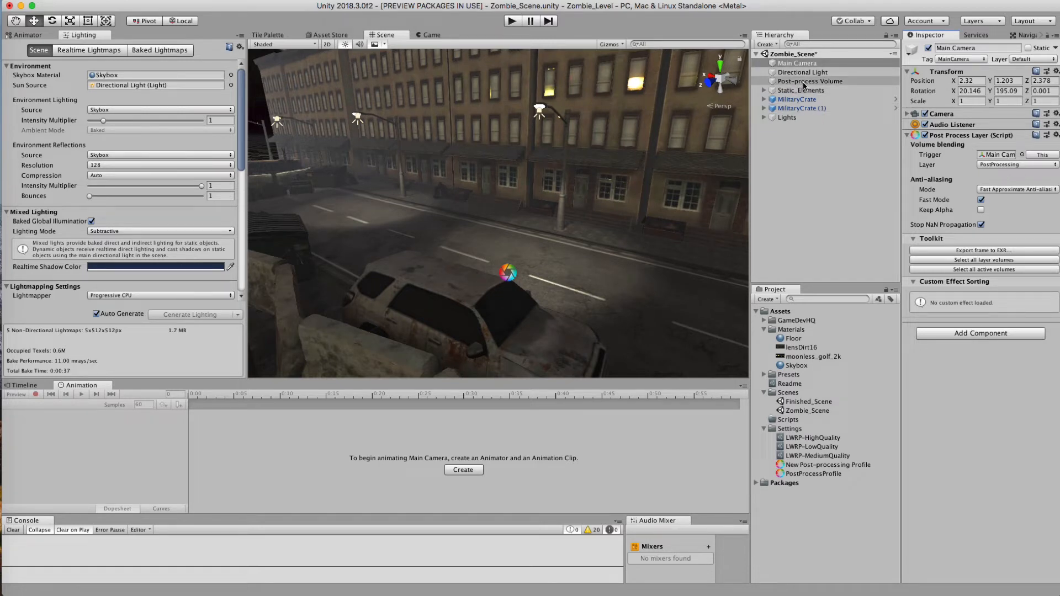
click(809, 81)
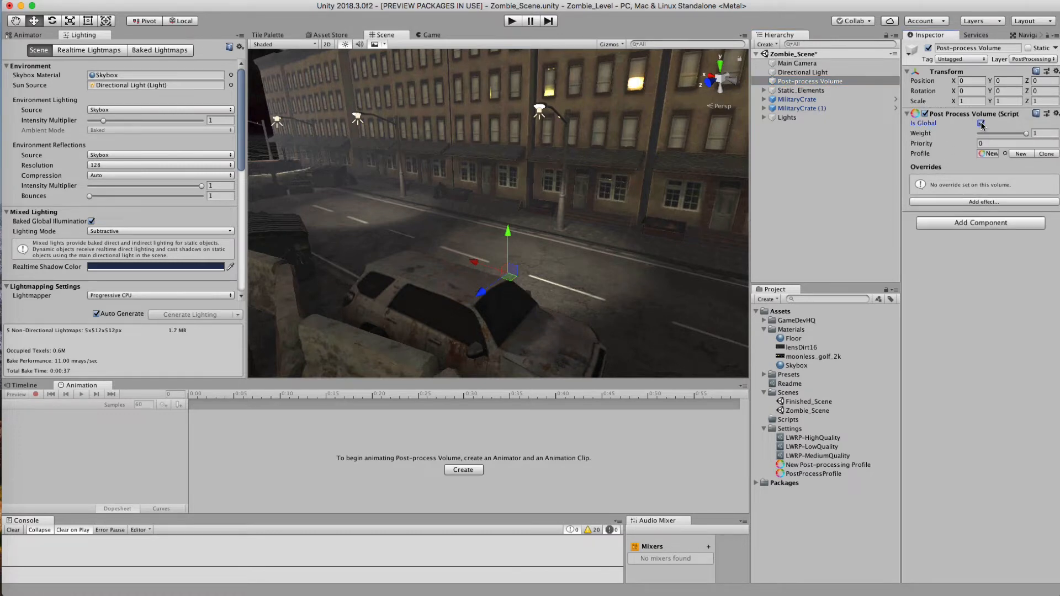
Step: Add a Unity Grain override with Intensity enabled and set to 1
click(982, 201)
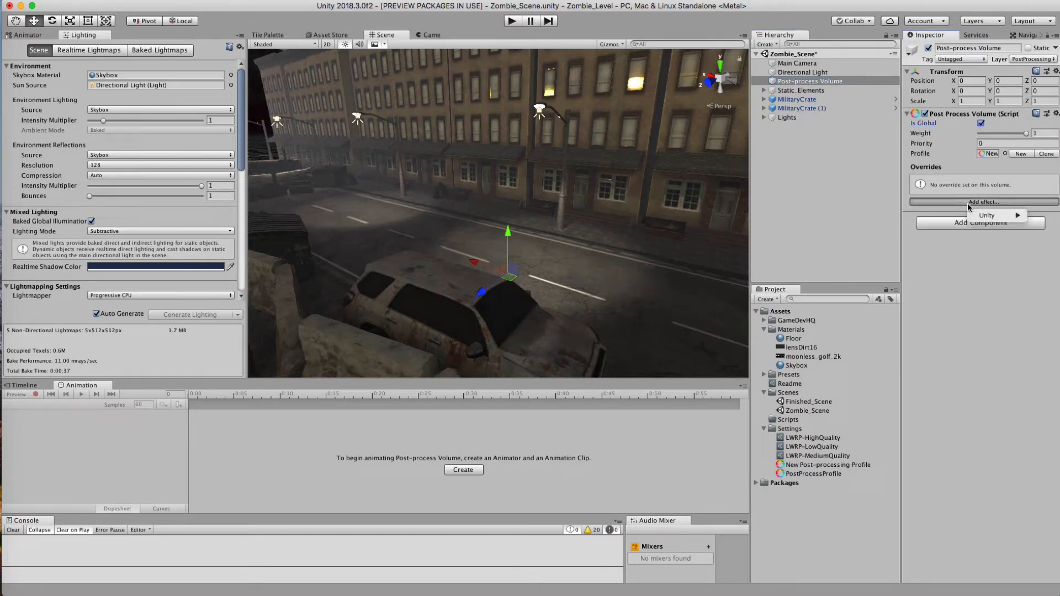
click(981, 201)
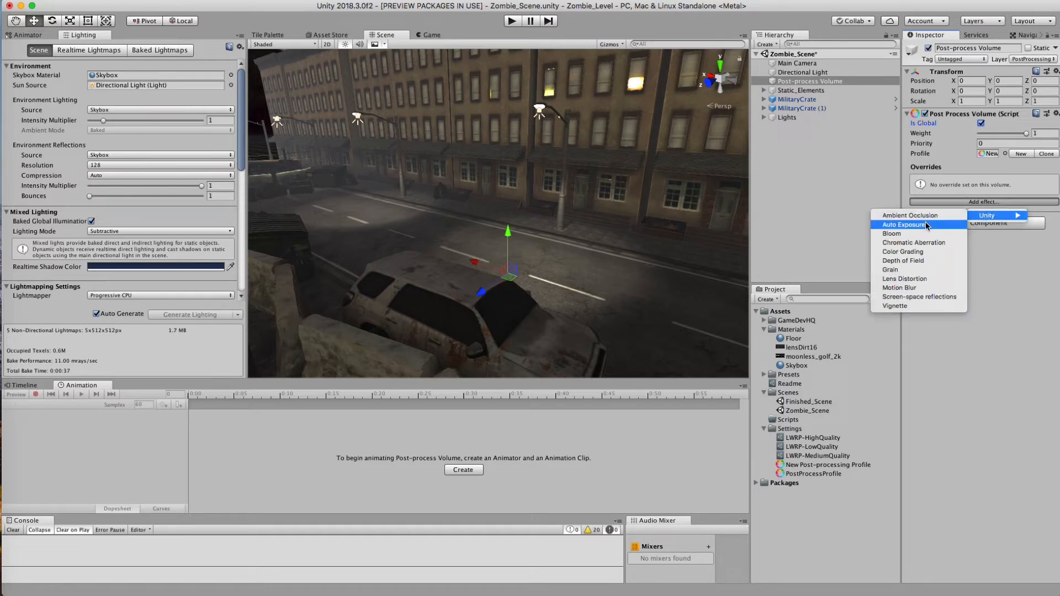
mouse_move(901, 269)
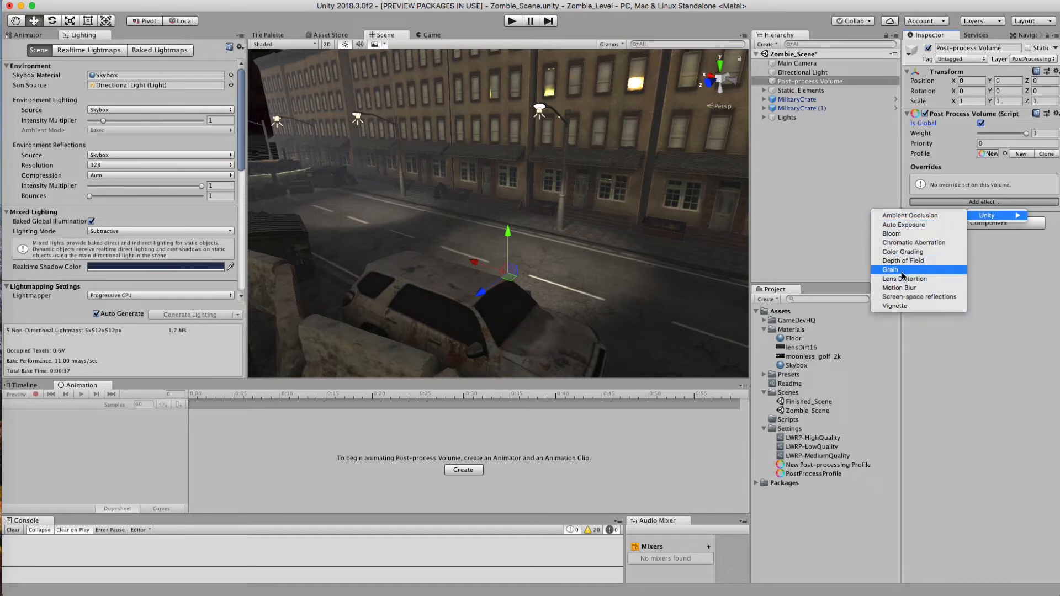
click(891, 270)
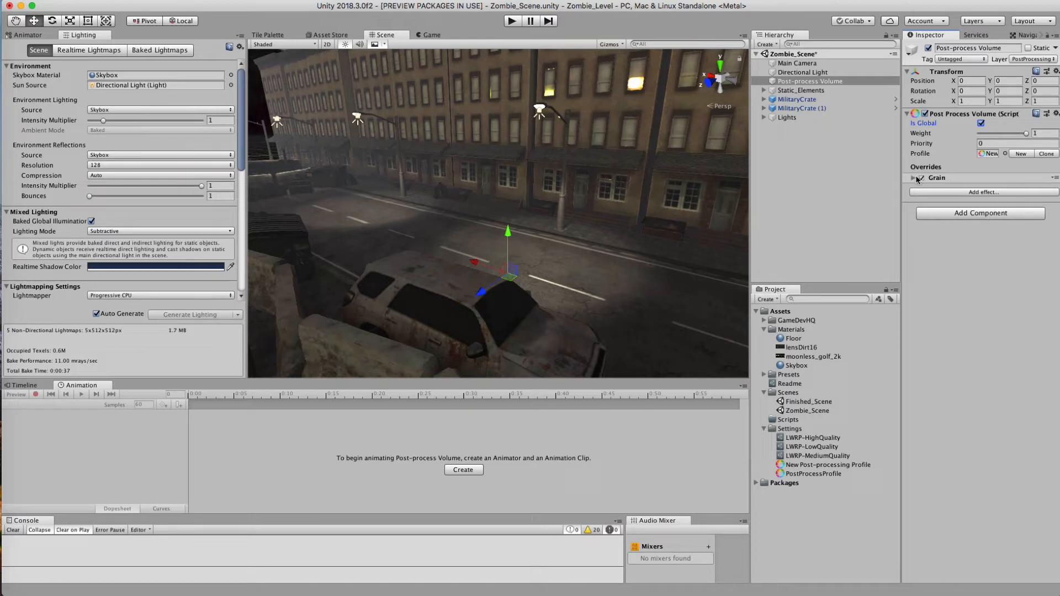
click(917, 178)
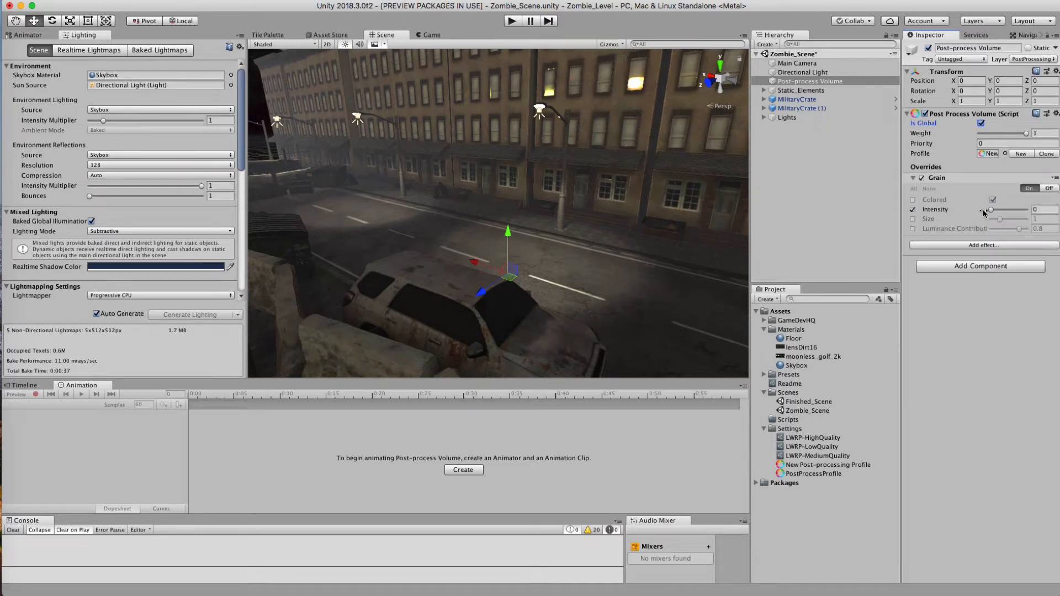
triple_click(1031, 209)
text(1)
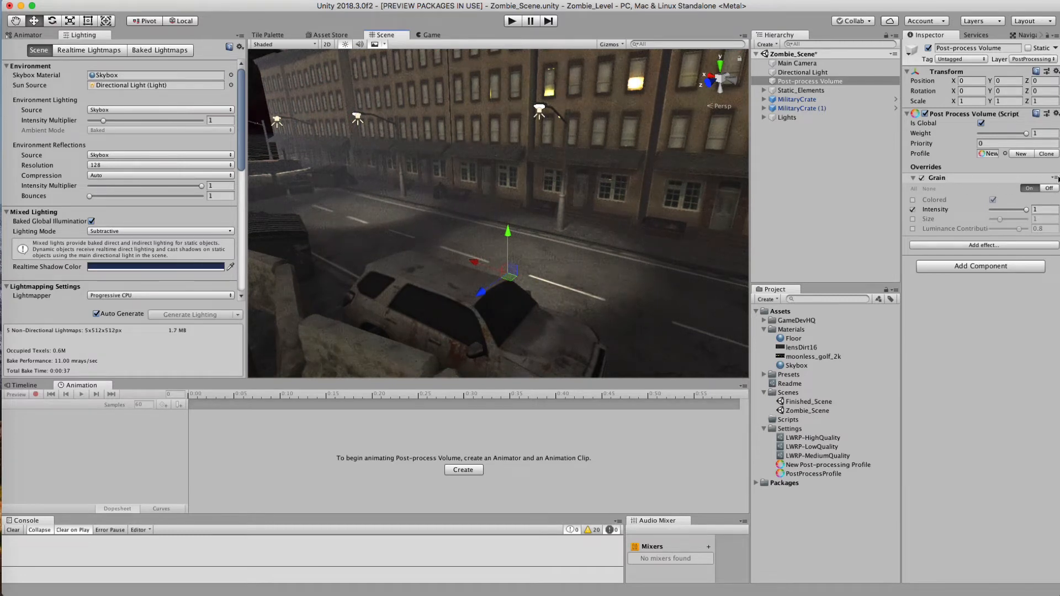
click(1055, 178)
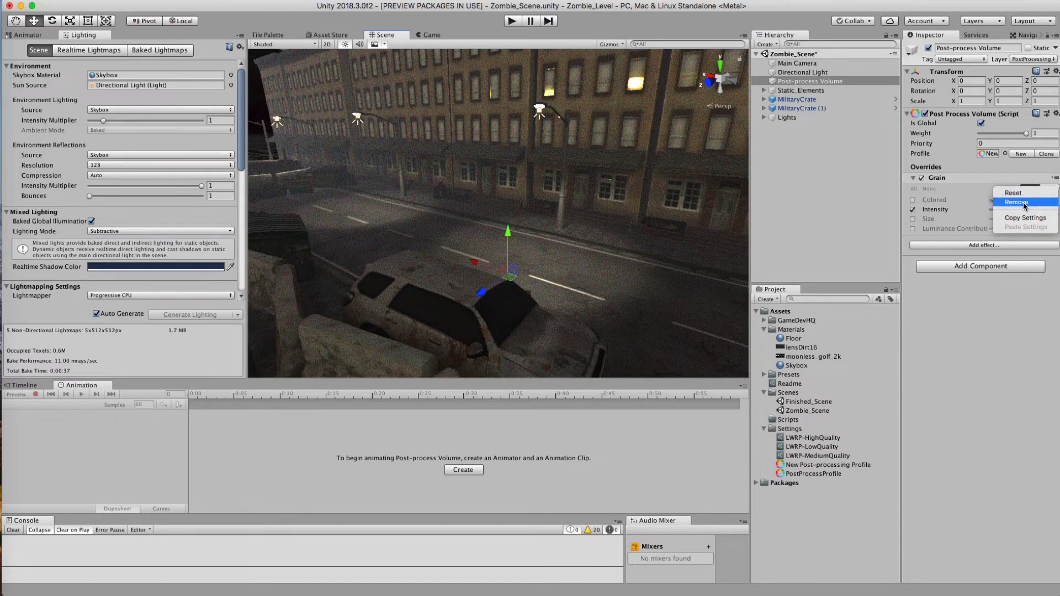
Step: Remove the Grain override from the volume and reopen the Add effect list
click(1016, 202)
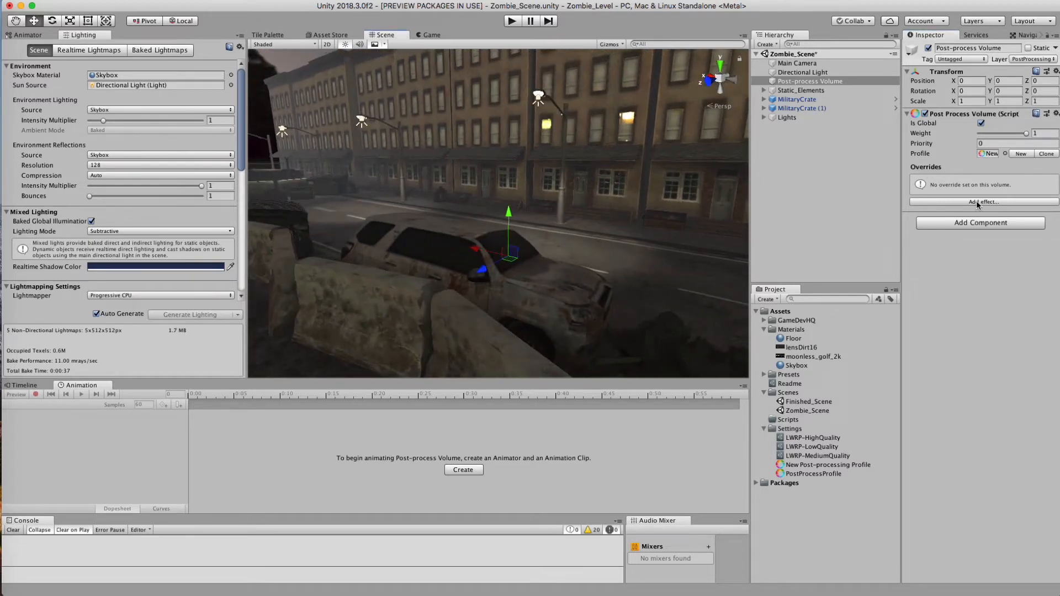
click(982, 201)
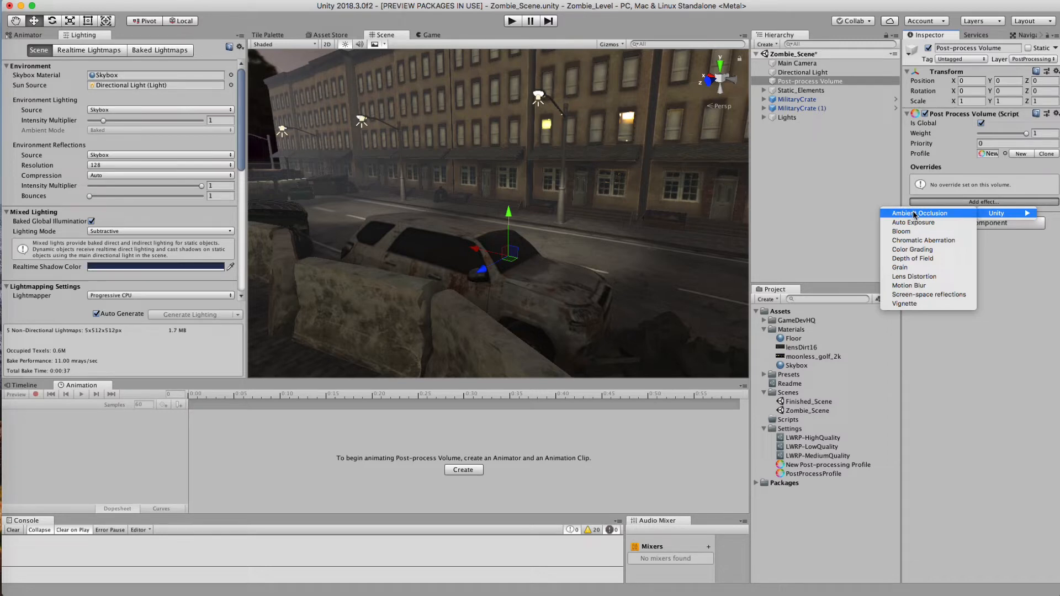
mouse_move(914, 222)
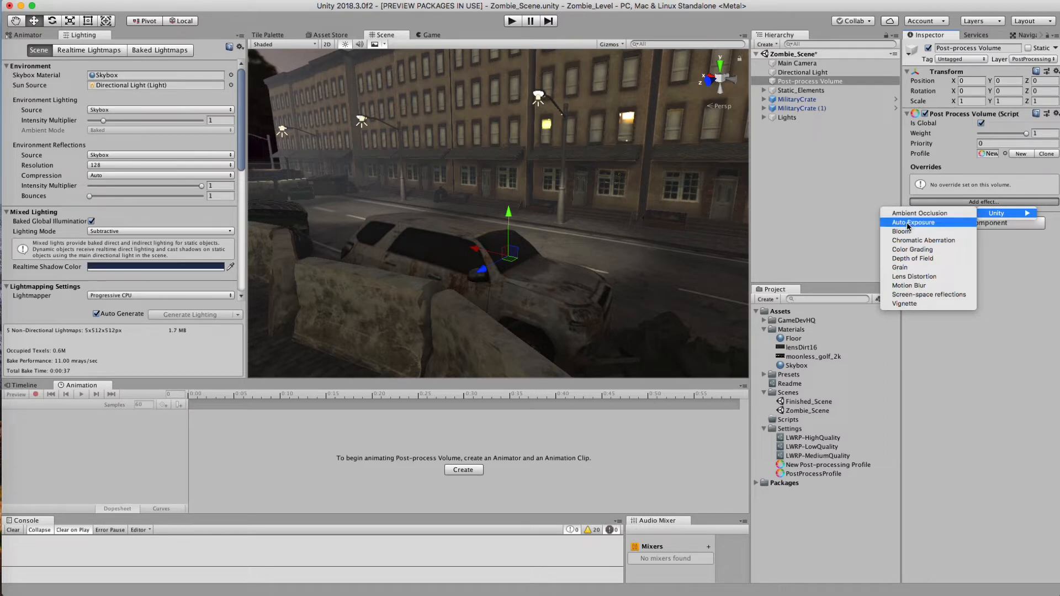
mouse_move(903, 232)
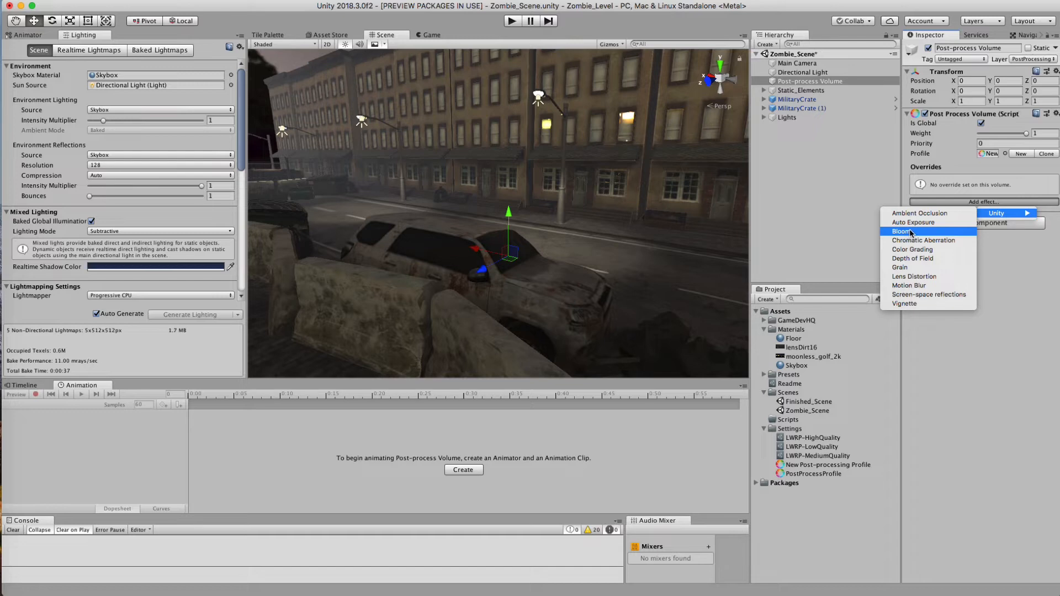
mouse_move(923, 240)
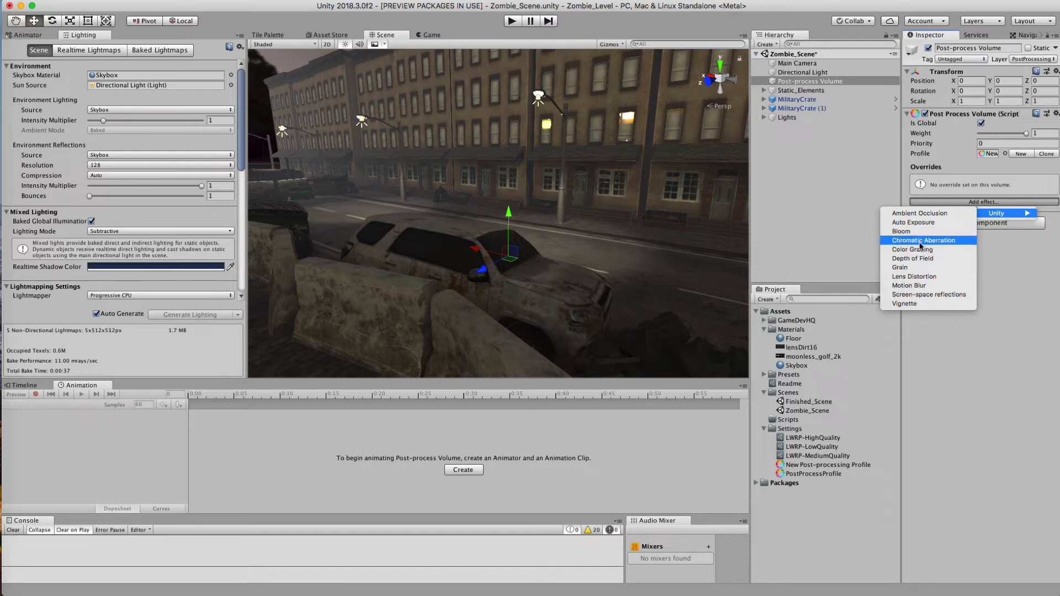
mouse_move(913, 249)
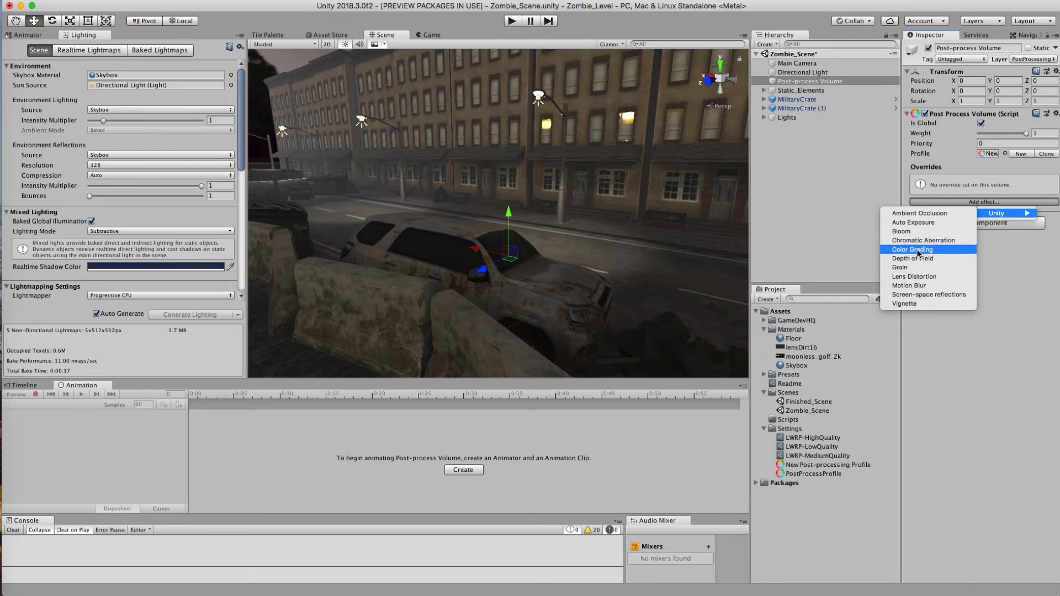
mouse_move(913, 259)
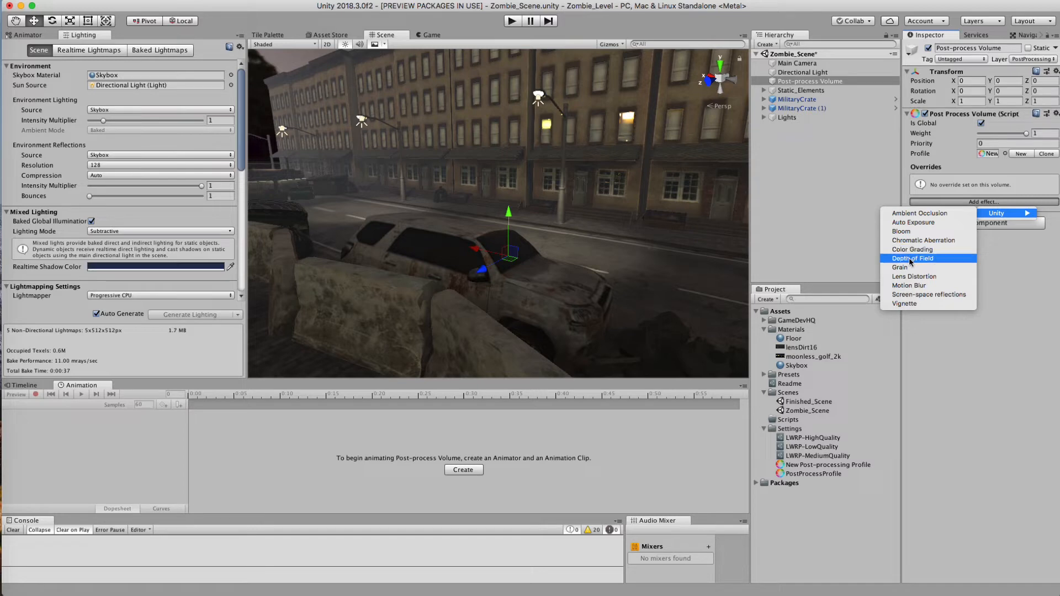
mouse_move(915, 276)
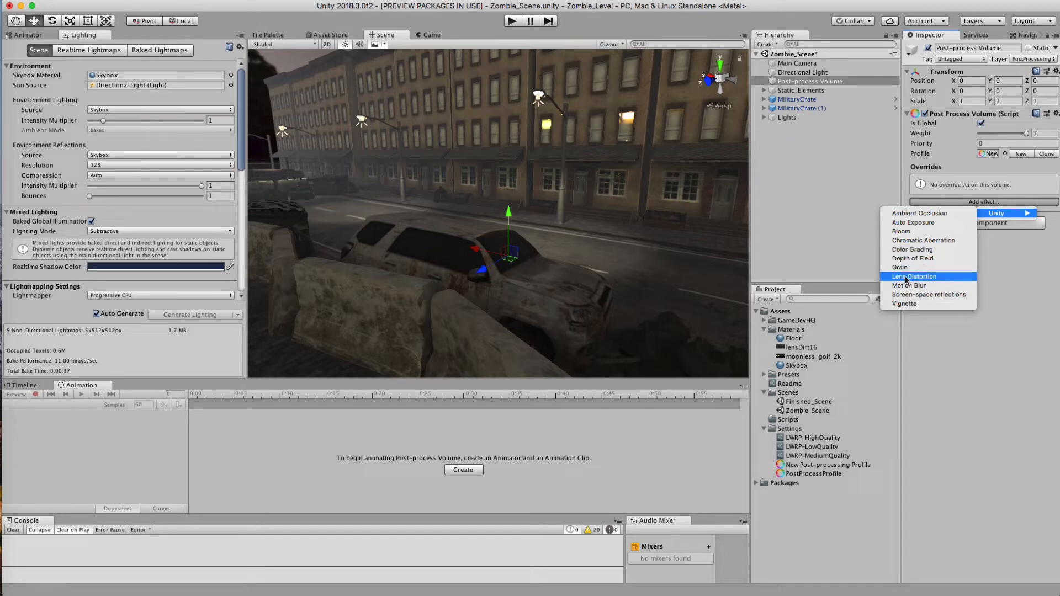
mouse_move(909, 285)
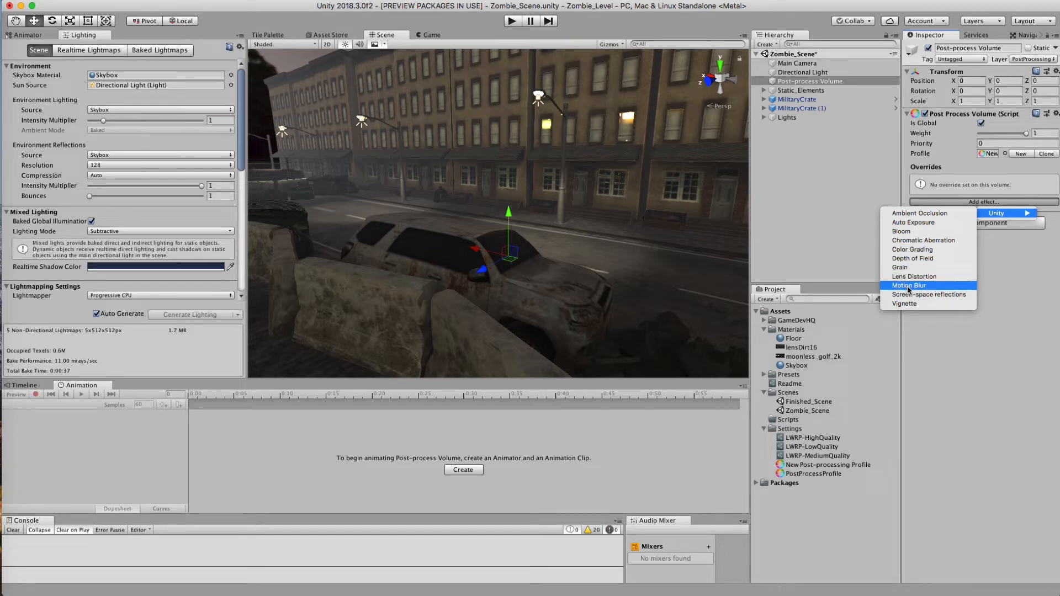
mouse_move(928, 294)
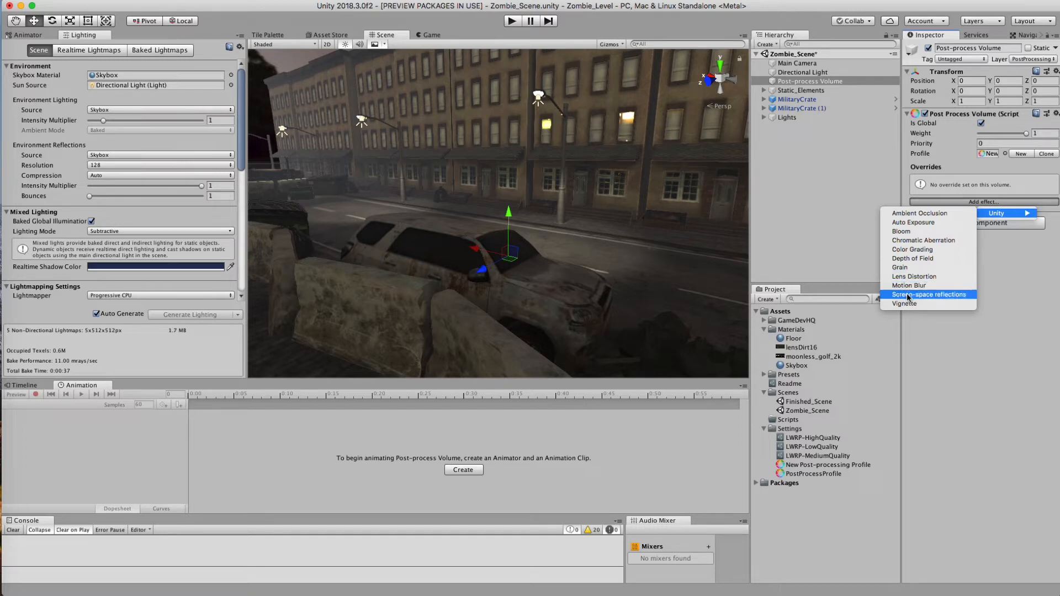
mouse_move(960, 300)
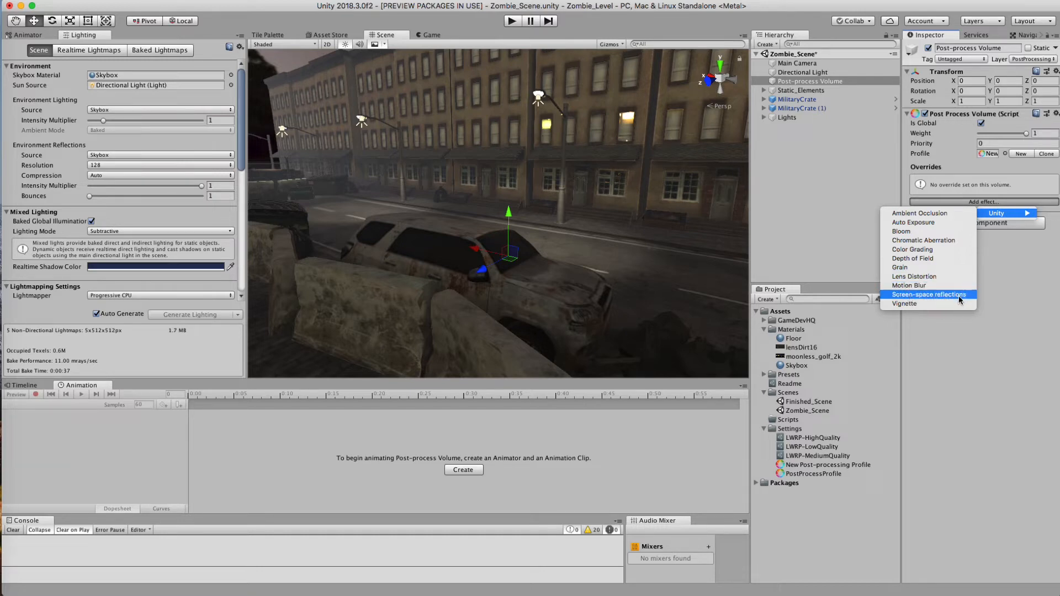
mouse_move(916, 259)
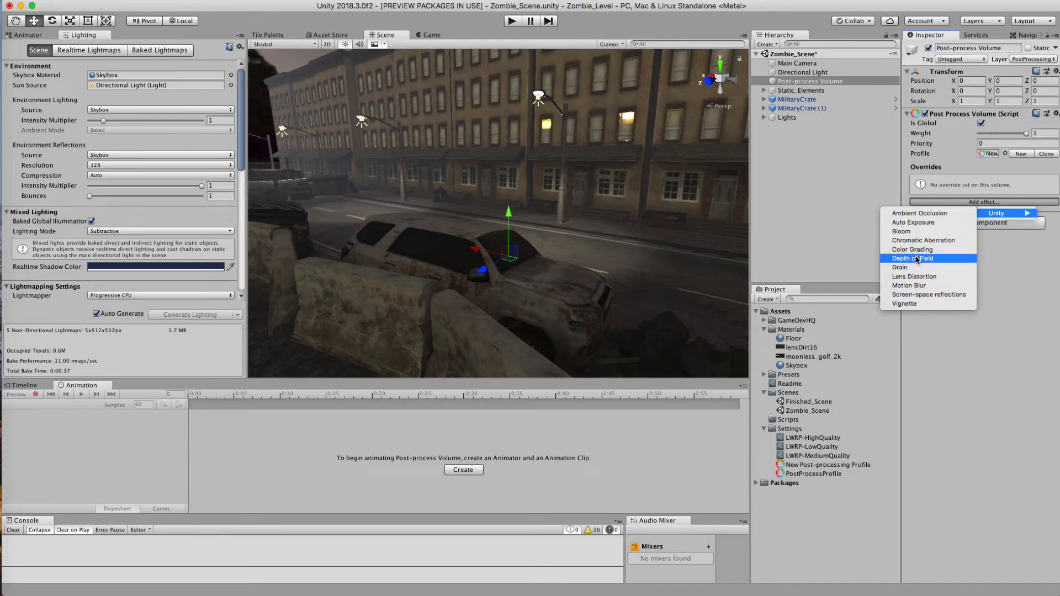
mouse_move(915, 276)
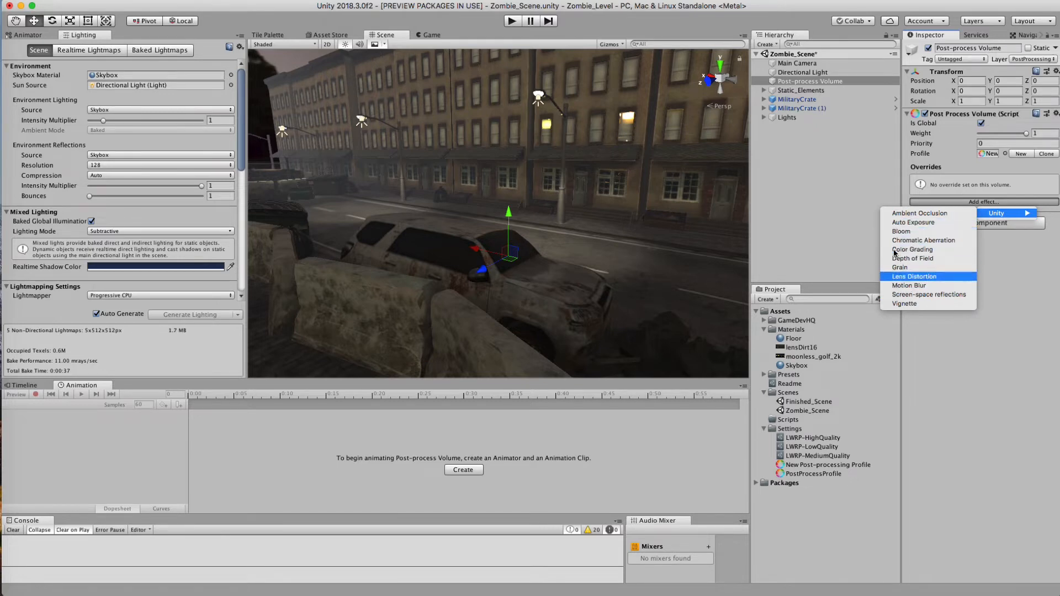
mouse_move(901, 268)
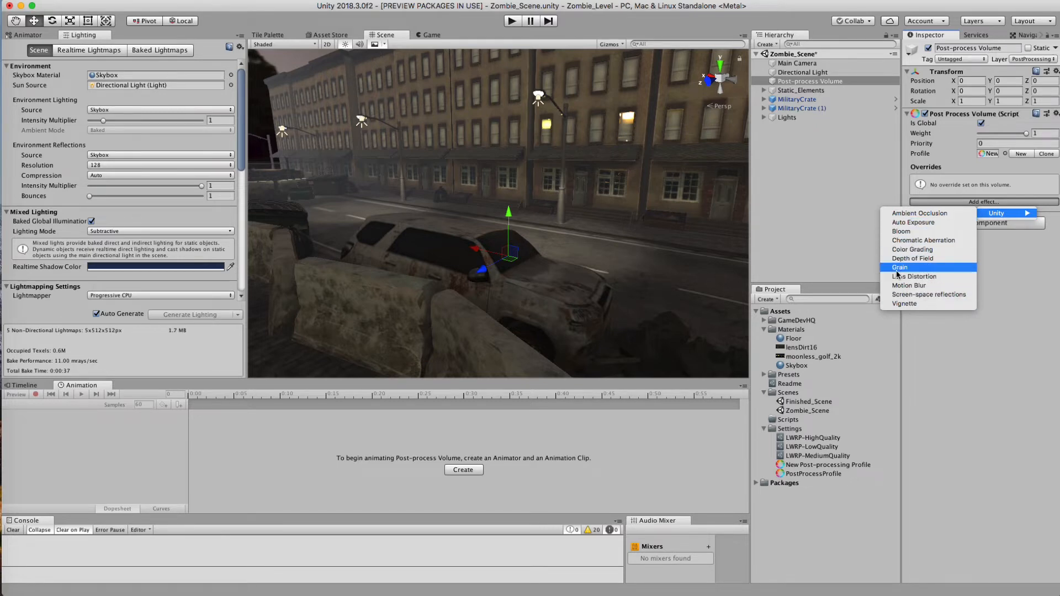
mouse_move(909, 232)
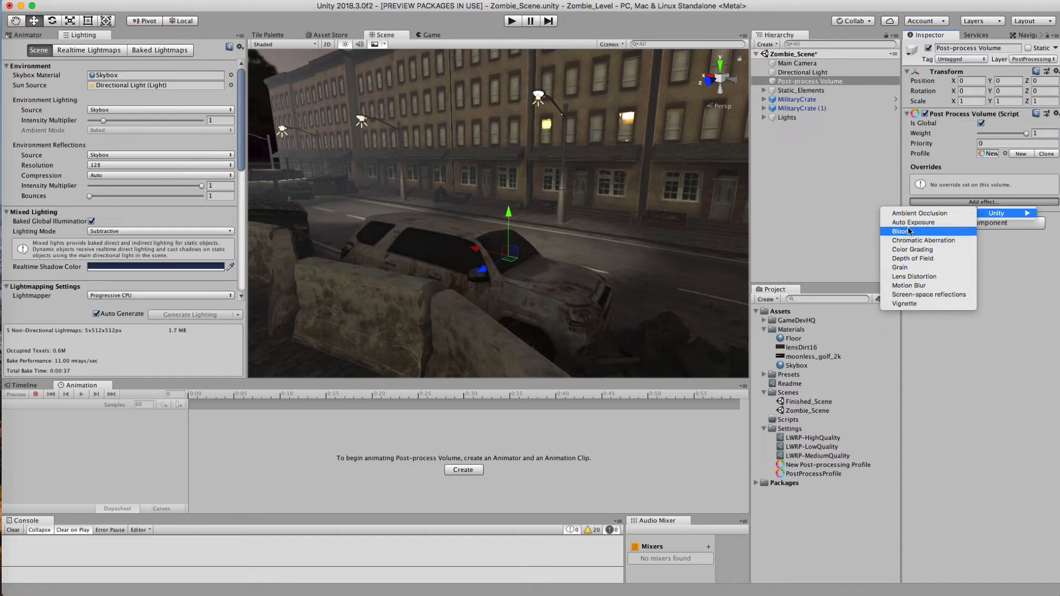
mouse_move(908, 267)
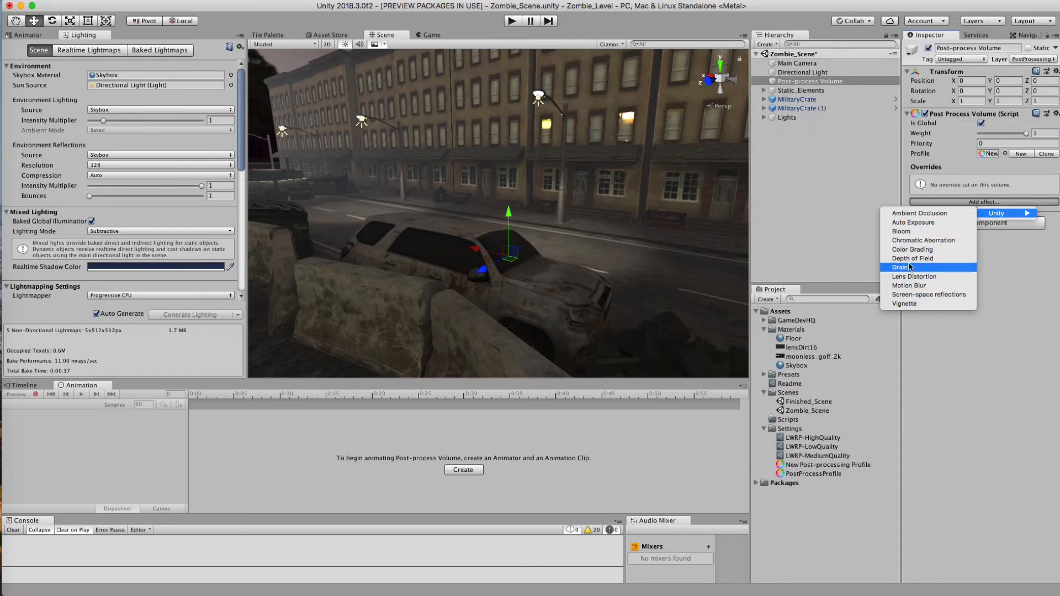
Step: Add Color Grading in High Definition Range mode with ACES tonemapping and tint -8
click(913, 249)
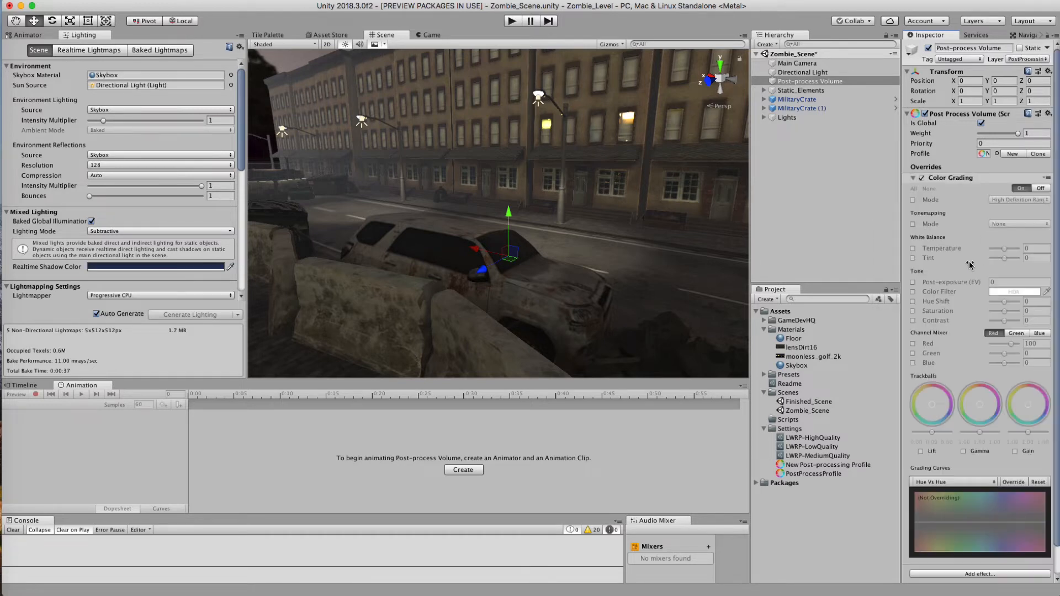
click(1018, 199)
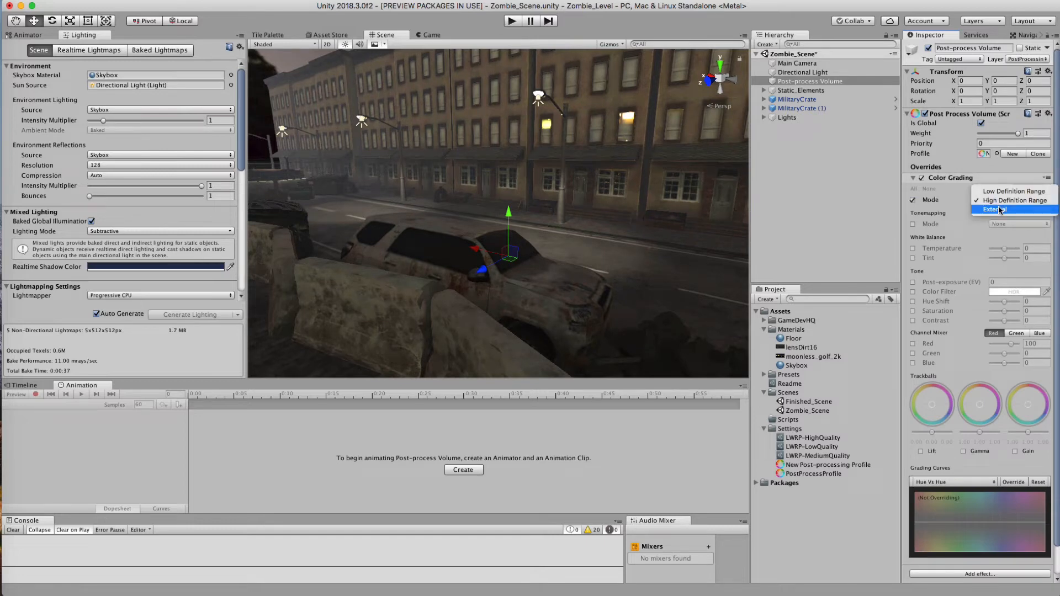
click(1015, 224)
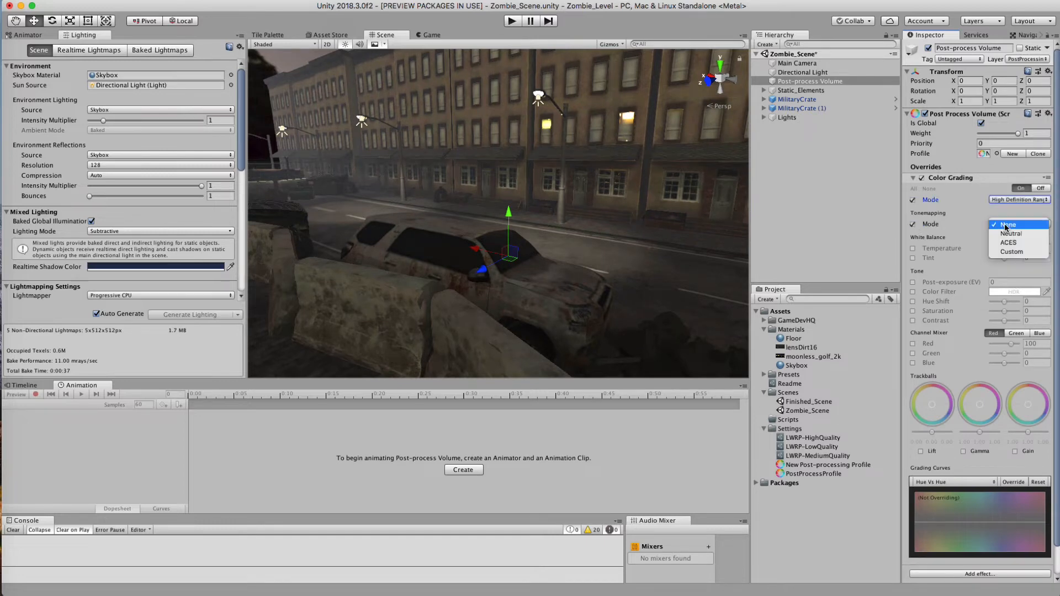
click(1010, 242)
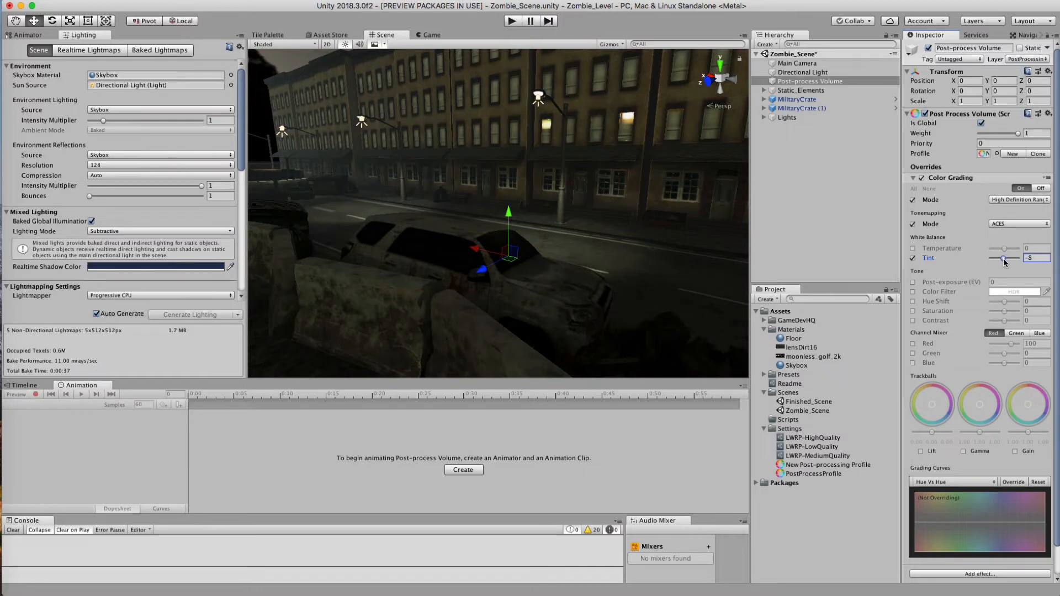
click(913, 282)
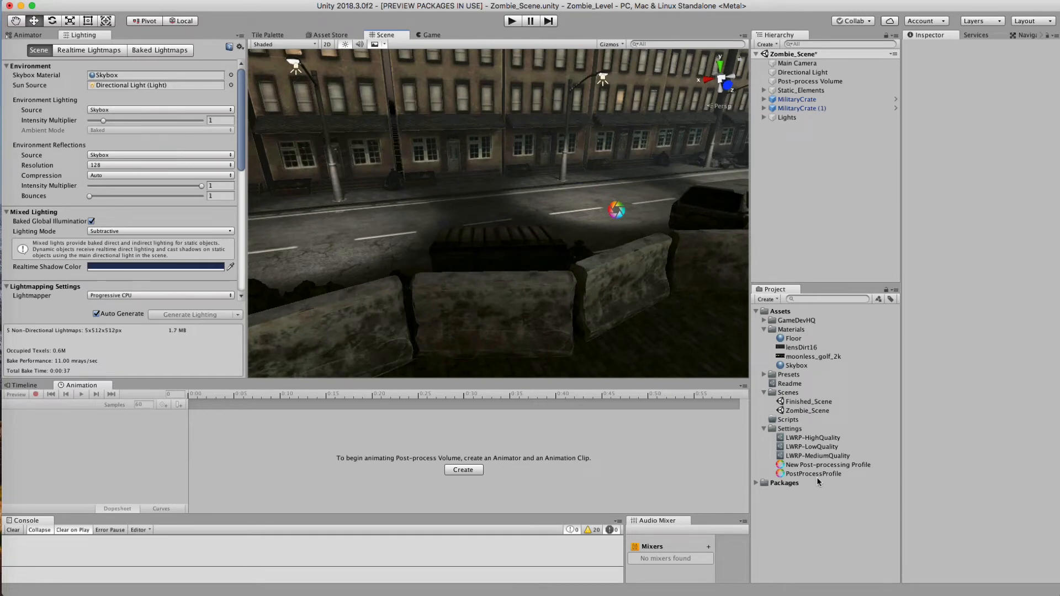
Step: Add a Vignette with Mode and Intensity 0.37 enabled, and raise Post-exposure to 1.06
click(828, 464)
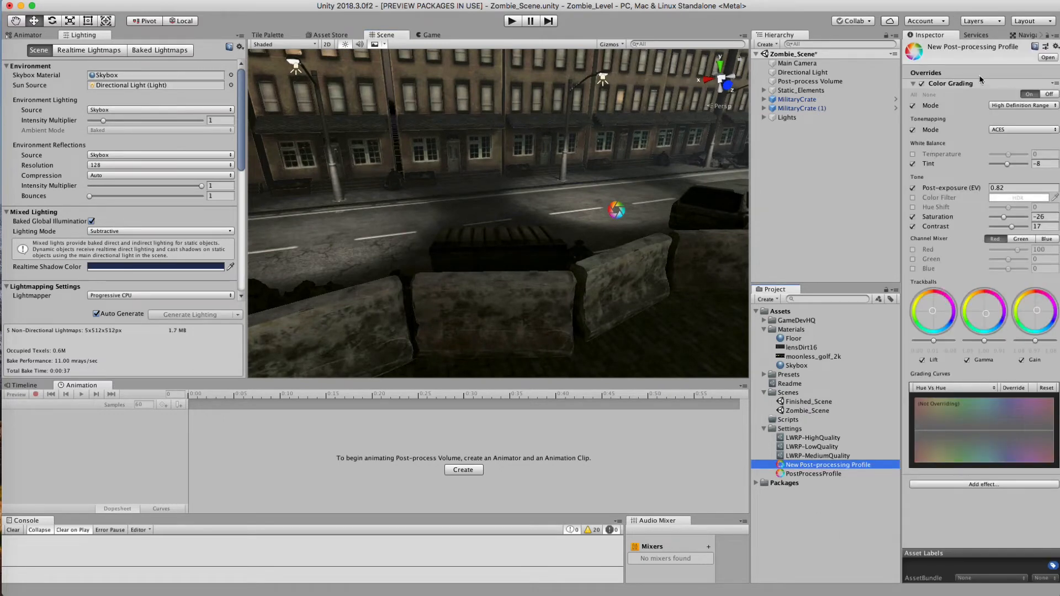
click(914, 83)
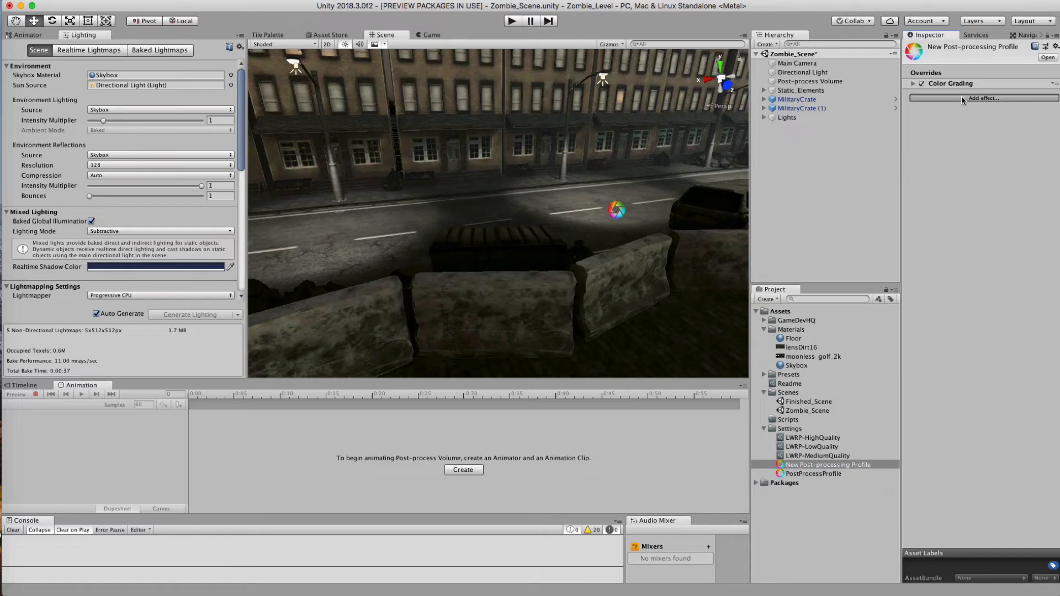
click(982, 97)
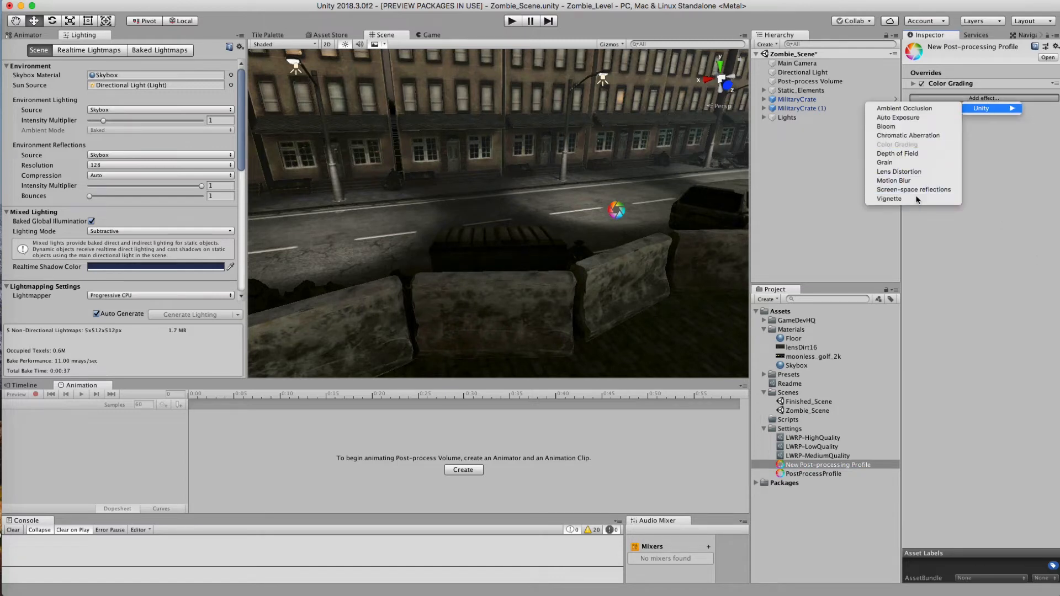
click(890, 199)
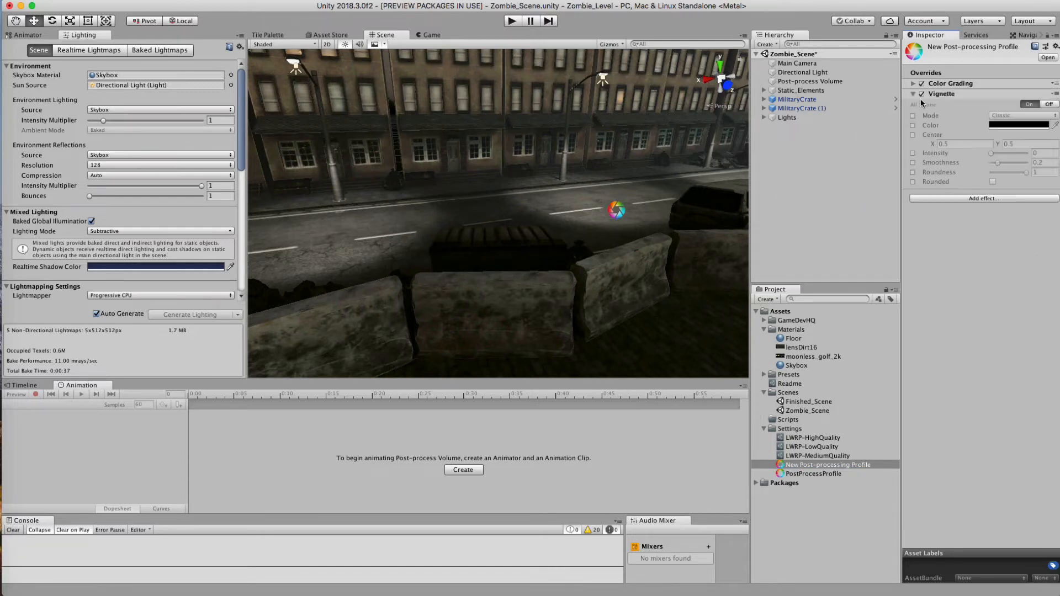
click(913, 115)
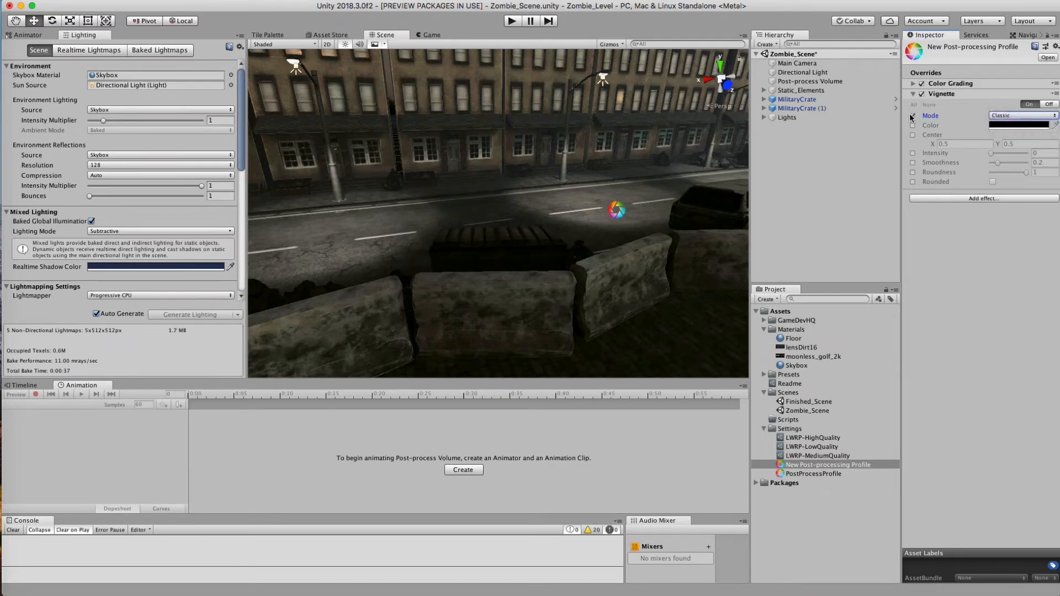
click(913, 153)
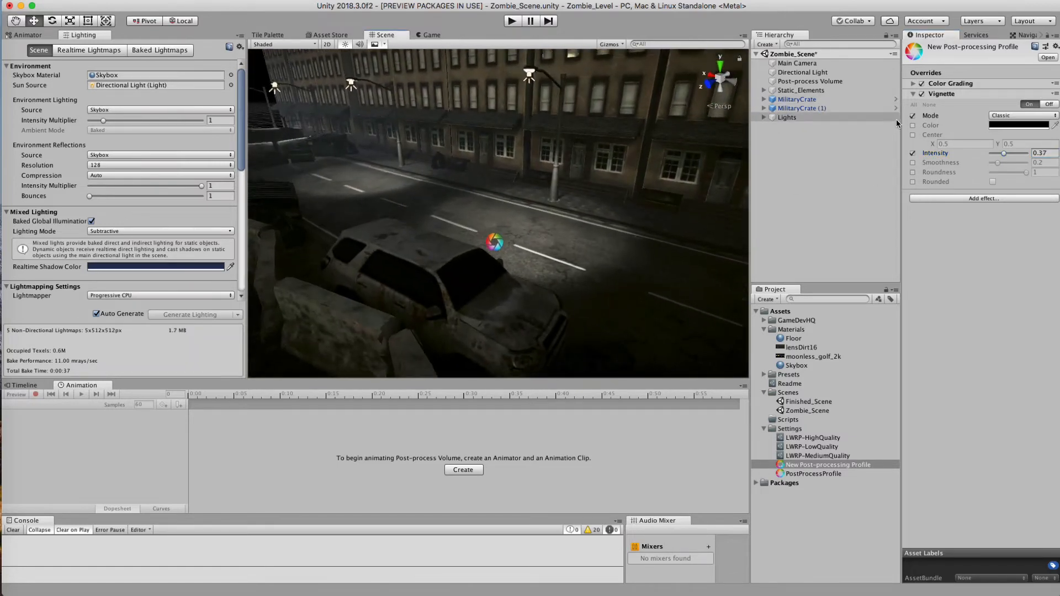
click(913, 83)
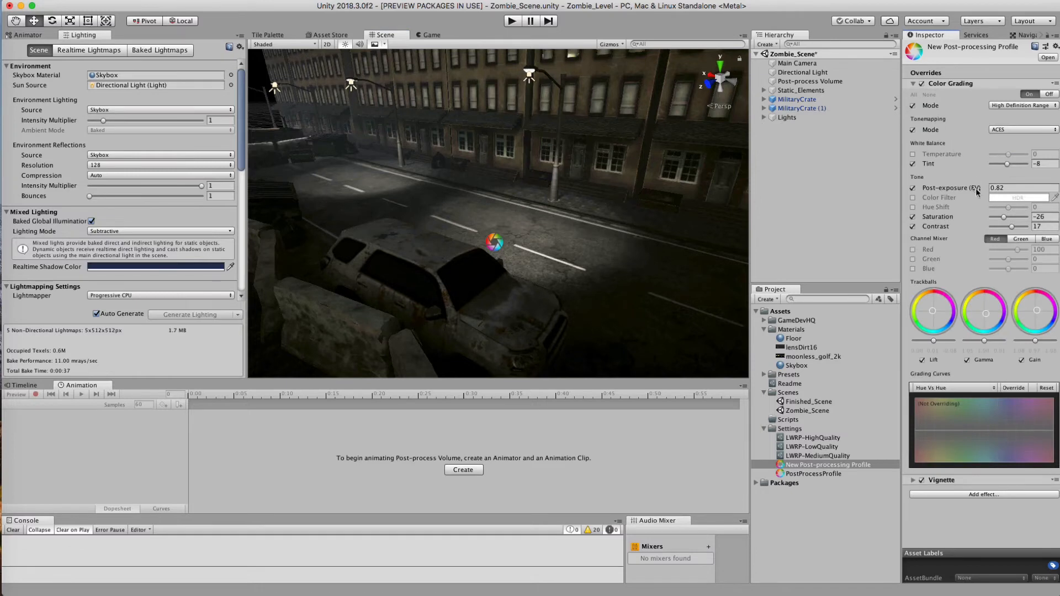
drag(950, 187, 967, 187)
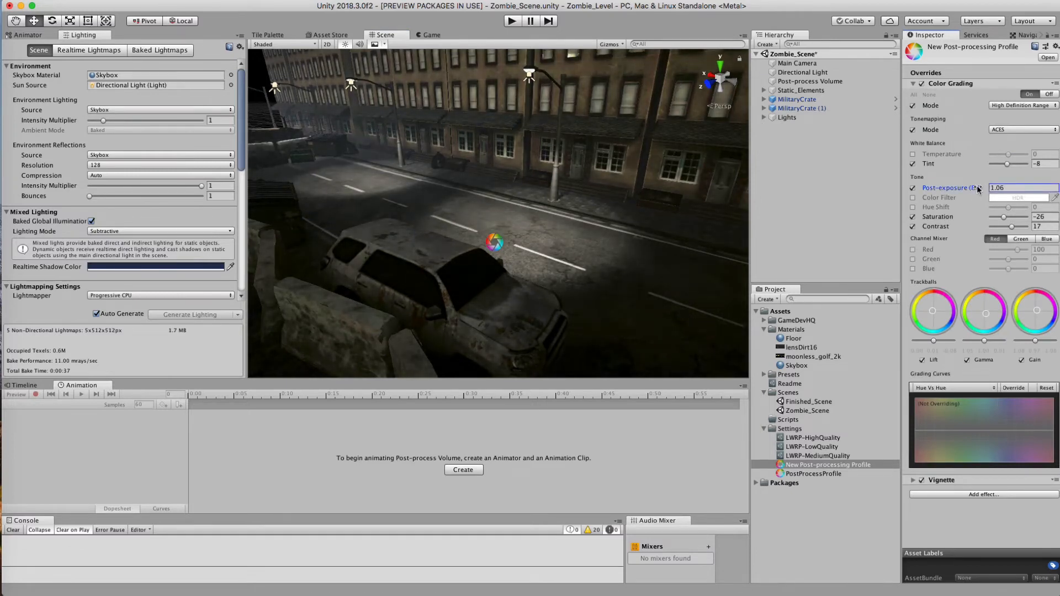
mouse_move(933, 316)
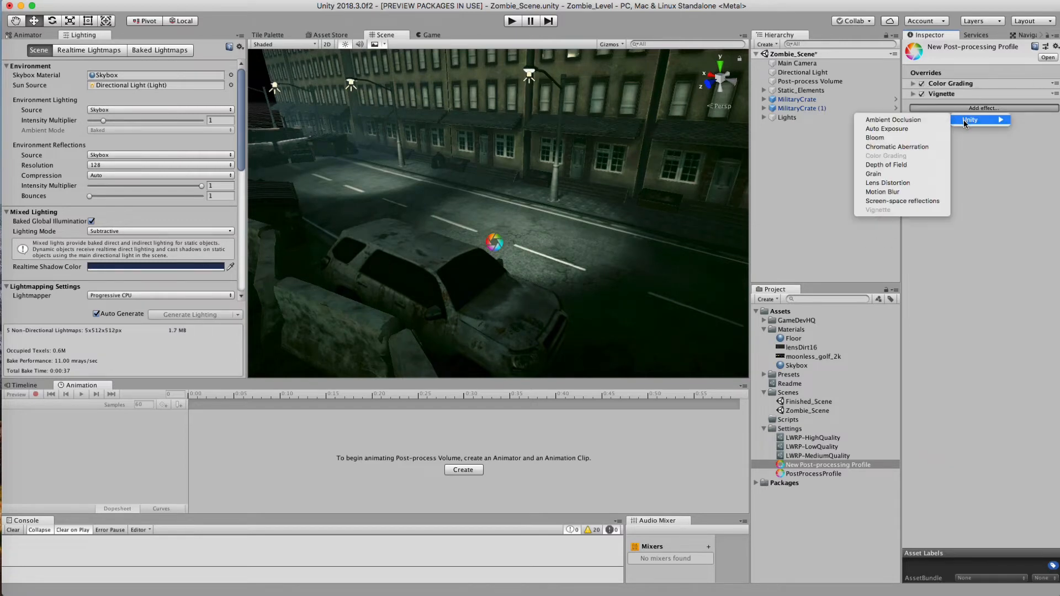
Step: Add a Bloom override to the profile and enable Intensity at 0.16
click(874, 138)
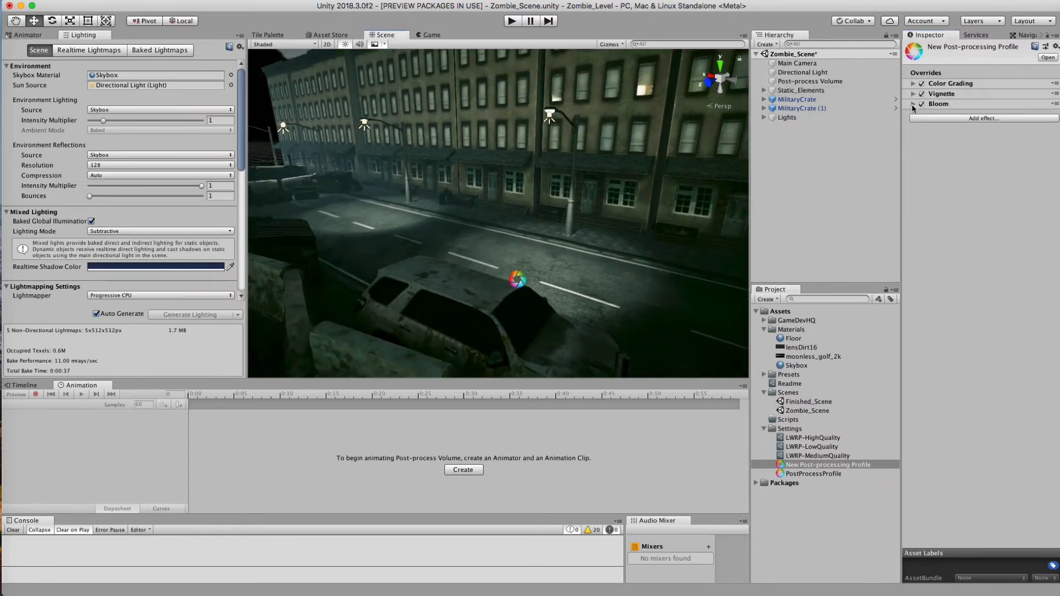
click(939, 103)
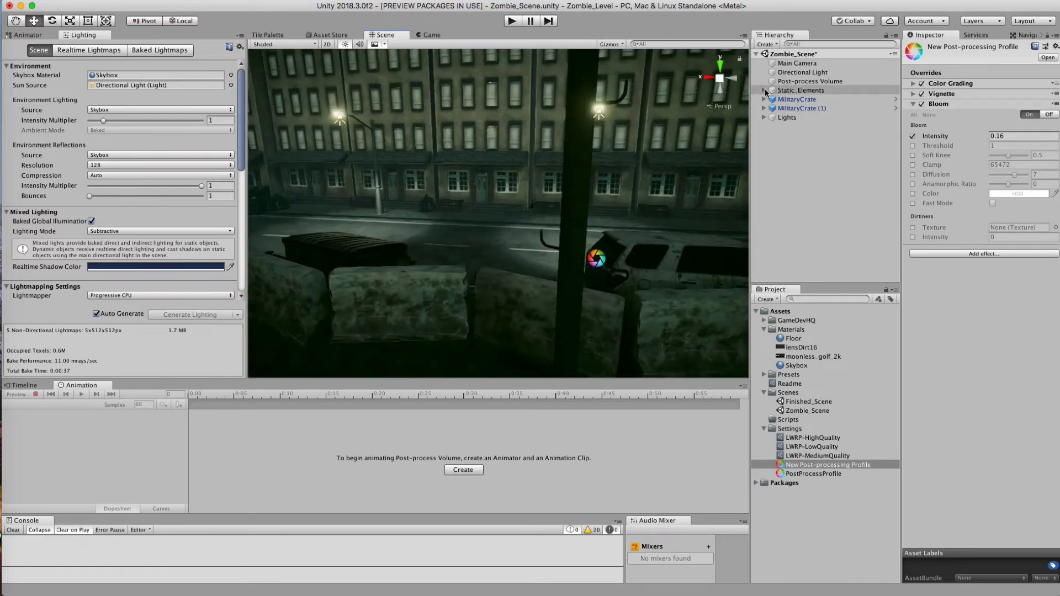
Step: Expand Static_Elements and Street_Light and select the street light to inspect its Streetlight material
click(765, 90)
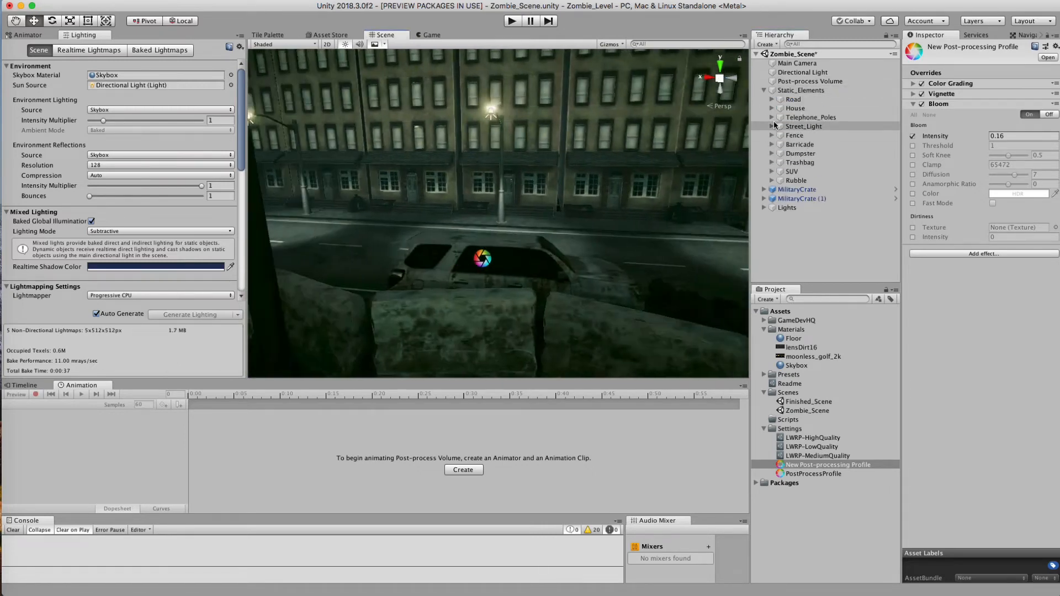
click(809, 136)
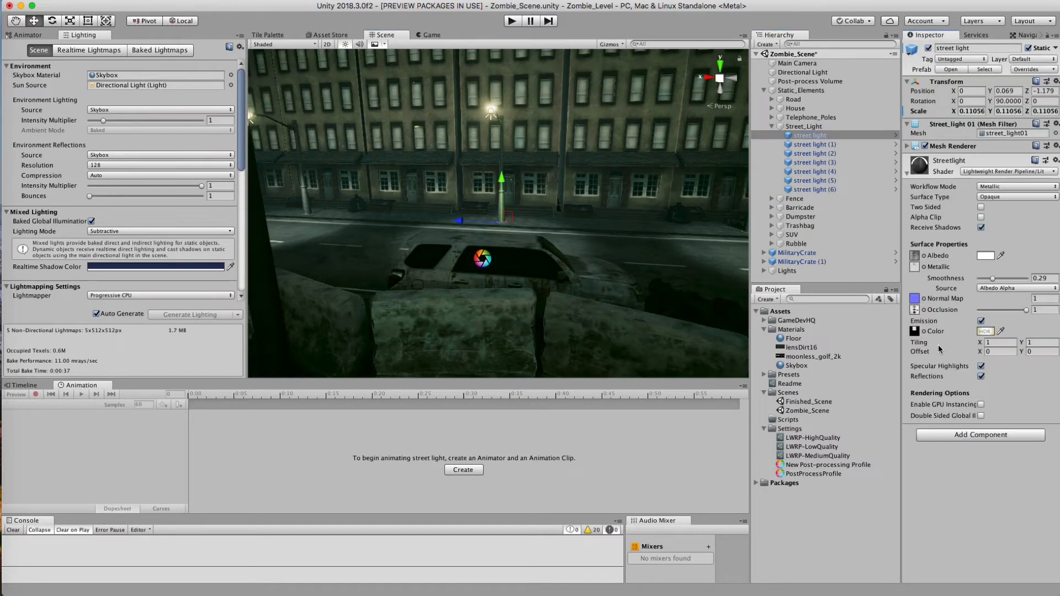
click(986, 331)
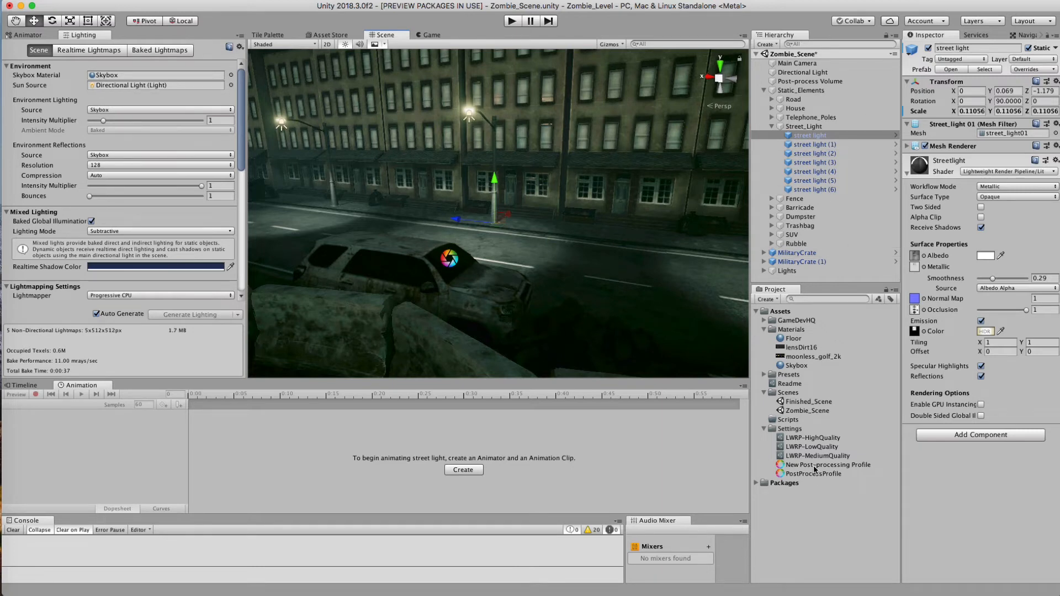
Step: Set the profile's Bloom Intensity to 2.21 and Threshold to 0.36
click(828, 465)
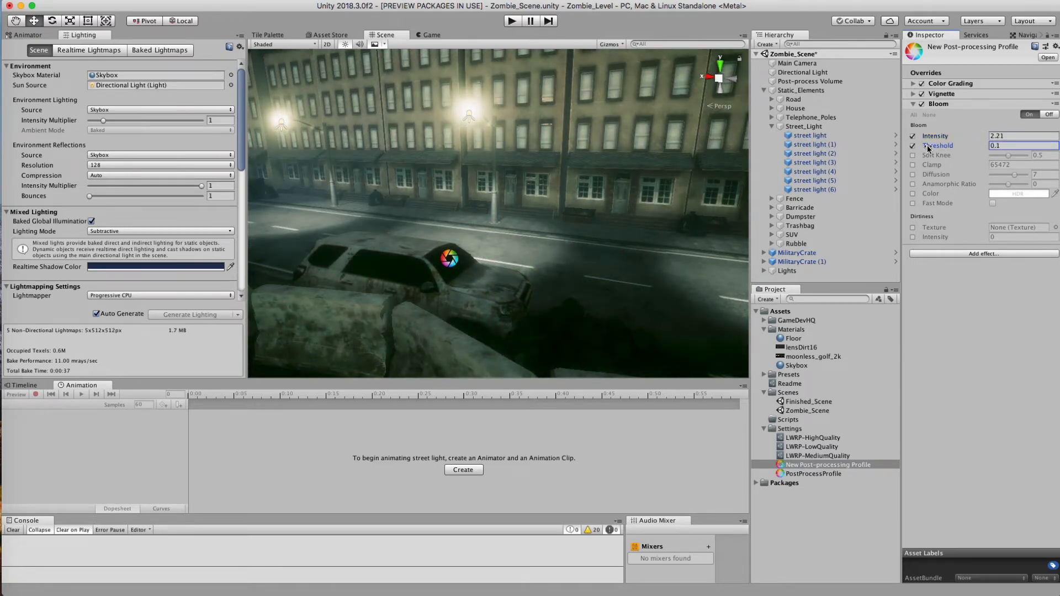
text(0.36)
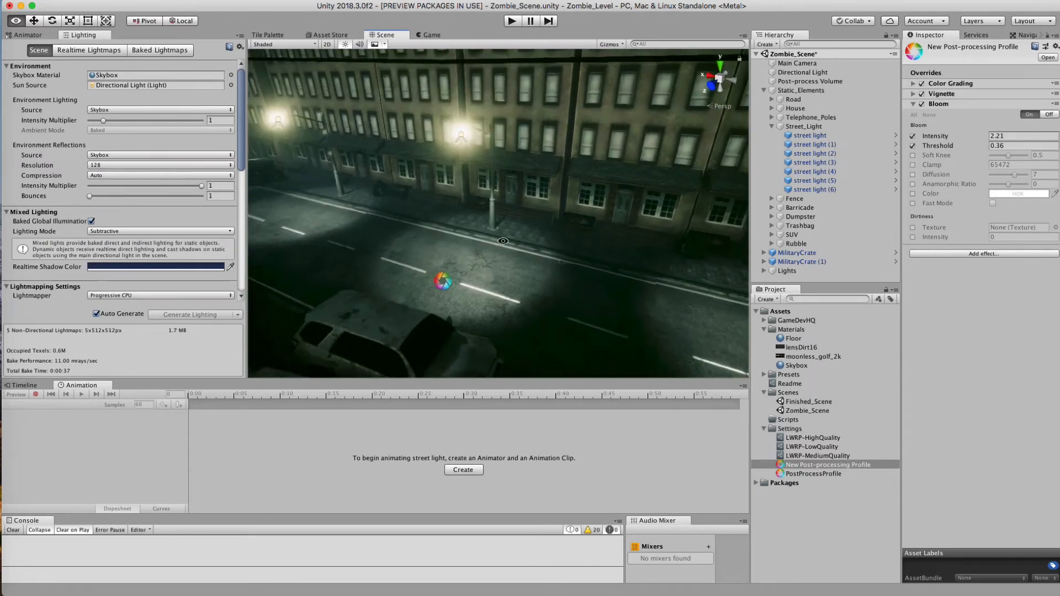
Step: Lower the street light's emission intensity by one HDR step to about 2.83
click(809, 136)
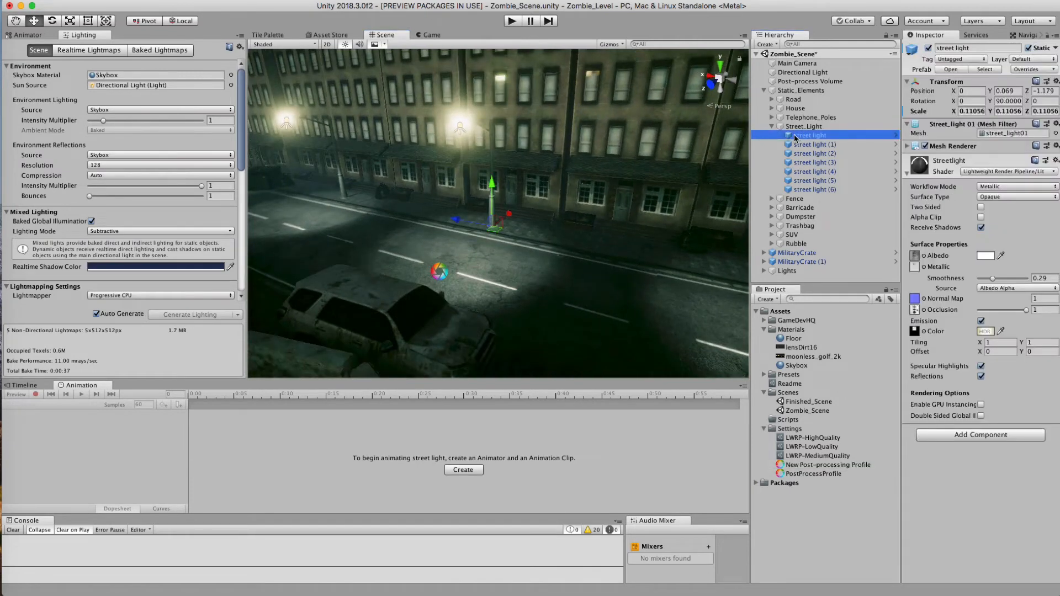
click(986, 331)
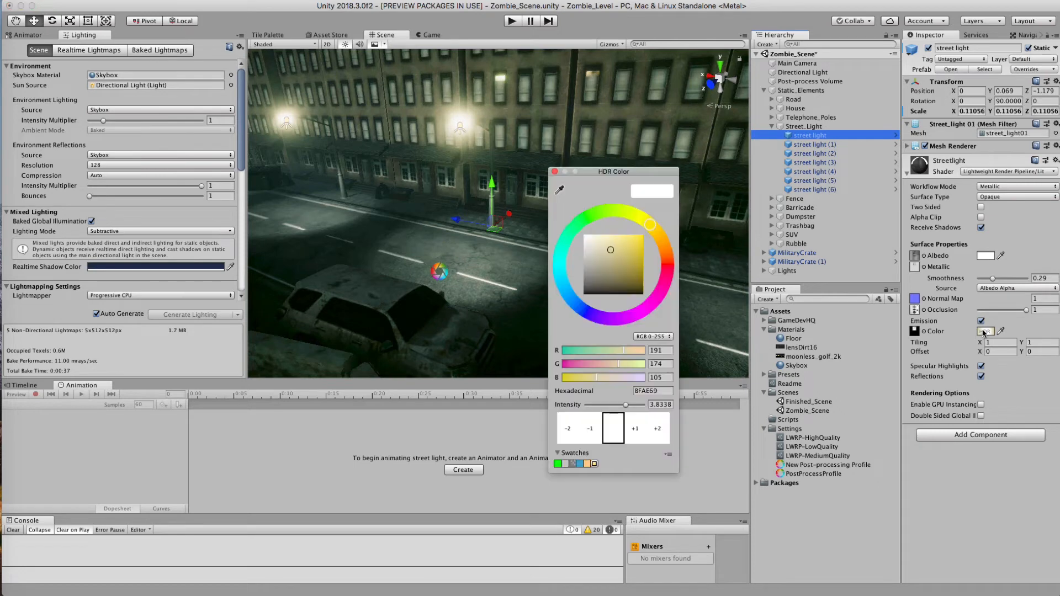
click(569, 427)
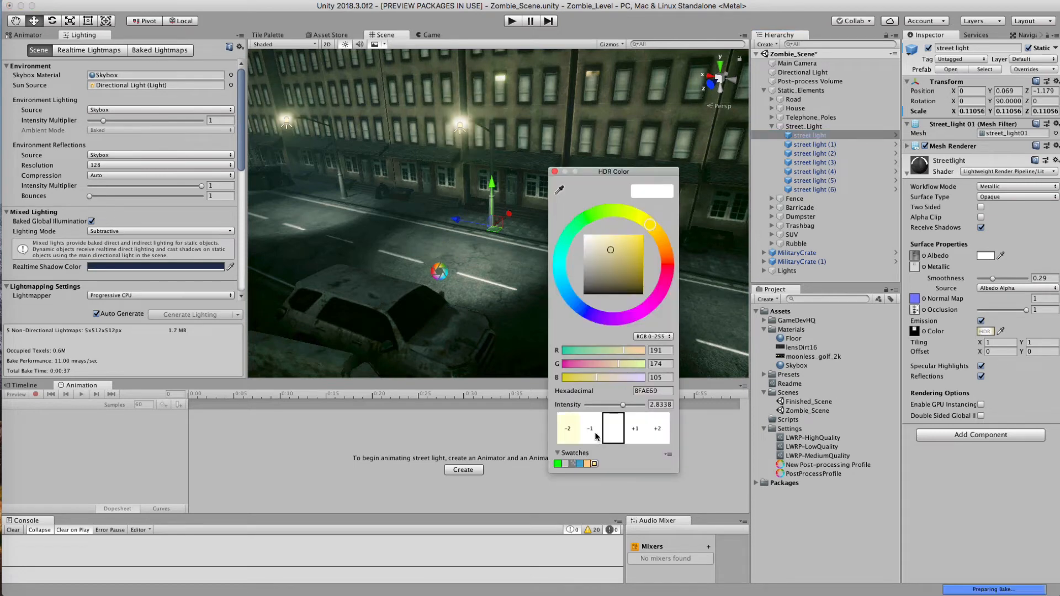
click(589, 429)
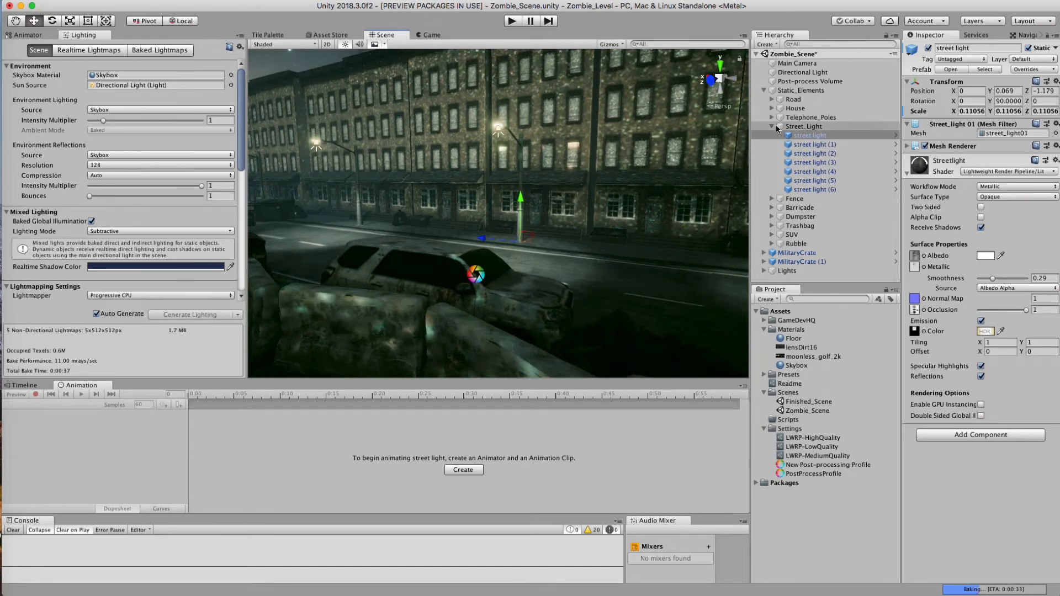
Step: Turn on Bloom fast mode and enable lens dirt with lensDirt16 at intensity 6.22
click(829, 464)
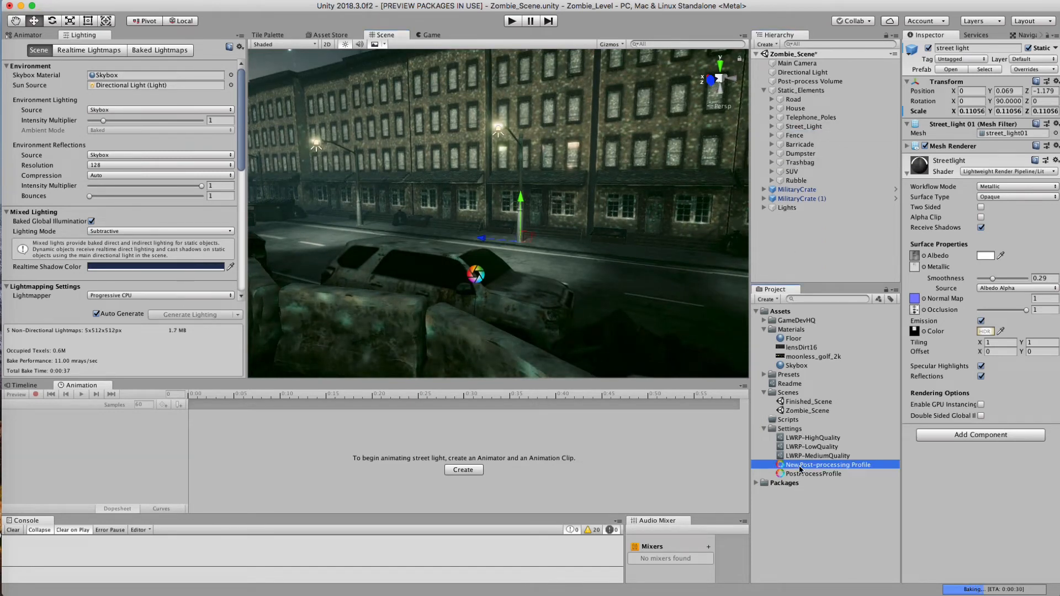
click(828, 464)
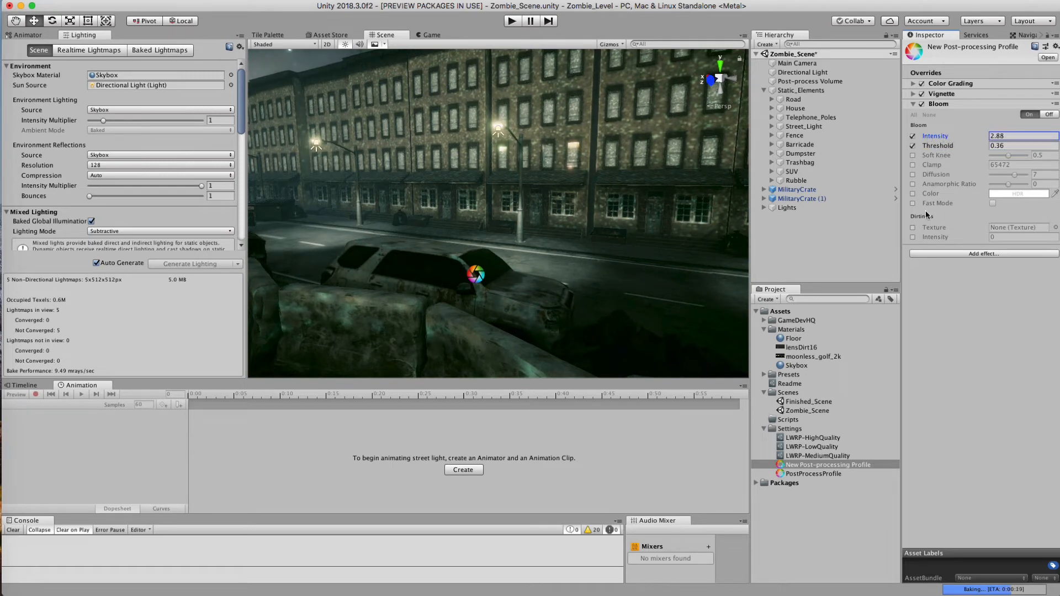
click(913, 203)
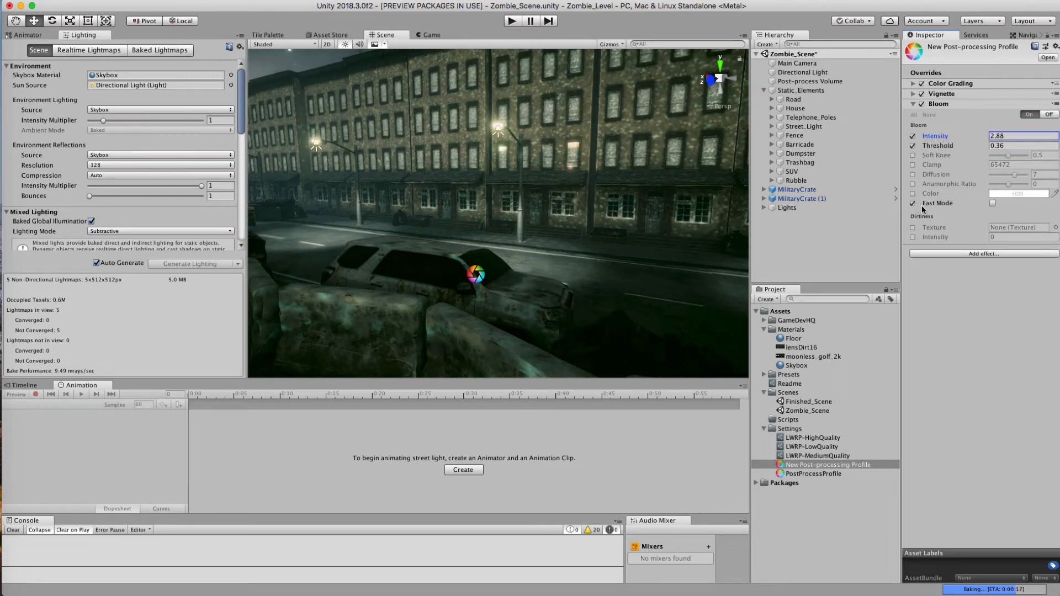
click(993, 202)
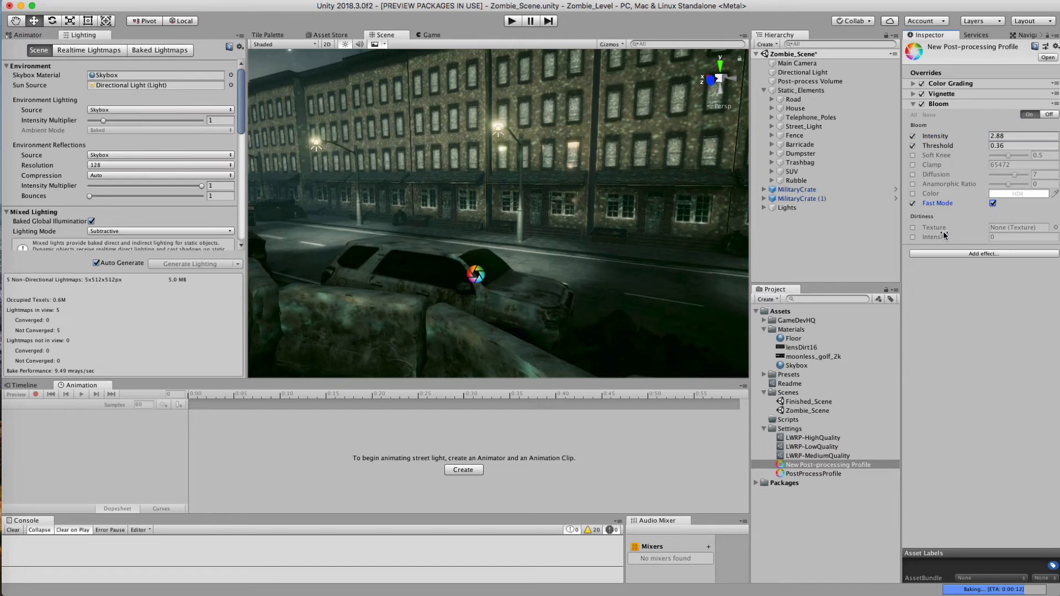
click(914, 227)
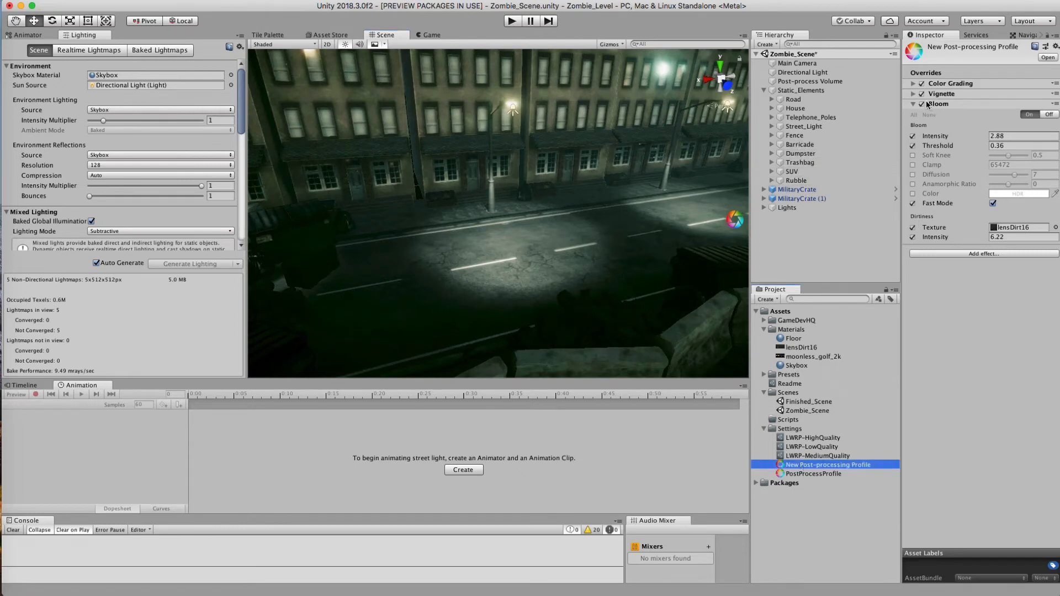
Step: Drag Large_Blood4 from Blood/Prefab/Large_Blood onto the lit road, scaled to about 0.64
click(914, 84)
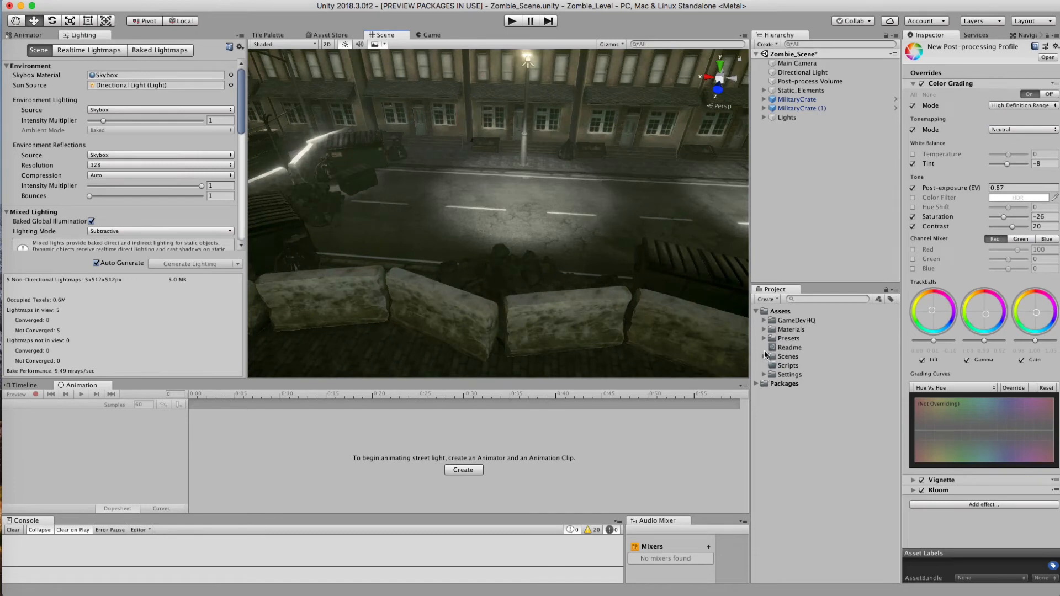
click(765, 320)
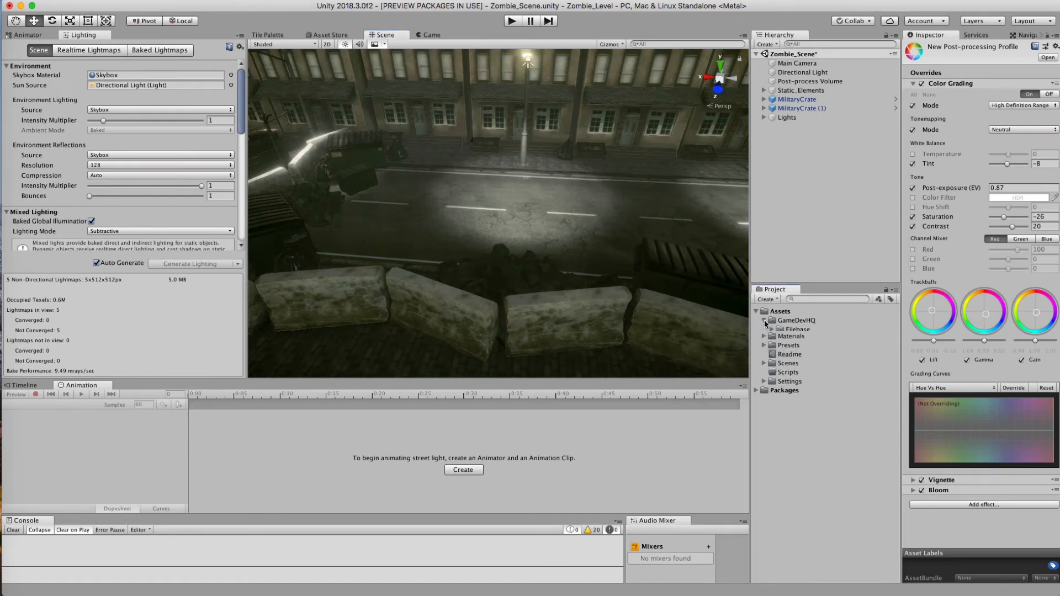
click(769, 329)
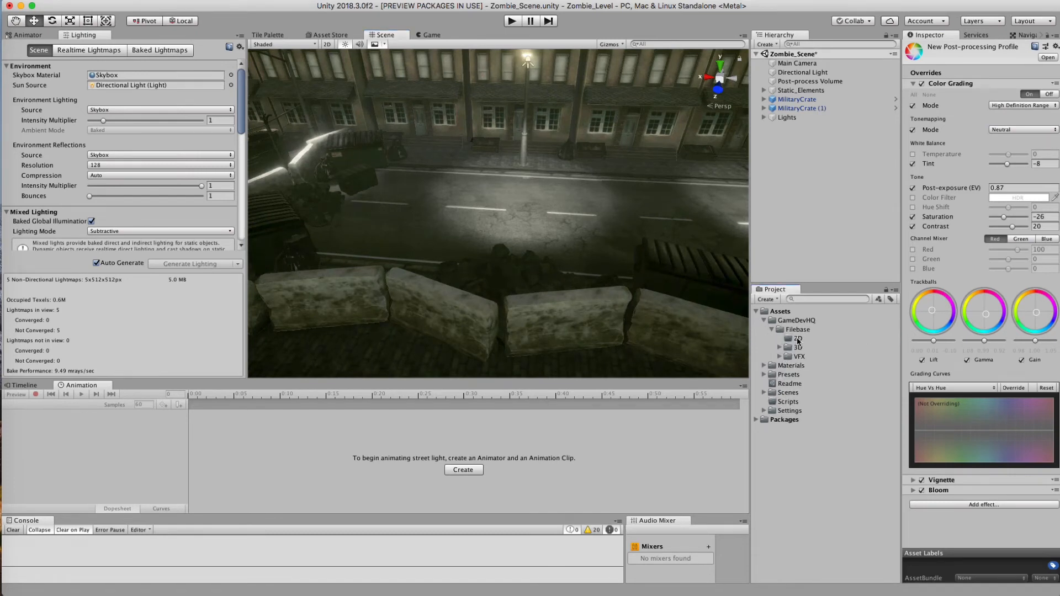
click(798, 338)
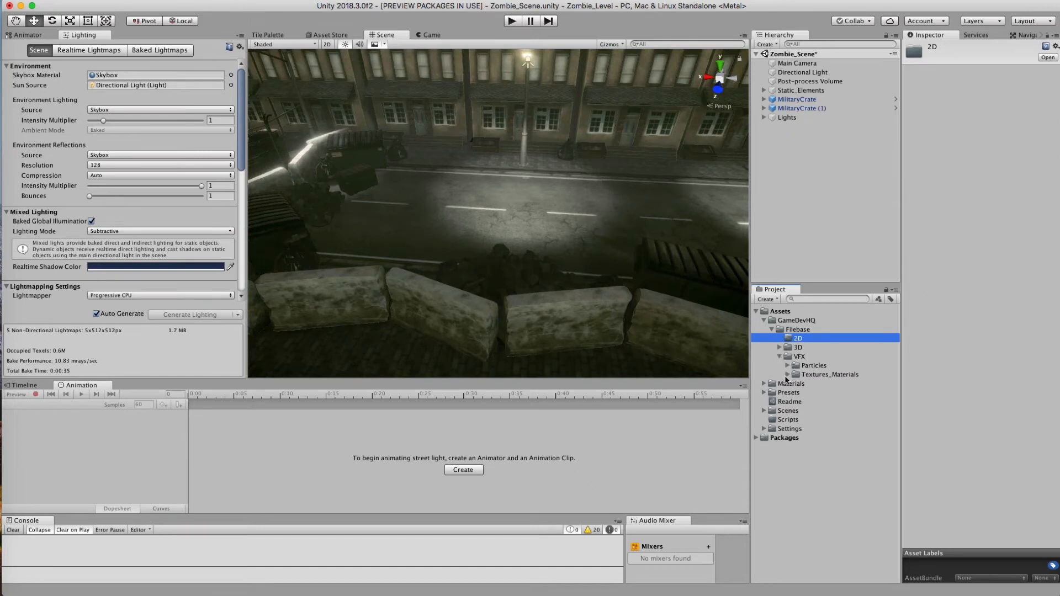
click(817, 383)
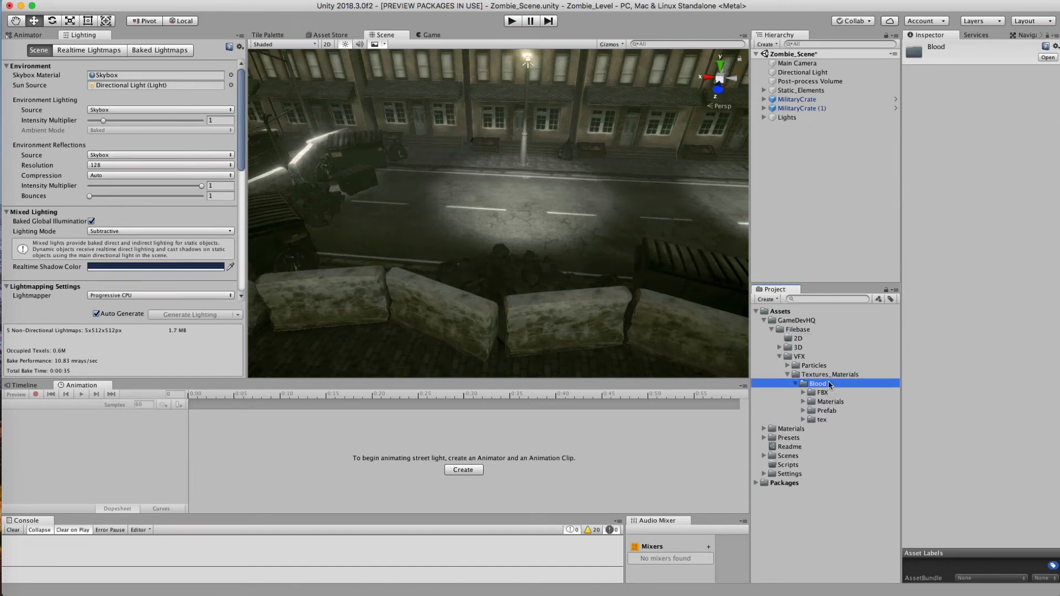
click(804, 410)
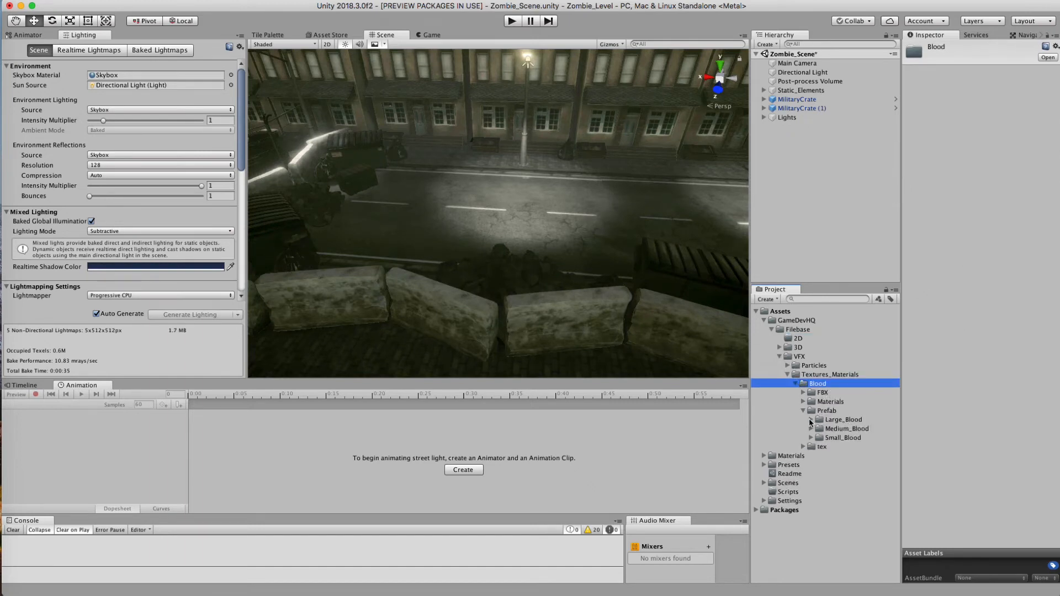
click(844, 419)
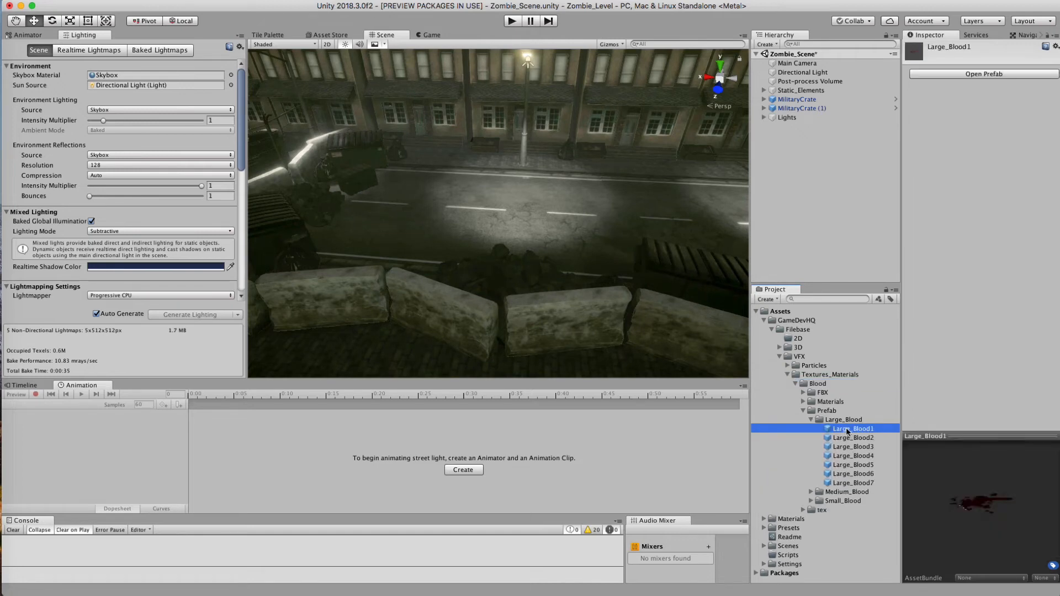
click(854, 474)
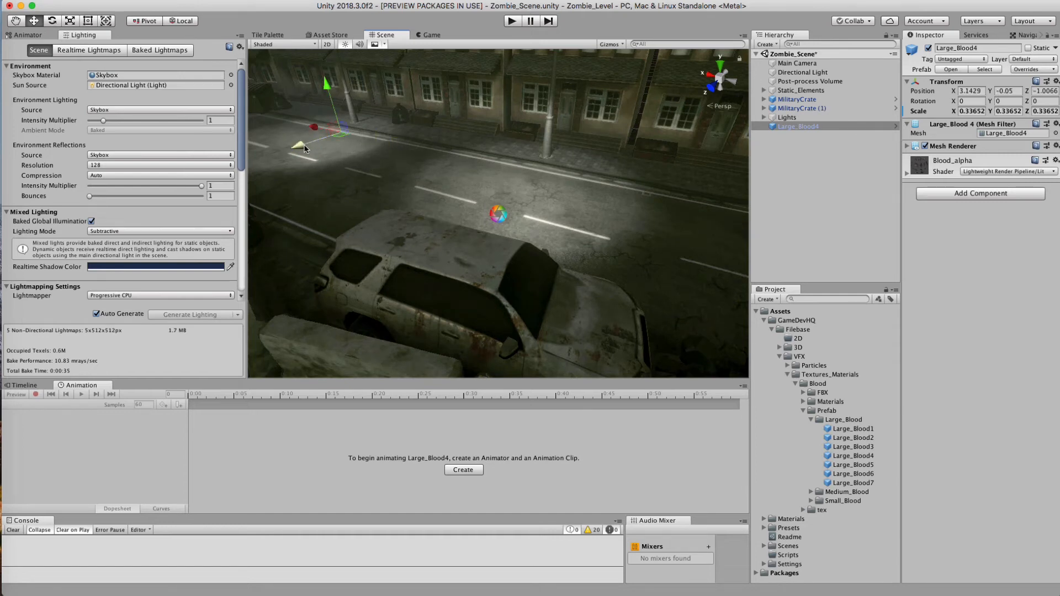
drag(303, 148, 296, 88)
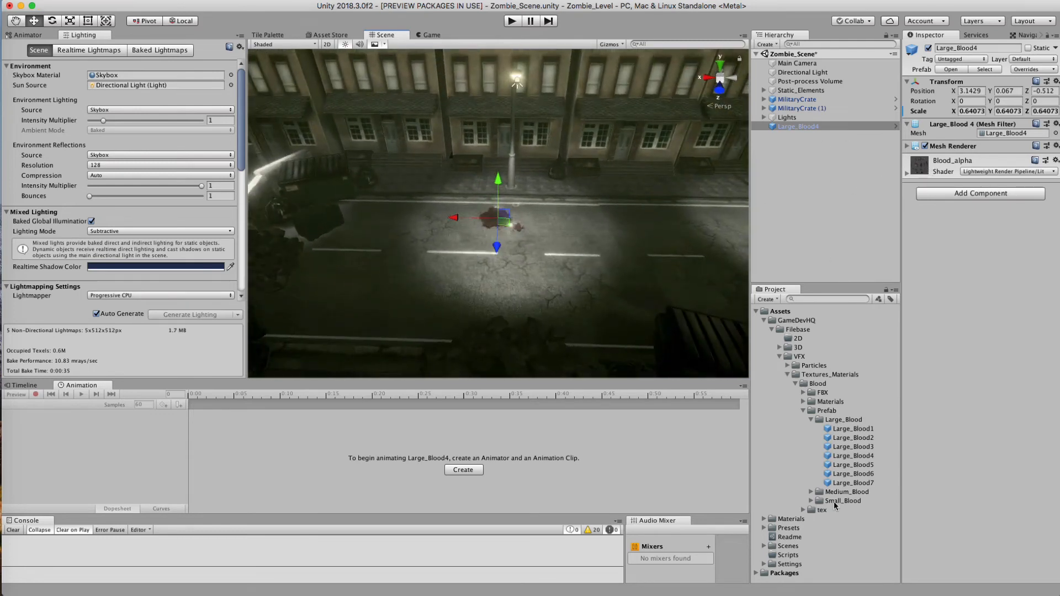
Step: Add the Small_Blood3 splatter prefab from the Small_Blood folder to the scene
click(813, 500)
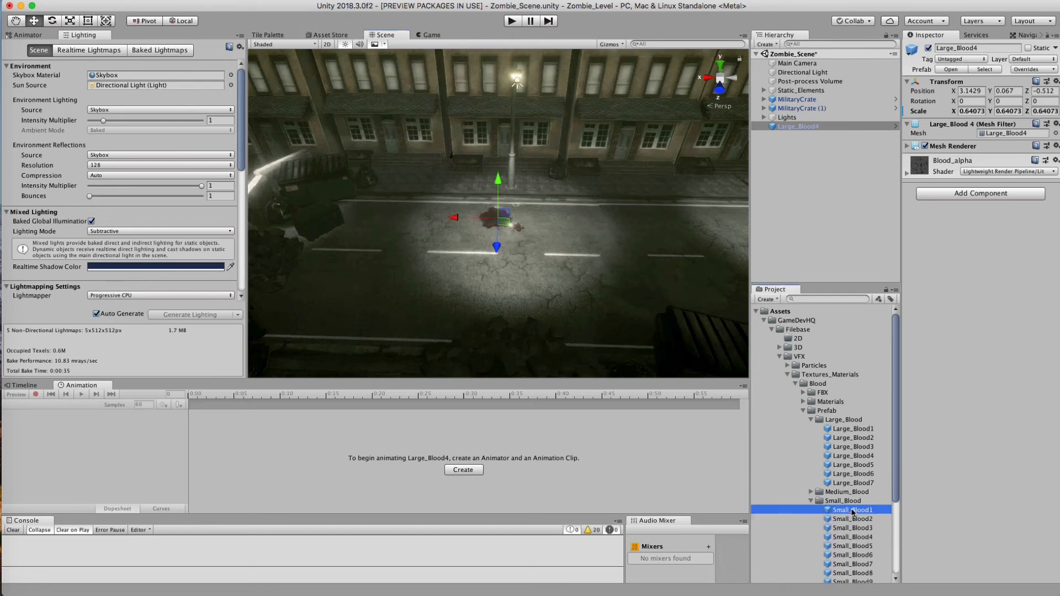
click(853, 528)
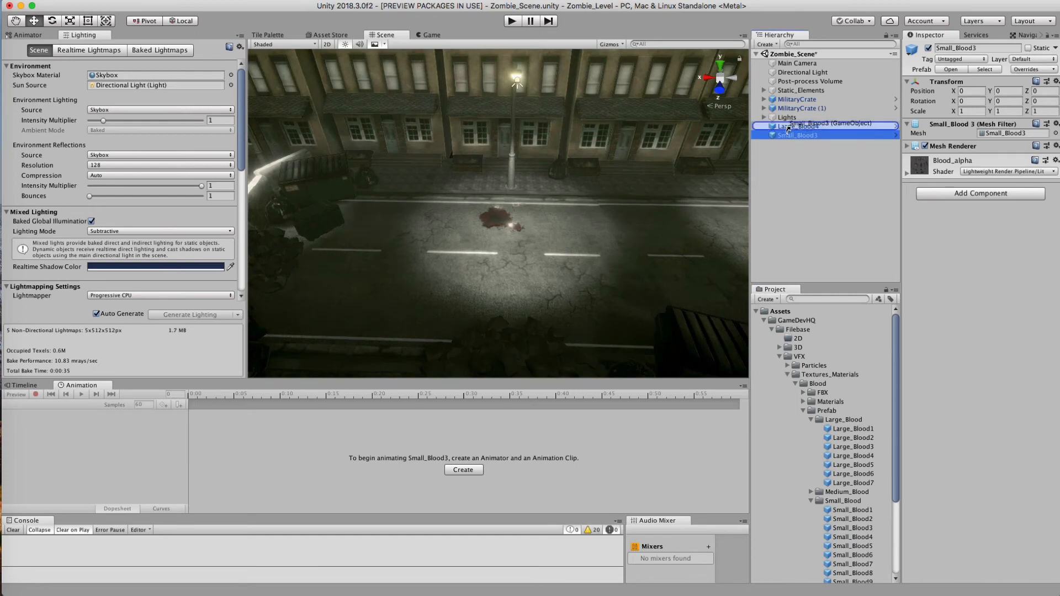
click(1049, 81)
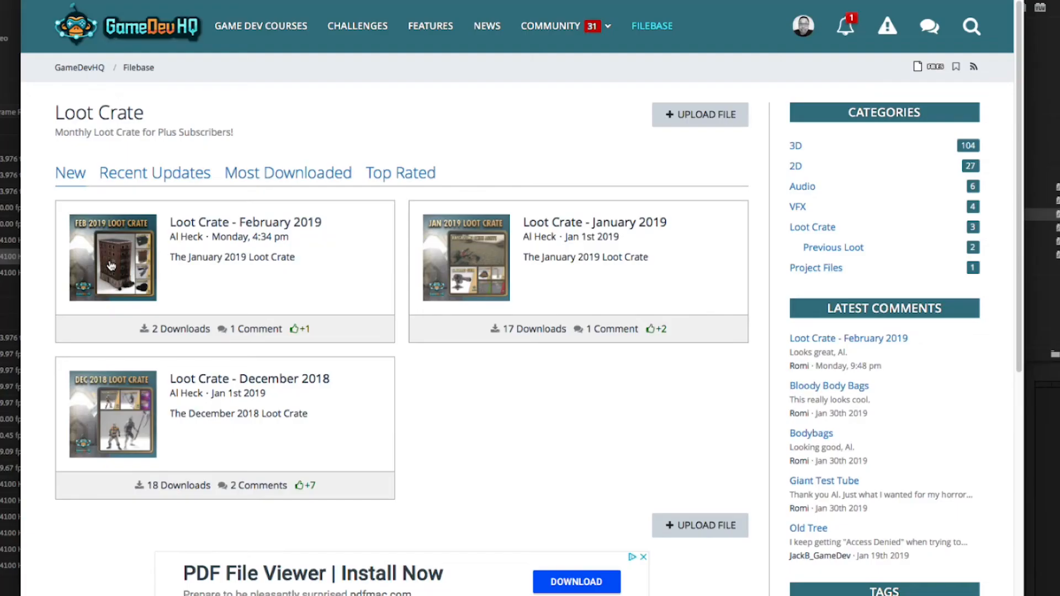
Step: Browse the February 2019 Loot Crate, code challenges, and Filebase 3D asset pages
click(245, 223)
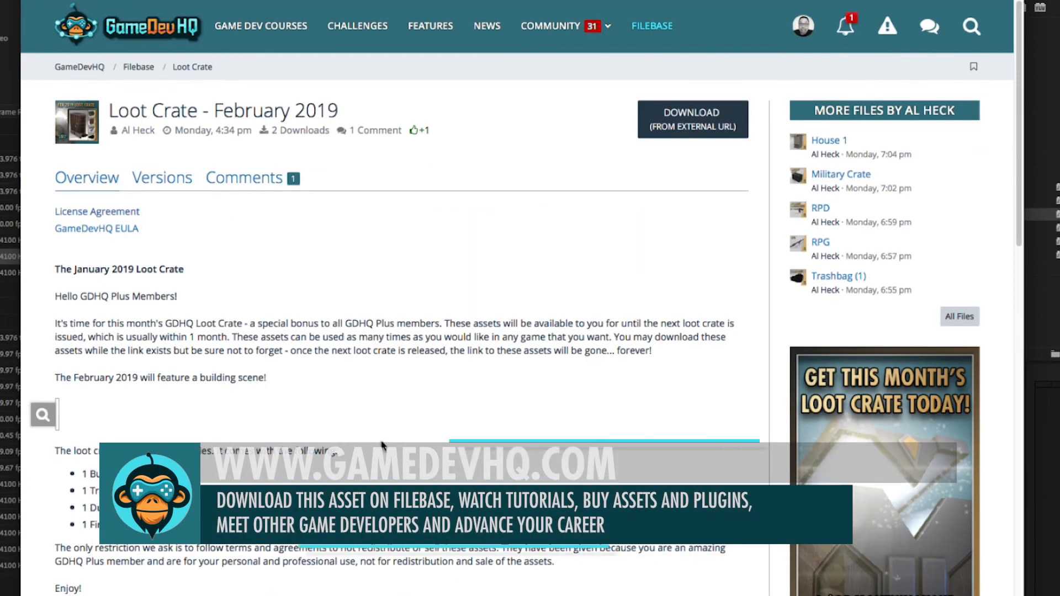
scroll(down, 3)
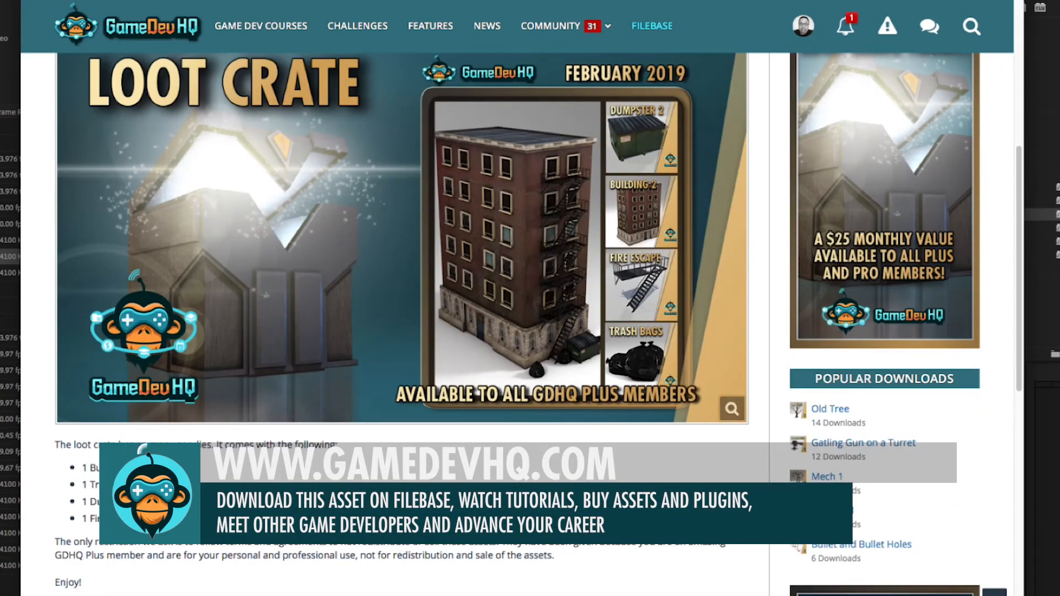
click(651, 26)
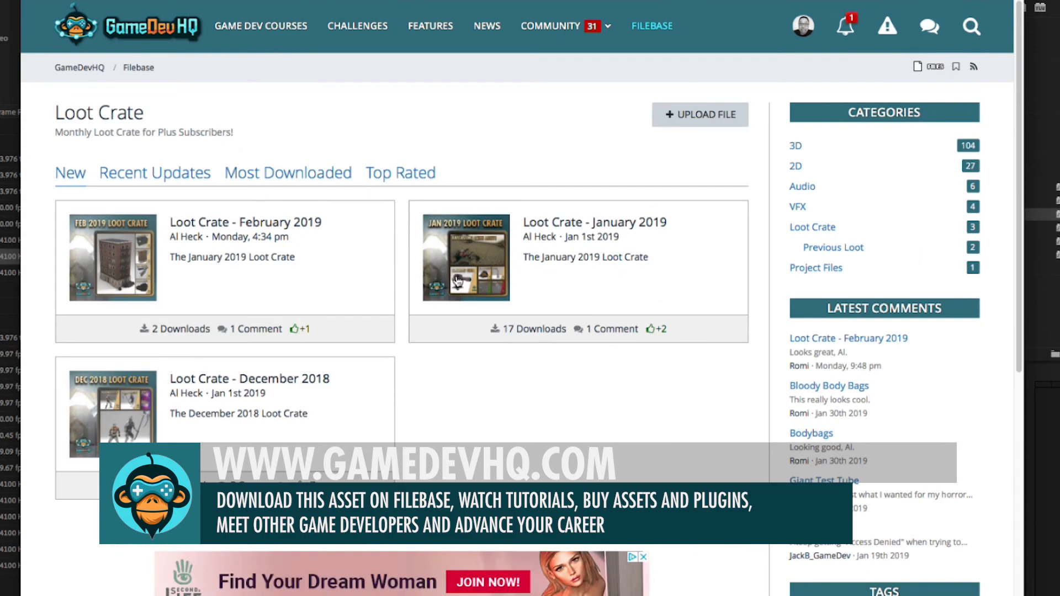
click(358, 26)
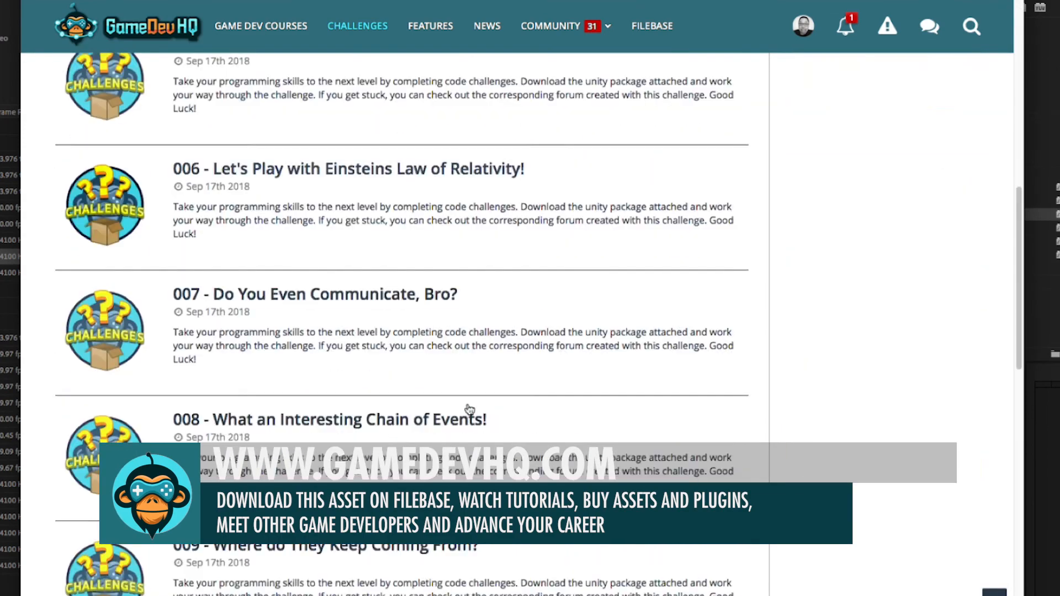
scroll(down, 3)
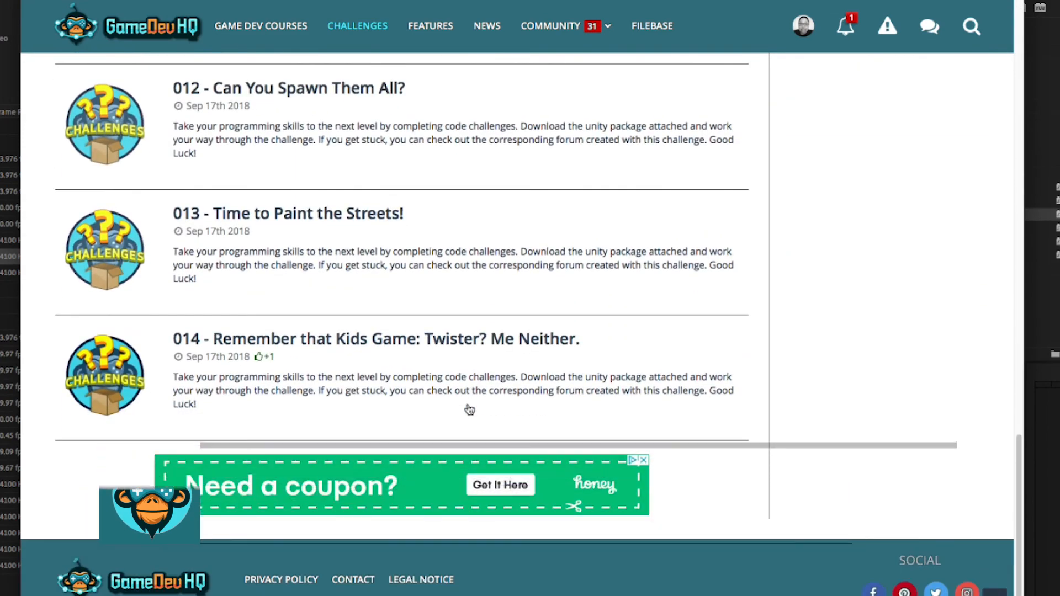
click(651, 26)
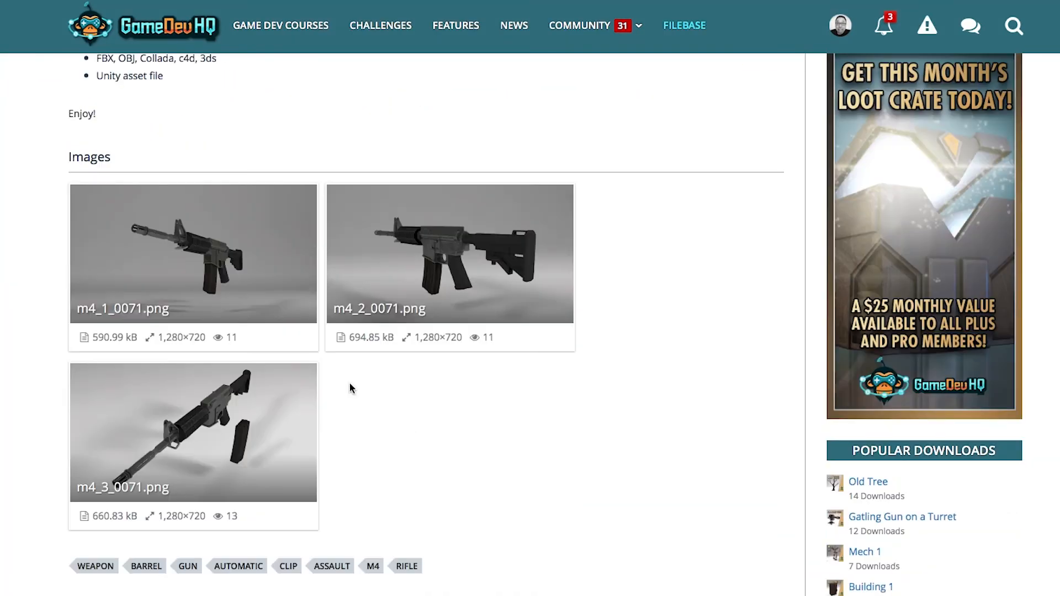
click(193, 254)
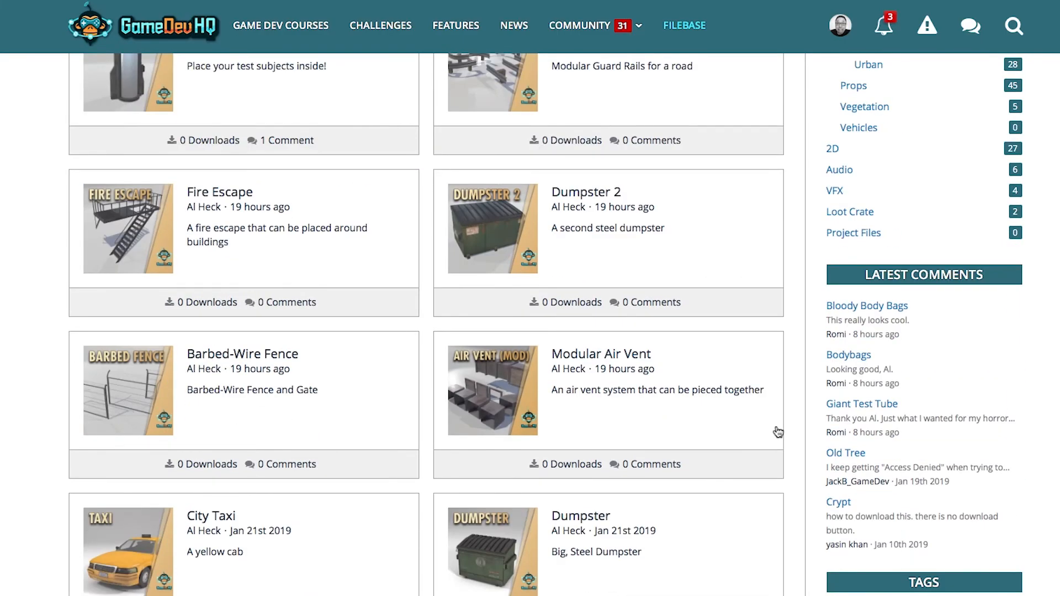
scroll(down, 3)
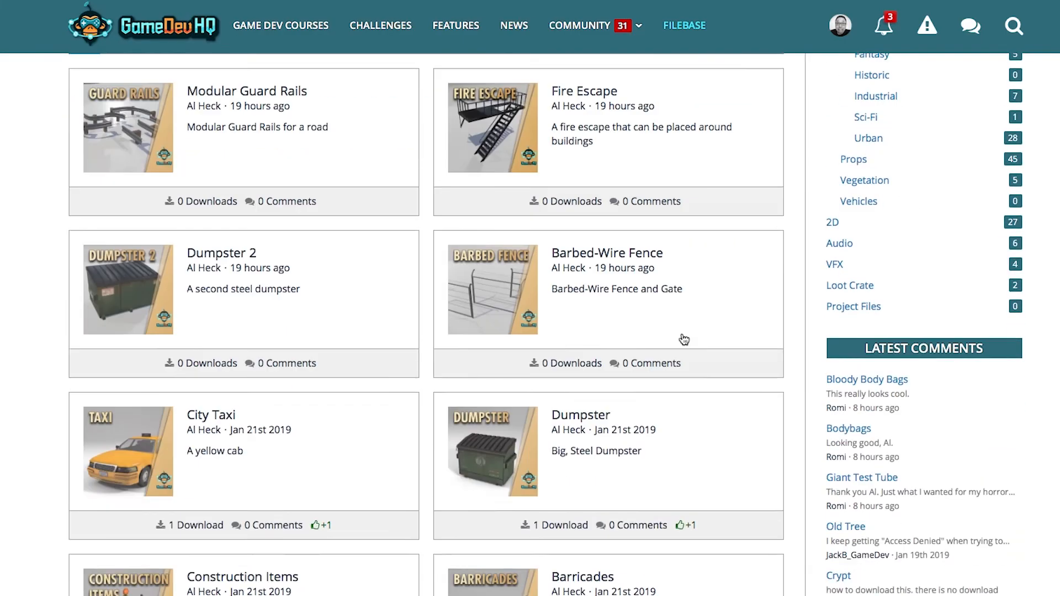
Step: From Game Dev Courses, open The Ultimate Guide to Game Development with Unity
click(280, 25)
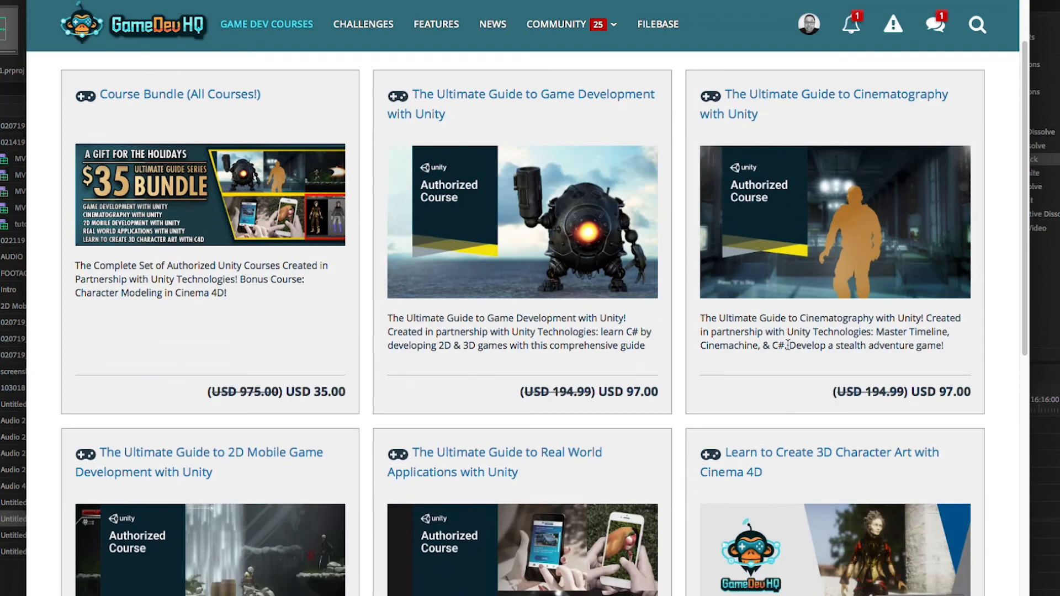
scroll(down, 3)
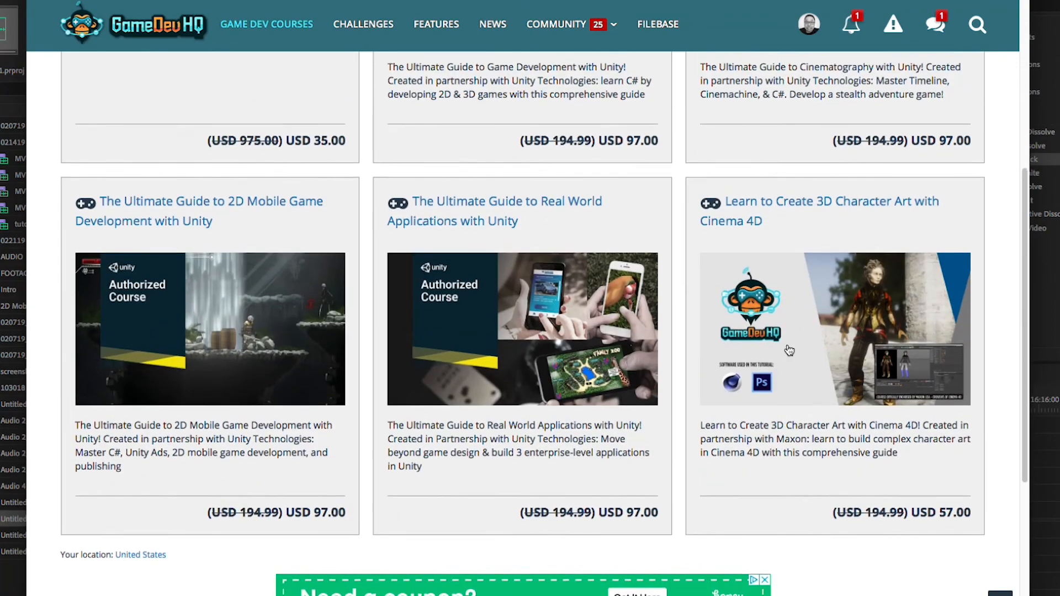
scroll(up, 3)
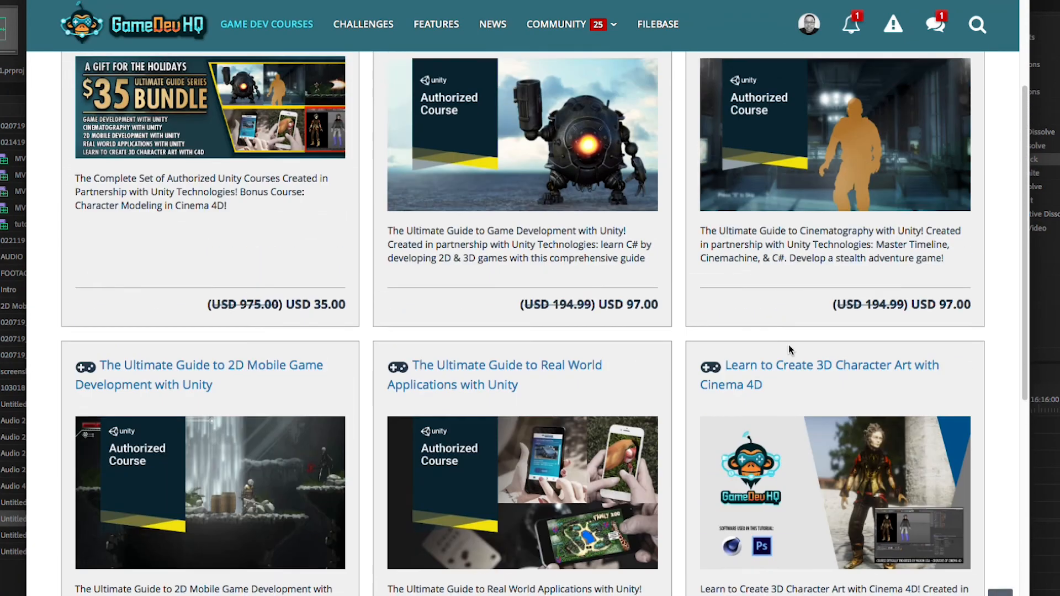
click(521, 135)
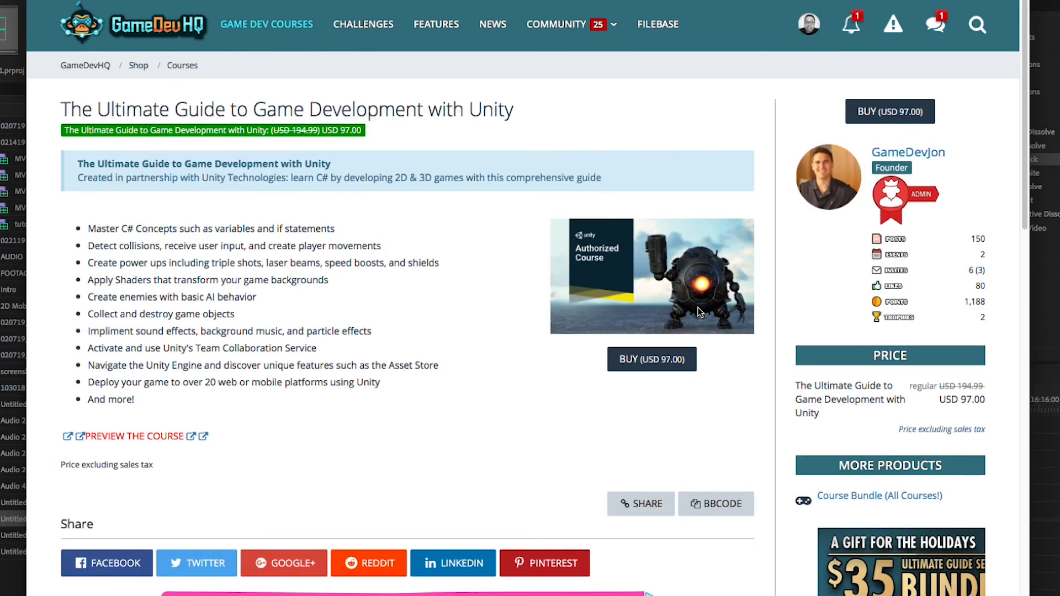
mouse_move(807, 23)
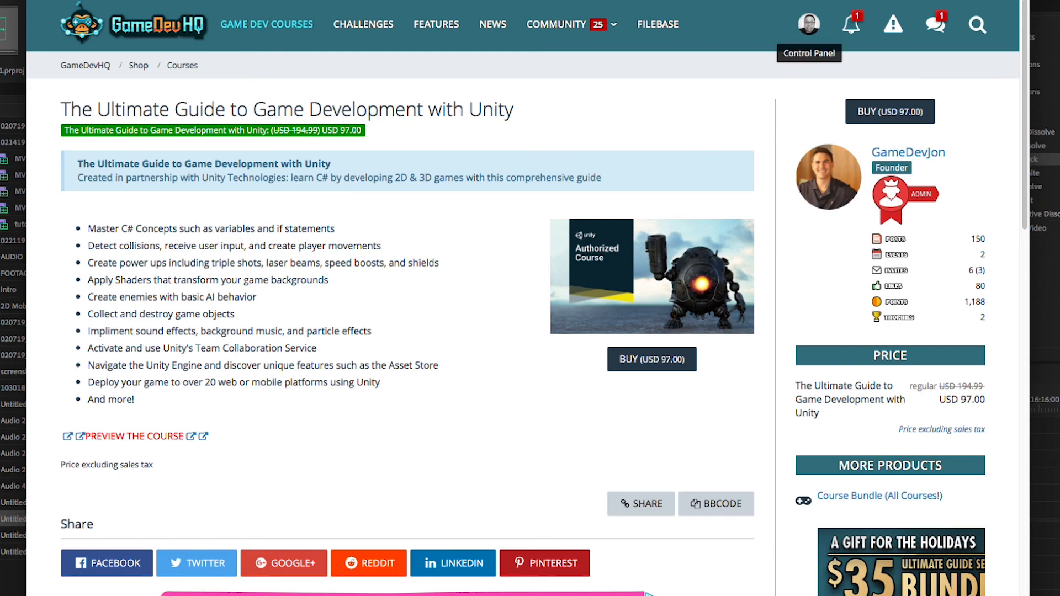